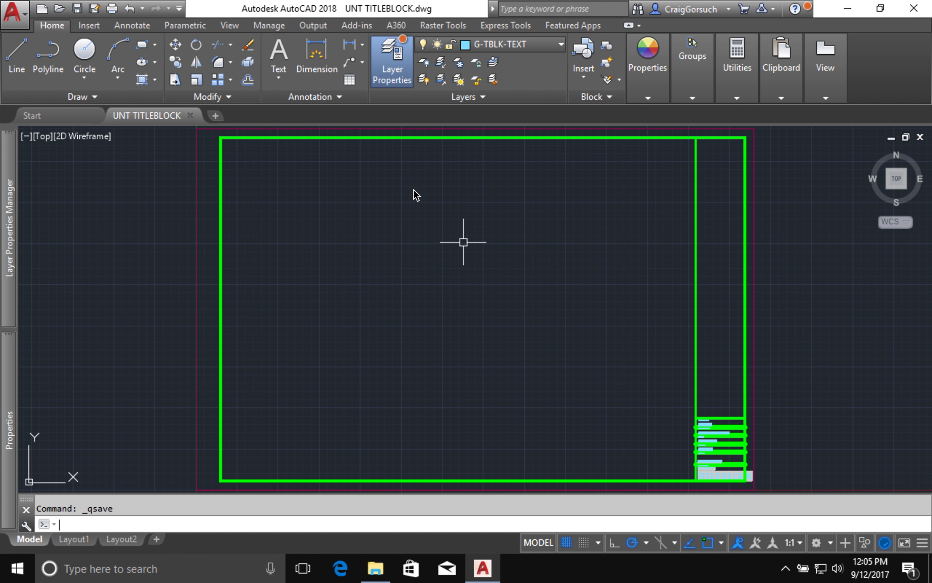
{"action": "mouse_move", "coordinate": [666, 358]}
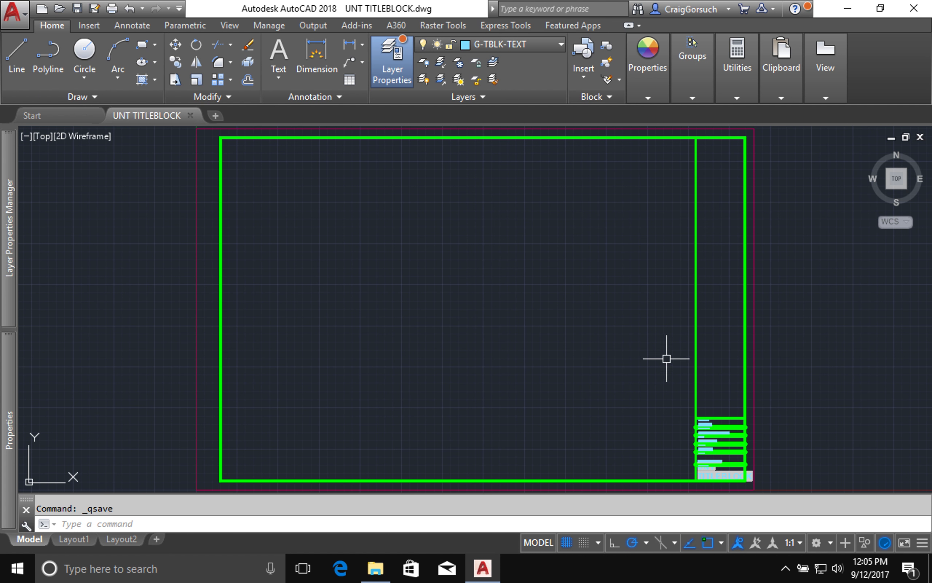
{"action": "mouse_move", "coordinate": [760, 411]}
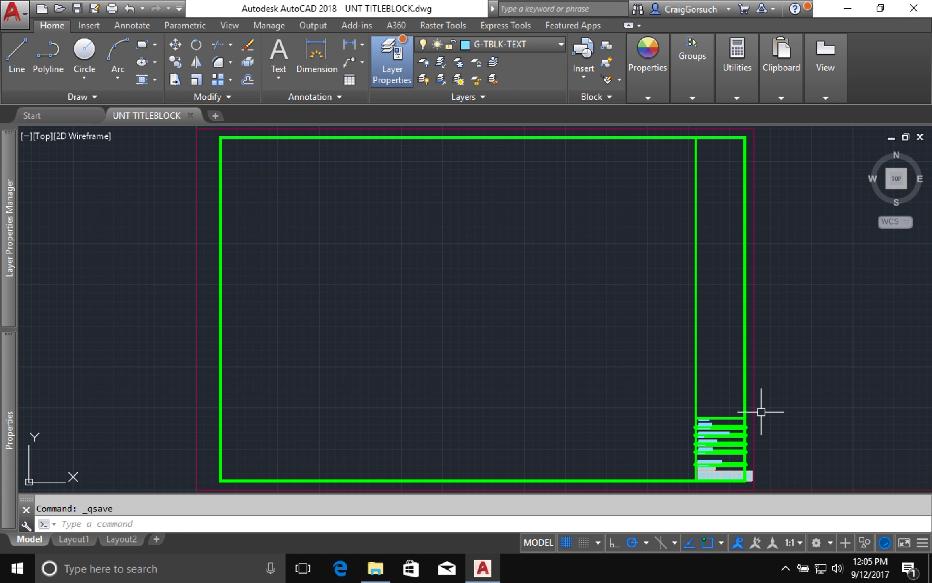
{"action": "mouse_move", "coordinate": [767, 429]}
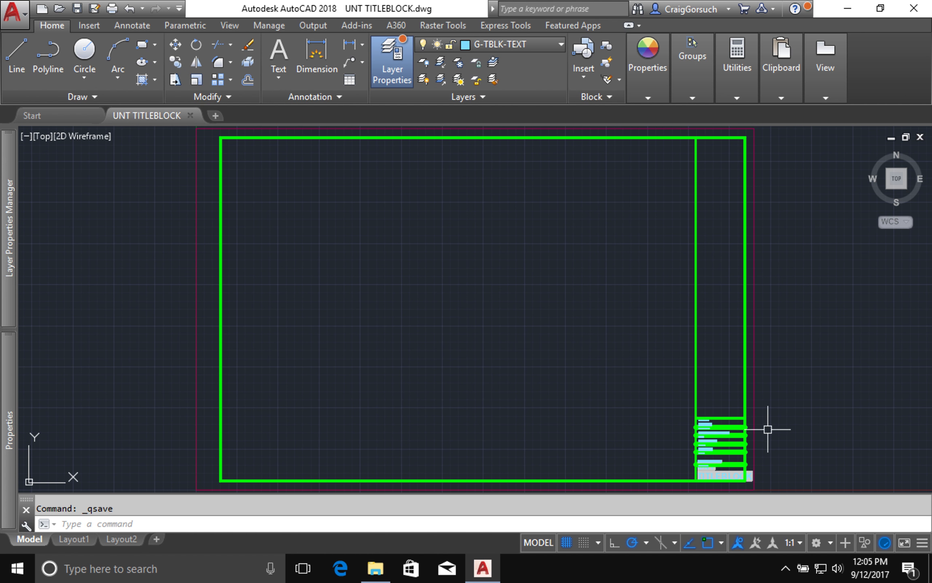
{"action": "mouse_move", "coordinate": [716, 402]}
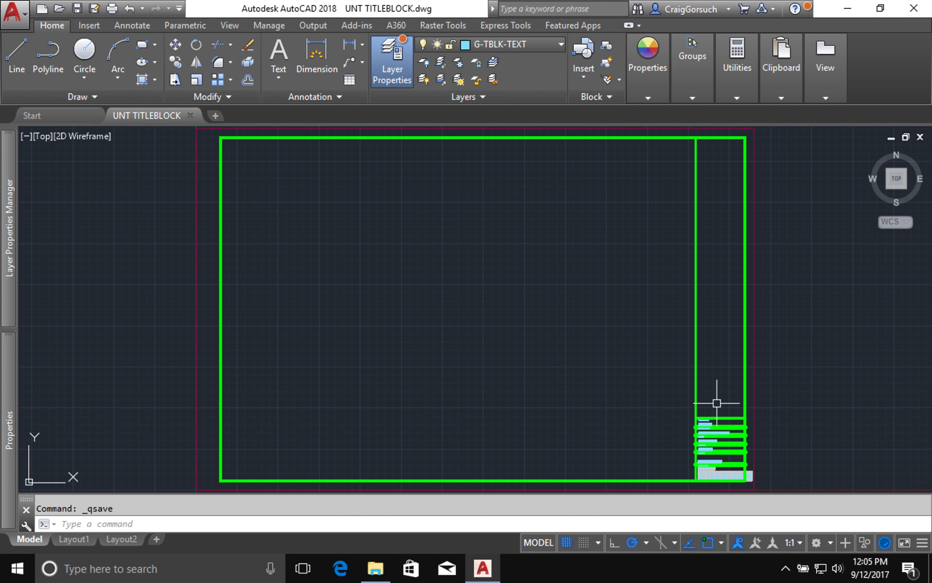
{"action": "mouse_move", "coordinate": [723, 181]}
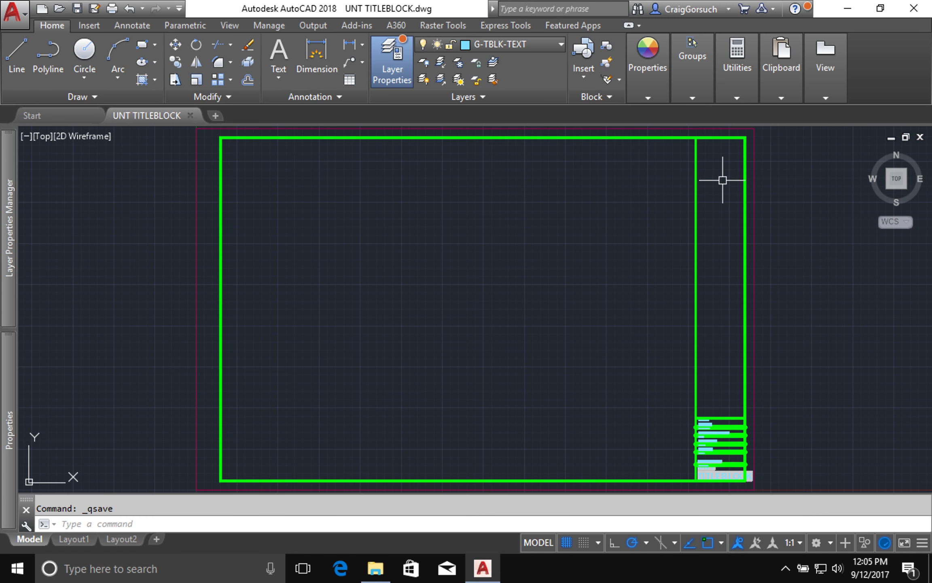
{"action": "mouse_move", "coordinate": [748, 187]}
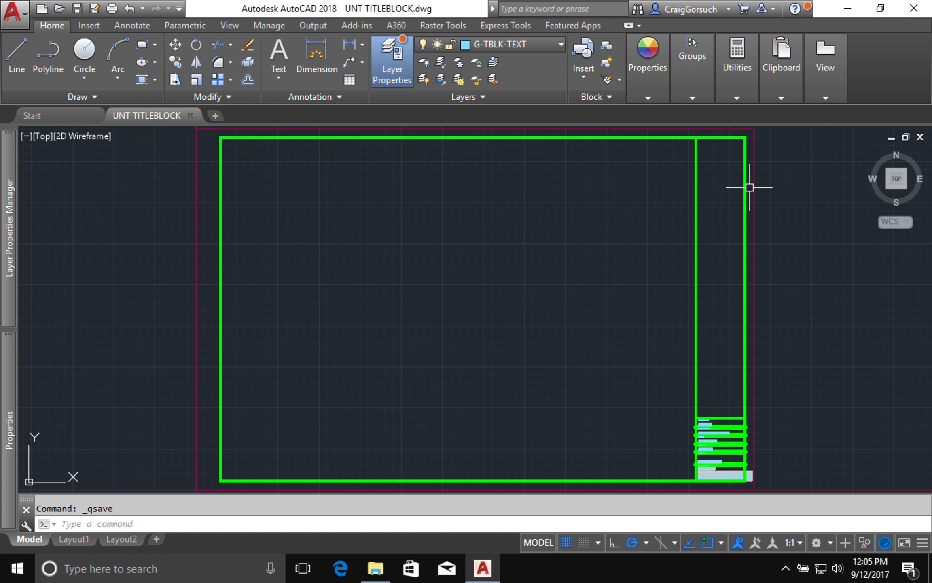
{"action": "mouse_move", "coordinate": [285, 389]}
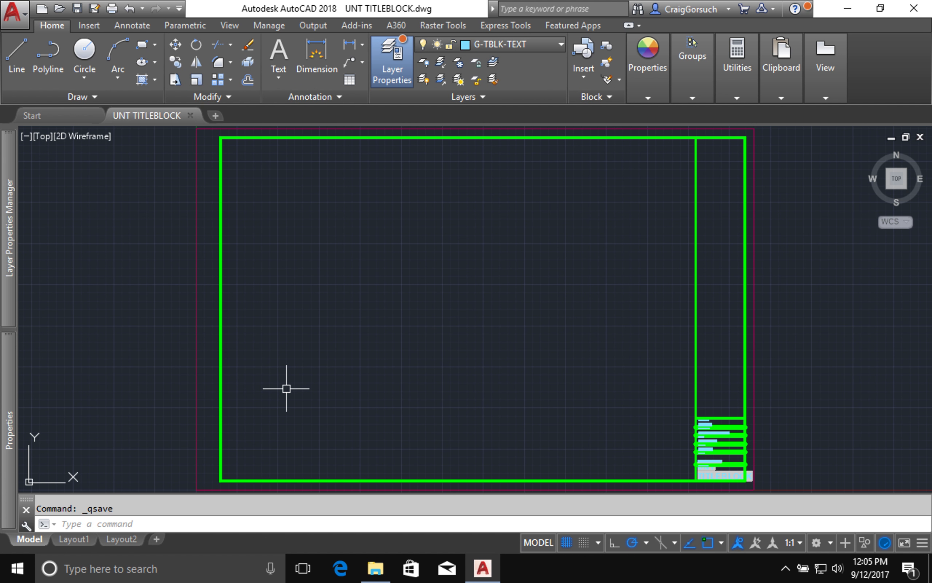
{"action": "mouse_move", "coordinate": [279, 385]}
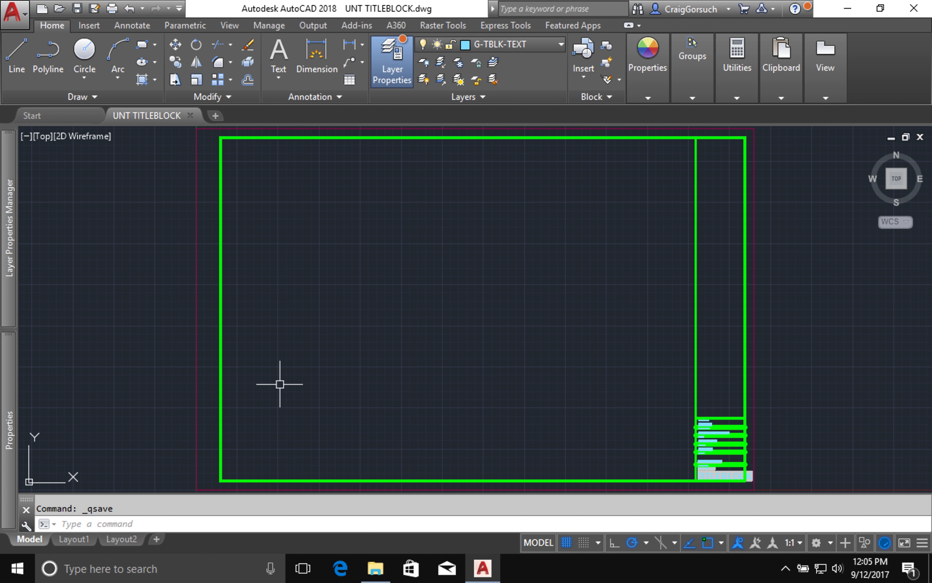
{"action": "mouse_move", "coordinate": [195, 367]}
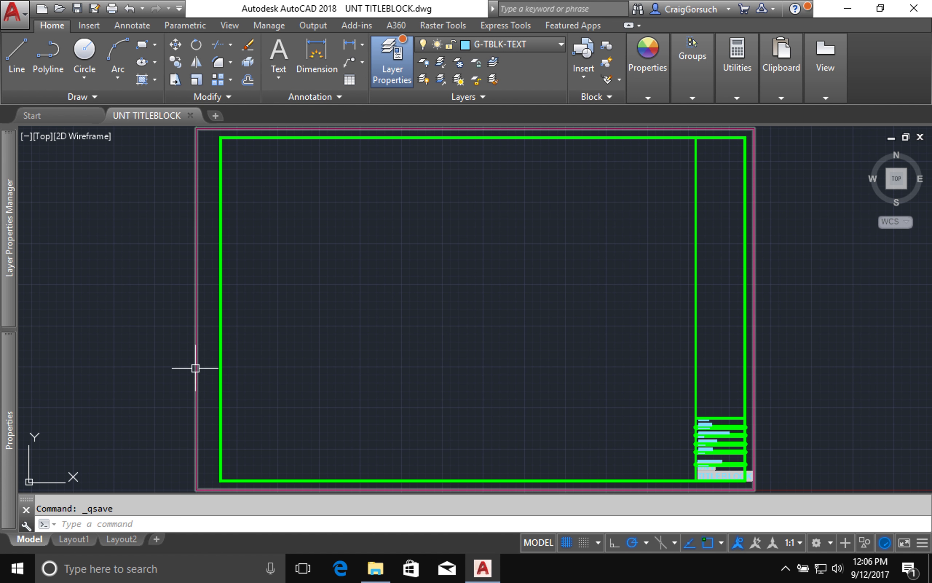
{"action": "mouse_move", "coordinate": [207, 482]}
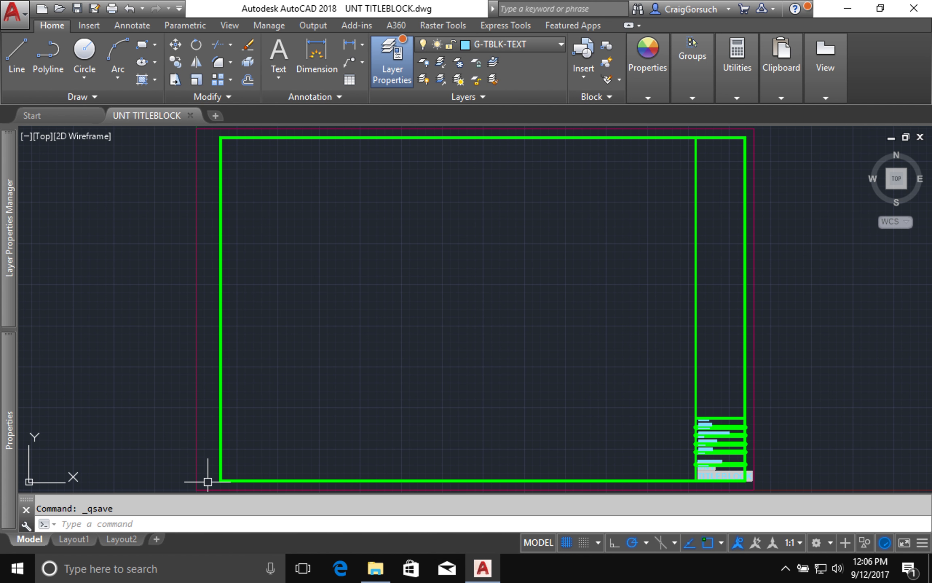
{"action": "mouse_move", "coordinate": [483, 366]}
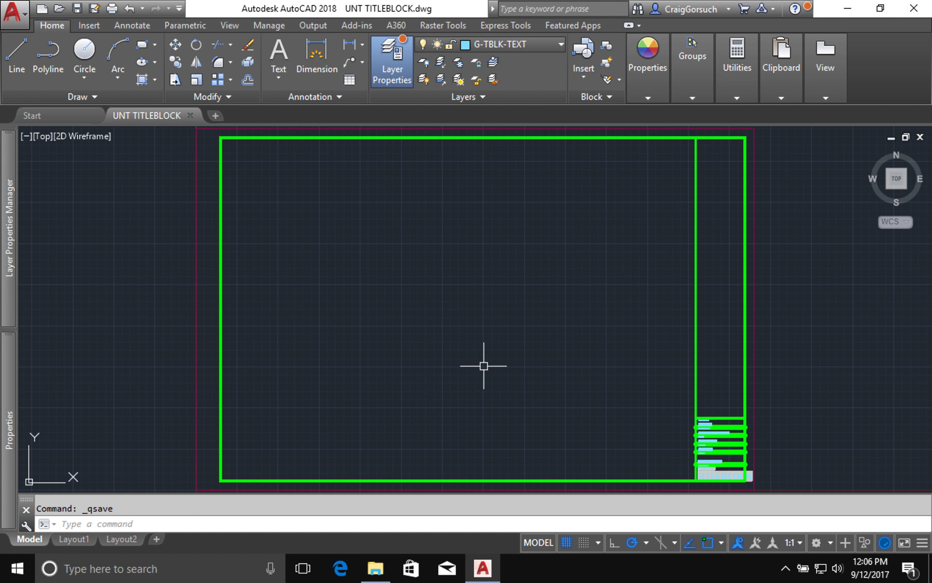
{"action": "mouse_move", "coordinate": [498, 361]}
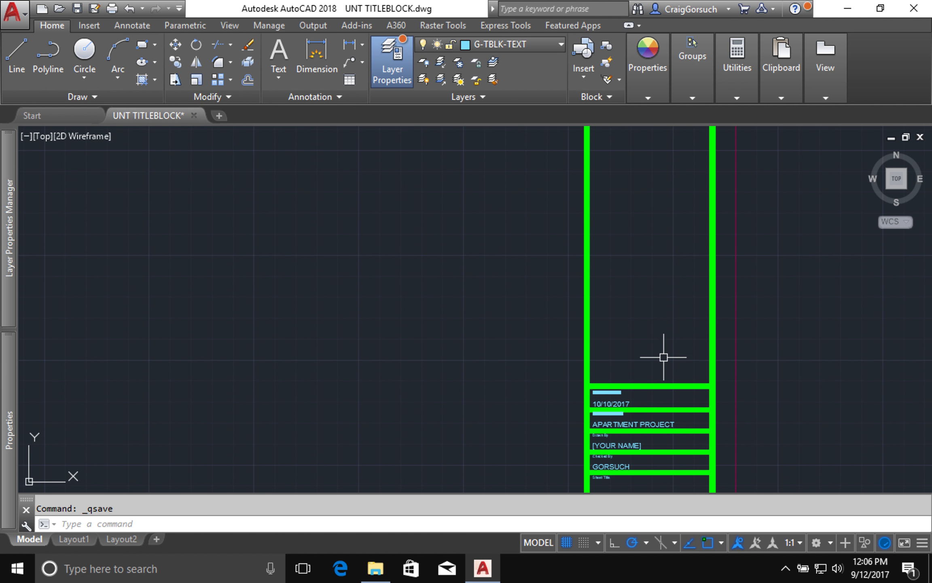
Start Multiline Text and define the text box over the blank area left of the title strip
{"action": "left_click", "coordinate": [278, 80]}
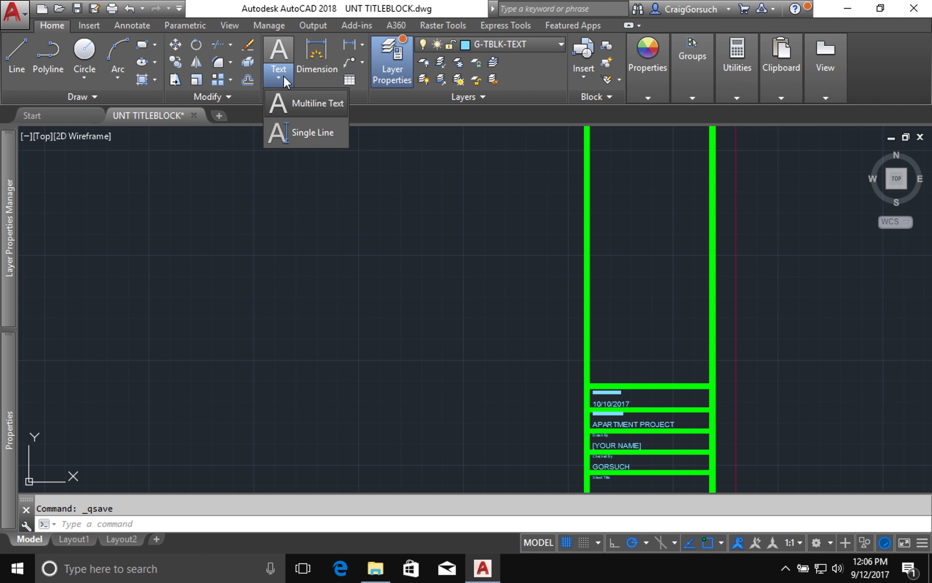
{"action": "mouse_move", "coordinate": [309, 103]}
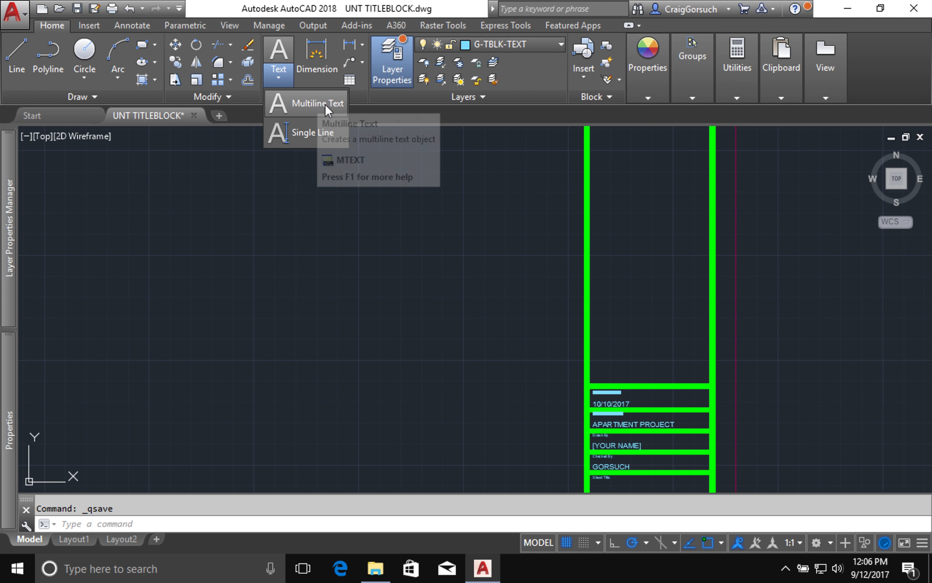
{"action": "mouse_move", "coordinate": [307, 103]}
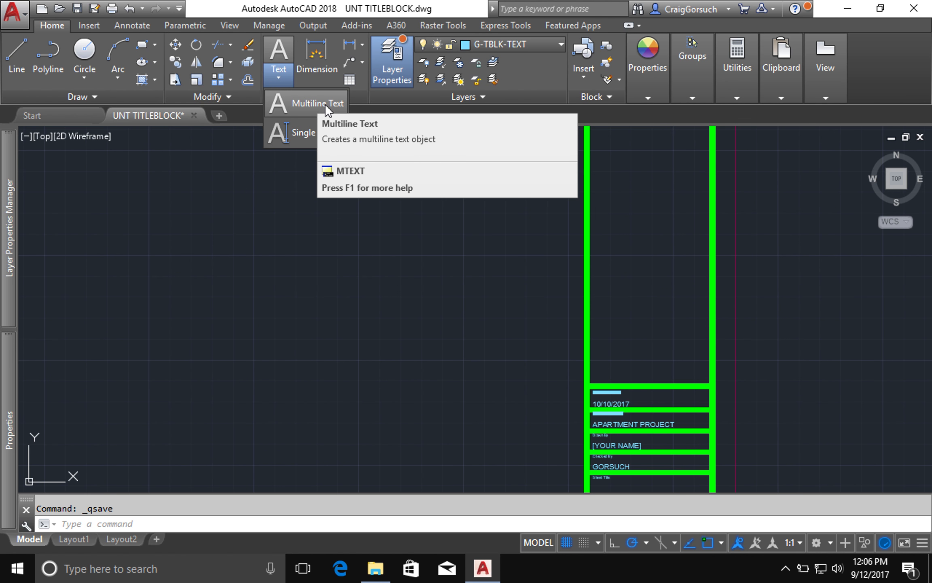
{"action": "mouse_move", "coordinate": [304, 202]}
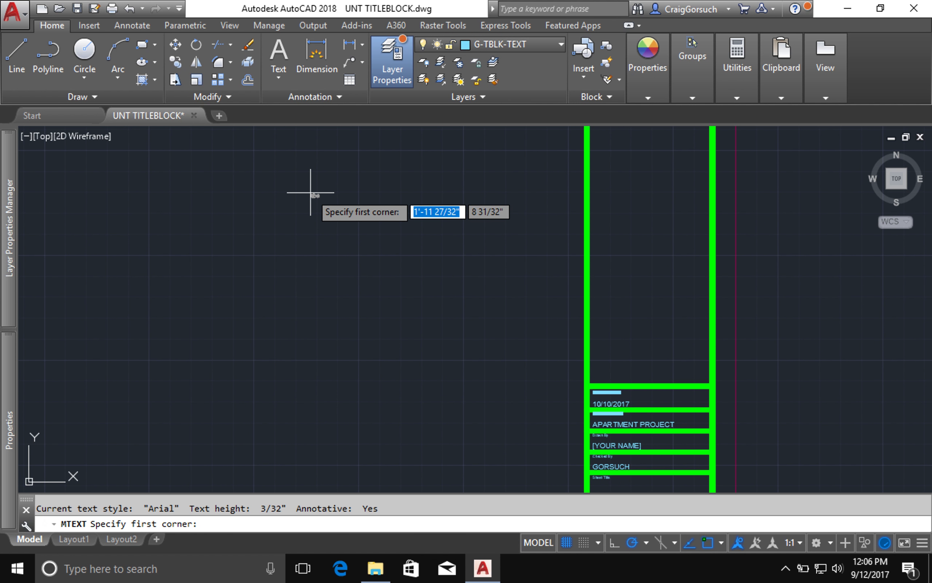
{"action": "mouse_move", "coordinate": [318, 193]}
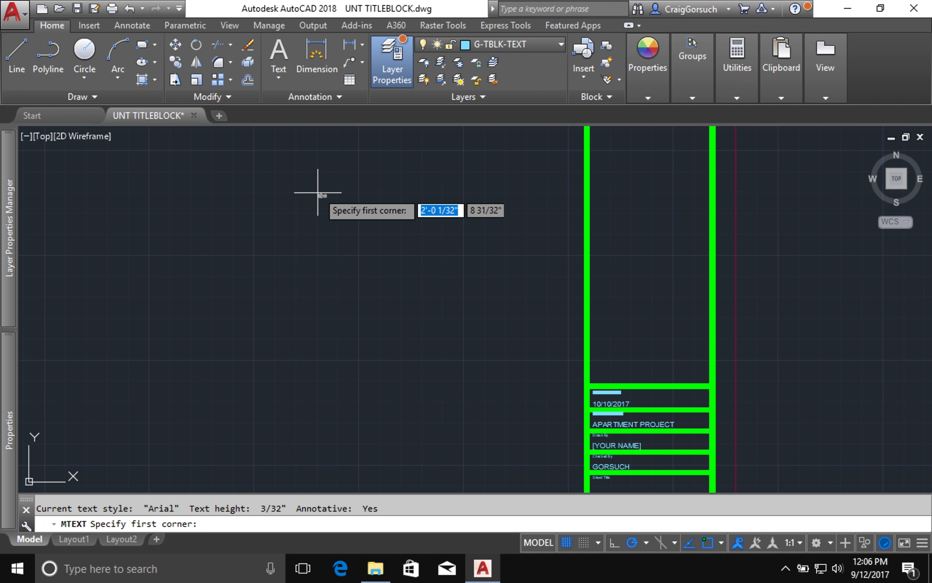
{"action": "left_click", "coordinate": [317, 193]}
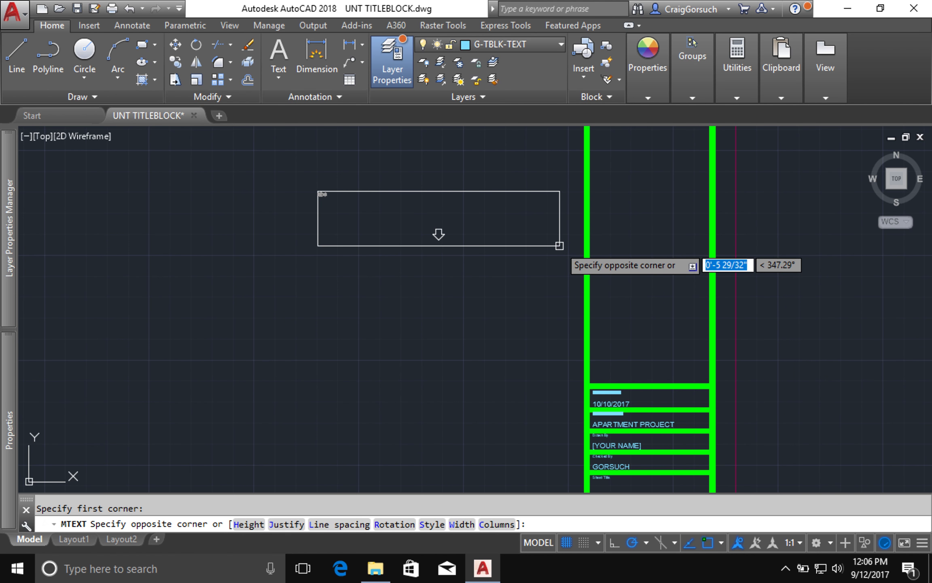
{"action": "left_click", "coordinate": [557, 245]}
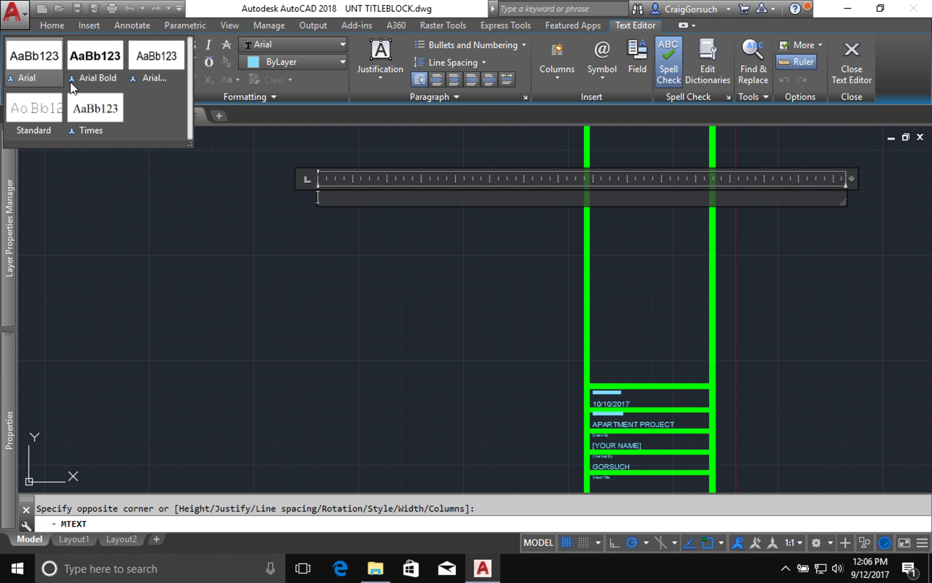
{"action": "mouse_move", "coordinate": [95, 106]}
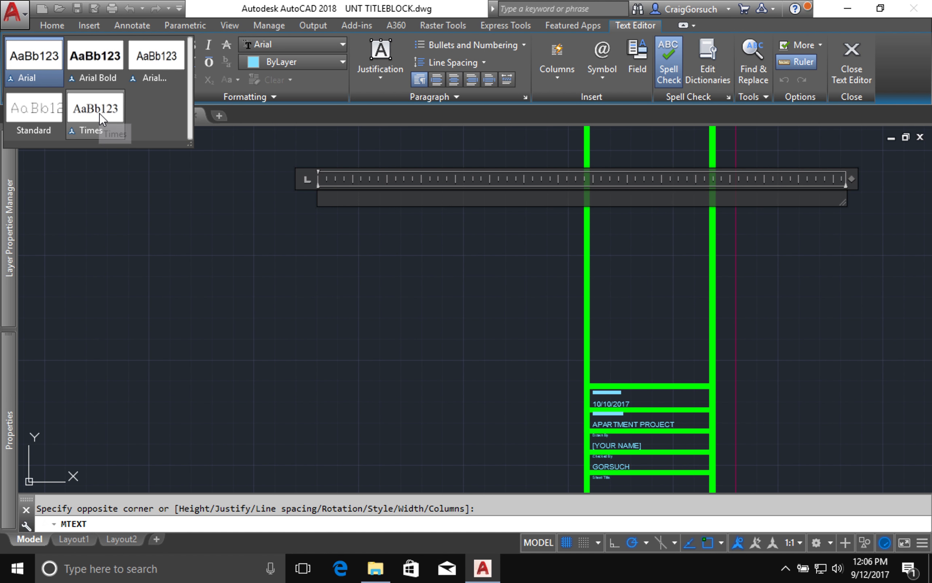
{"action": "mouse_move", "coordinate": [106, 125]}
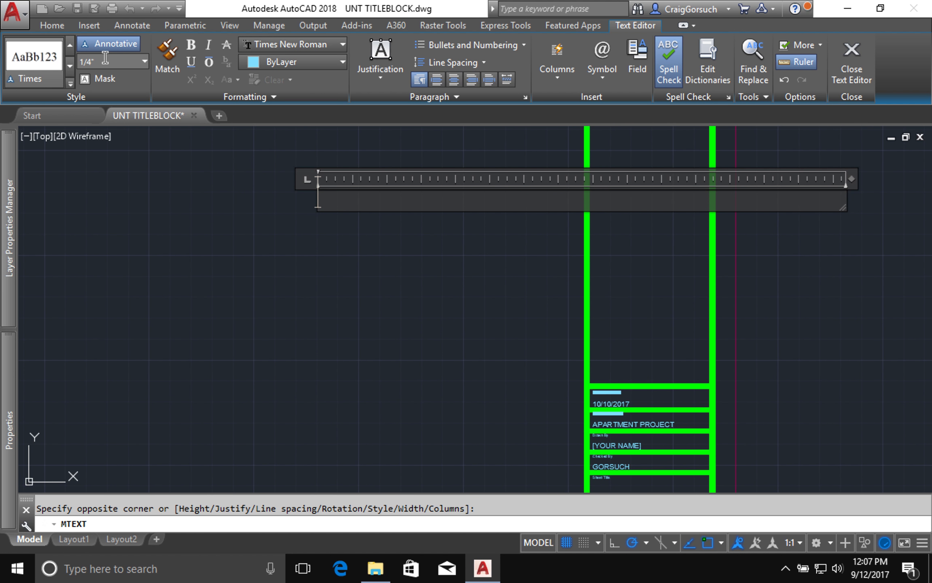
{"action": "mouse_move", "coordinate": [315, 75]}
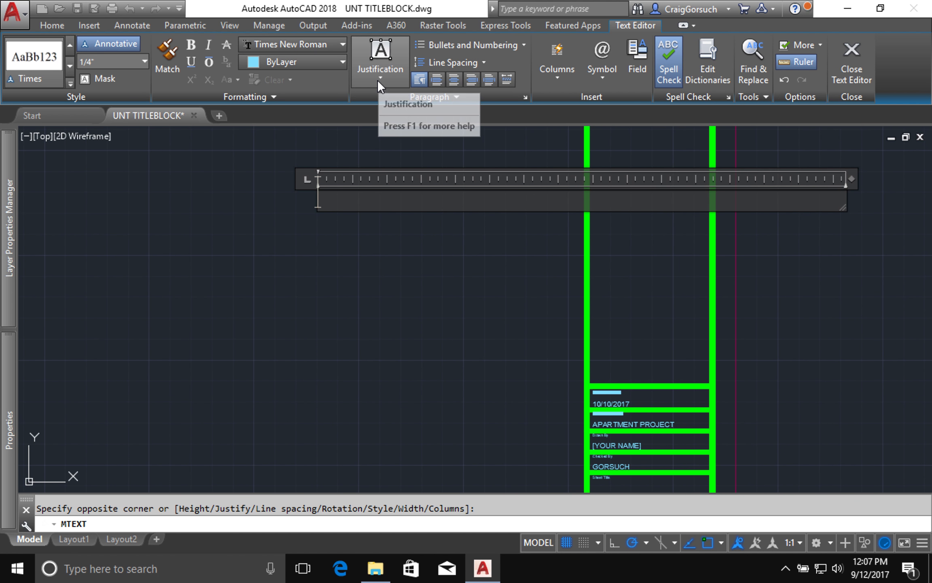
{"action": "mouse_move", "coordinate": [437, 78]}
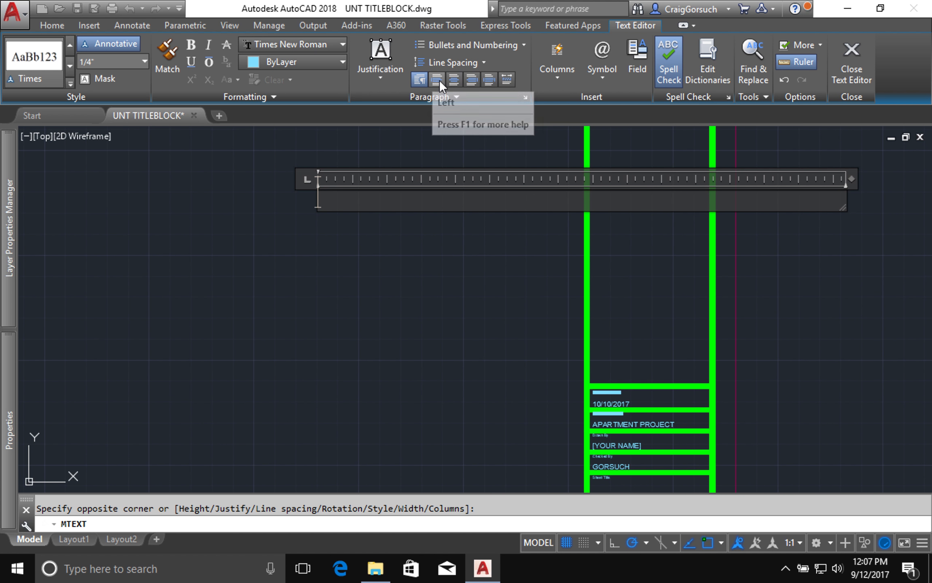
{"action": "mouse_move", "coordinate": [490, 78]}
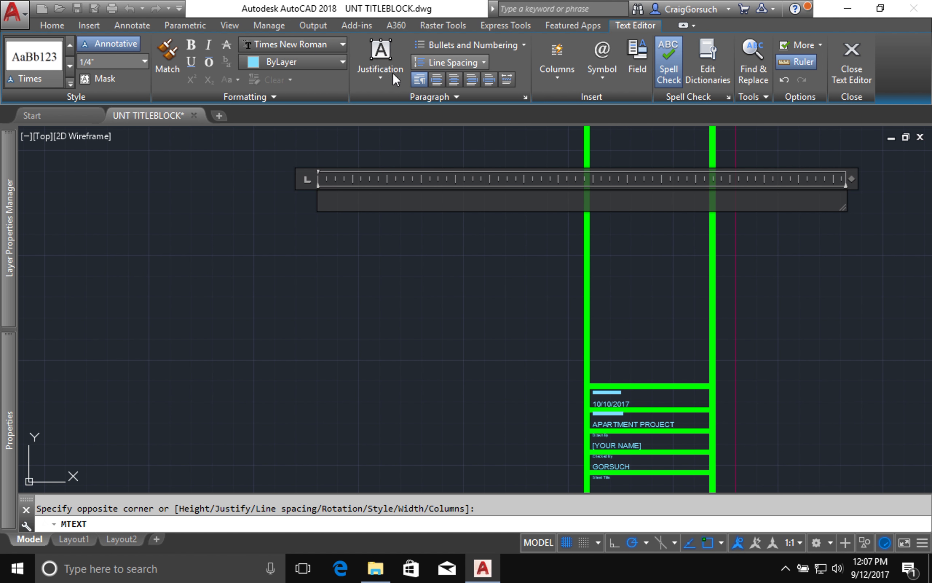
{"action": "mouse_move", "coordinate": [380, 66]}
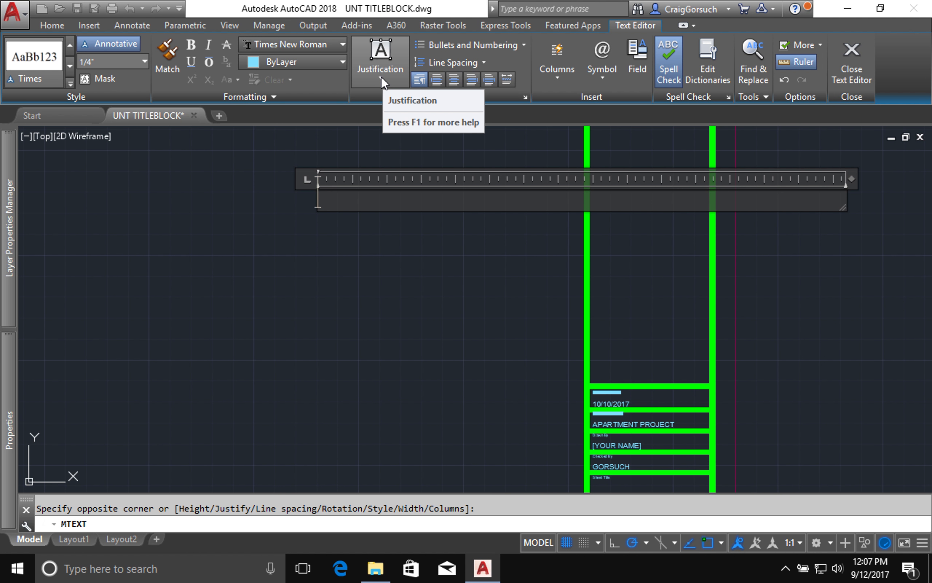
{"action": "mouse_move", "coordinate": [454, 79]}
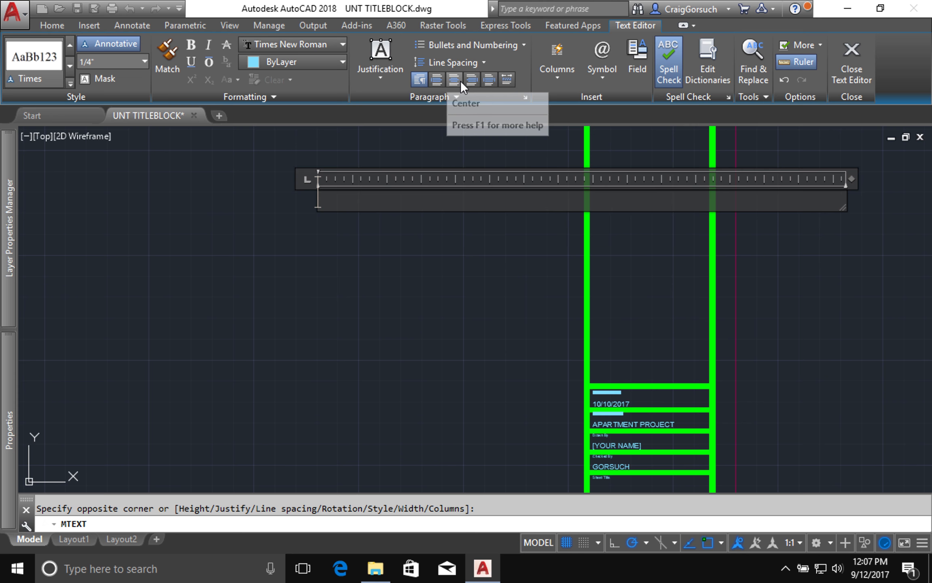
{"action": "mouse_move", "coordinate": [489, 79]}
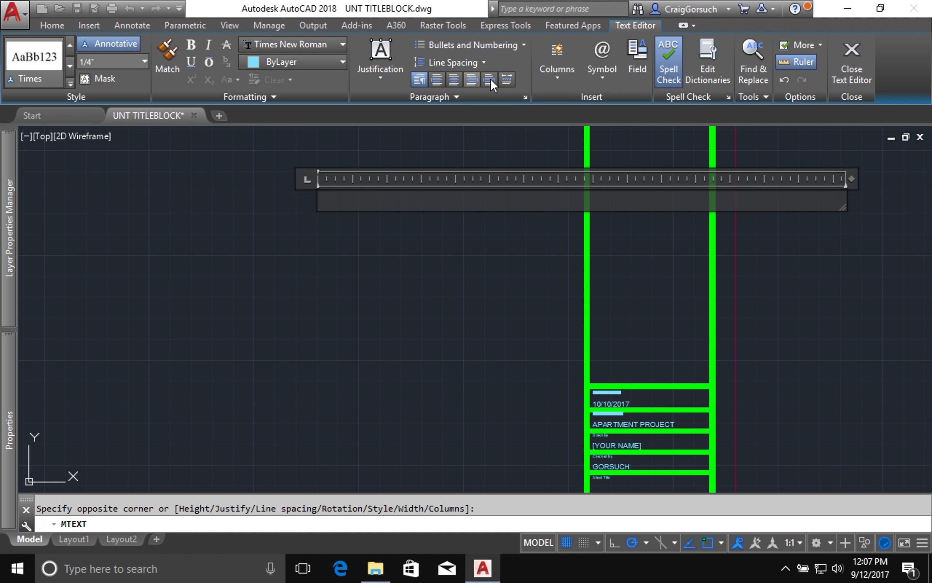
{"action": "mouse_move", "coordinate": [419, 78]}
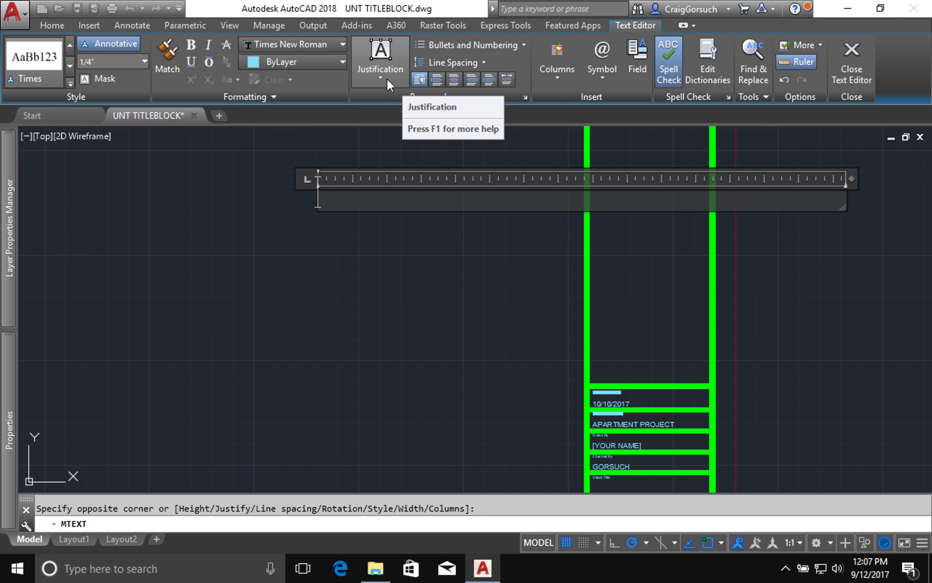
Set the multiline text justification to Middle Center
{"action": "left_click", "coordinate": [379, 59]}
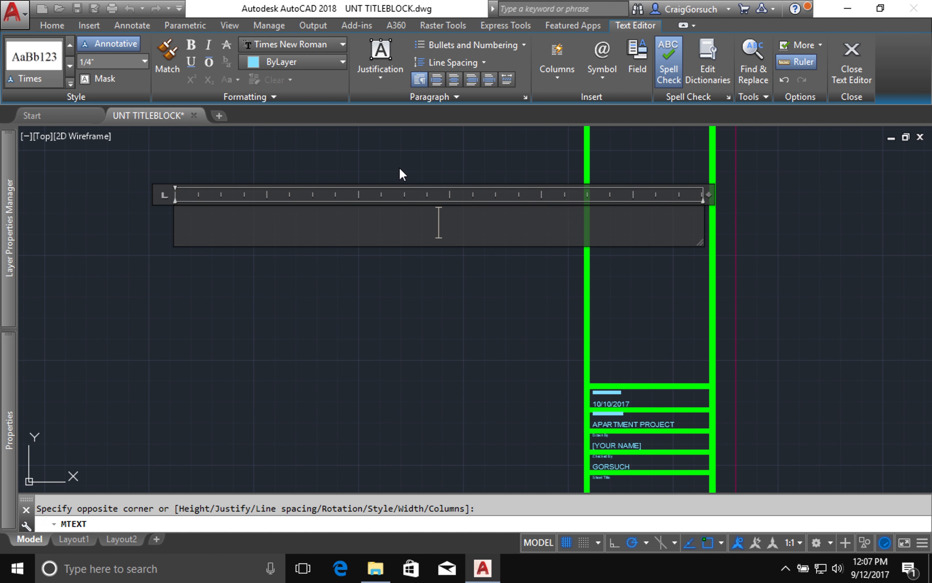
{"action": "mouse_move", "coordinate": [406, 176]}
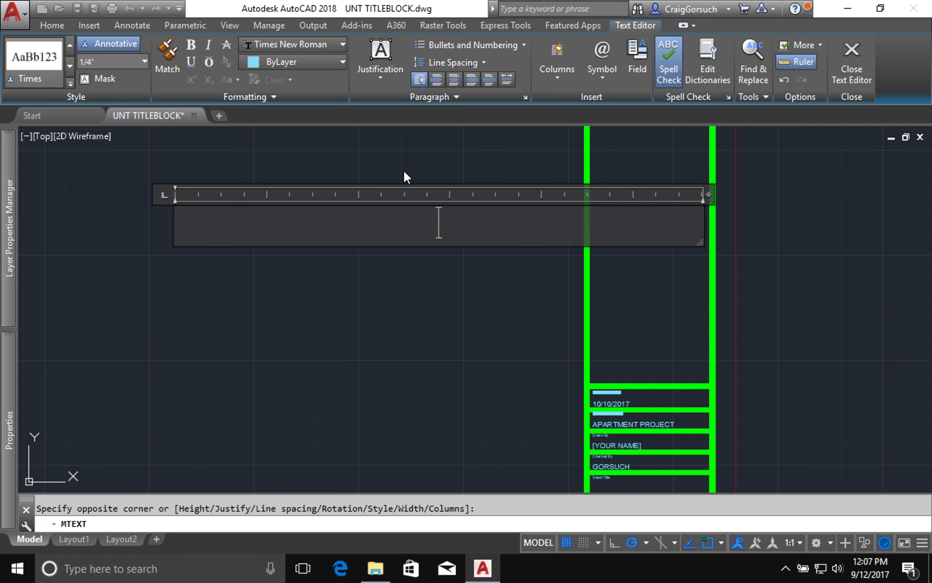
Enter 'APARTMENT PROJECT' and 'University of North Texas, College of Visual Arts and Design'
{"action": "type", "text": "APART"}
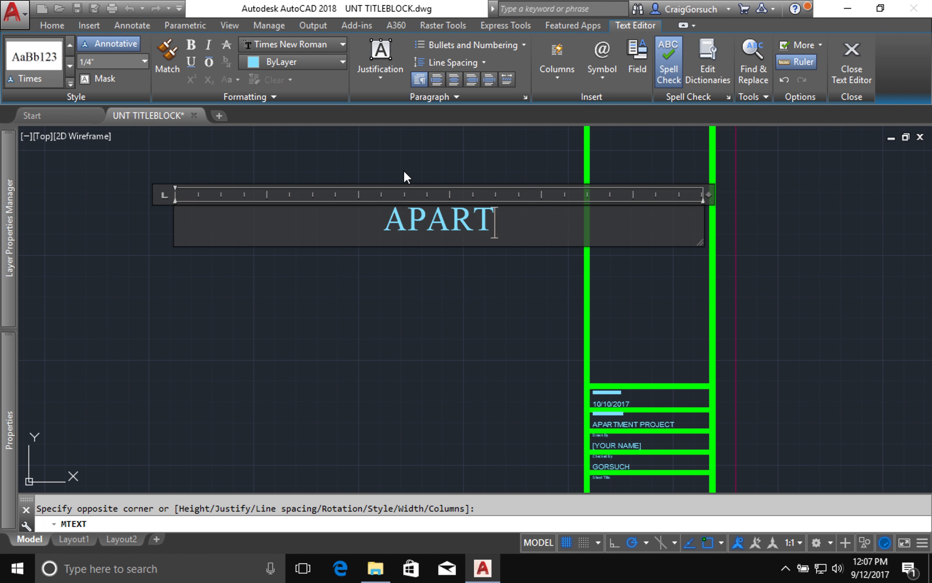
{"action": "type", "text": "MENT PROJECT"}
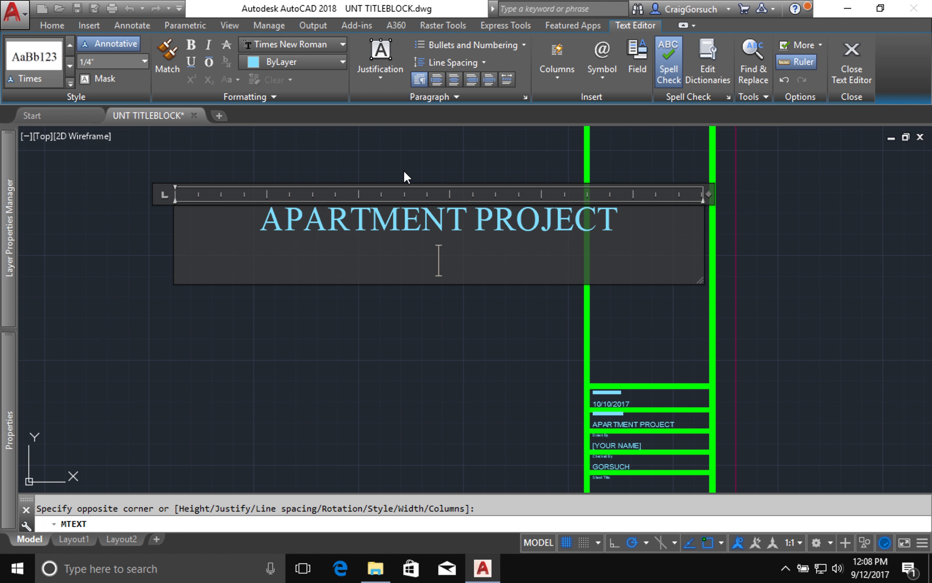
{"action": "type", "text": "Universit yof North Tex"}
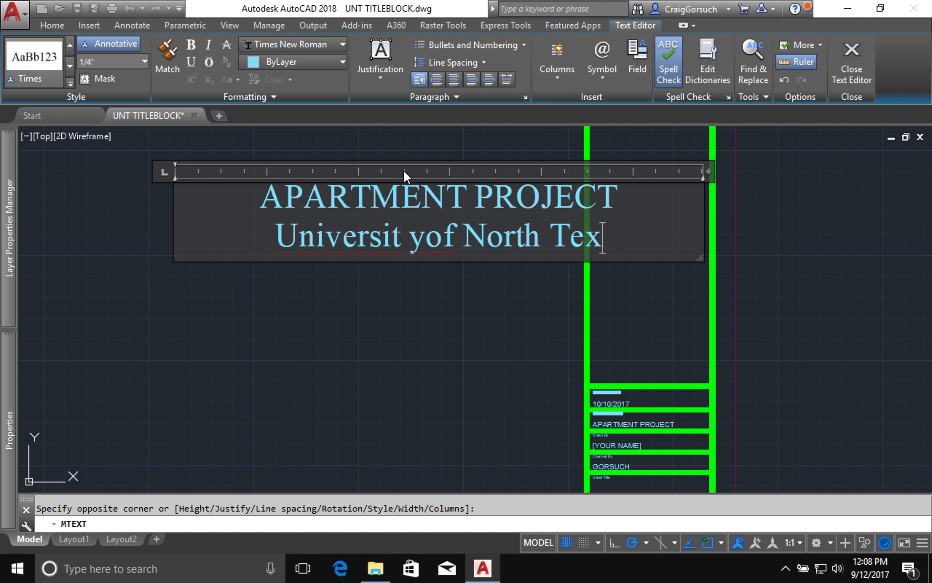
{"action": "type", "text": "as, College of Visual Arrts"}
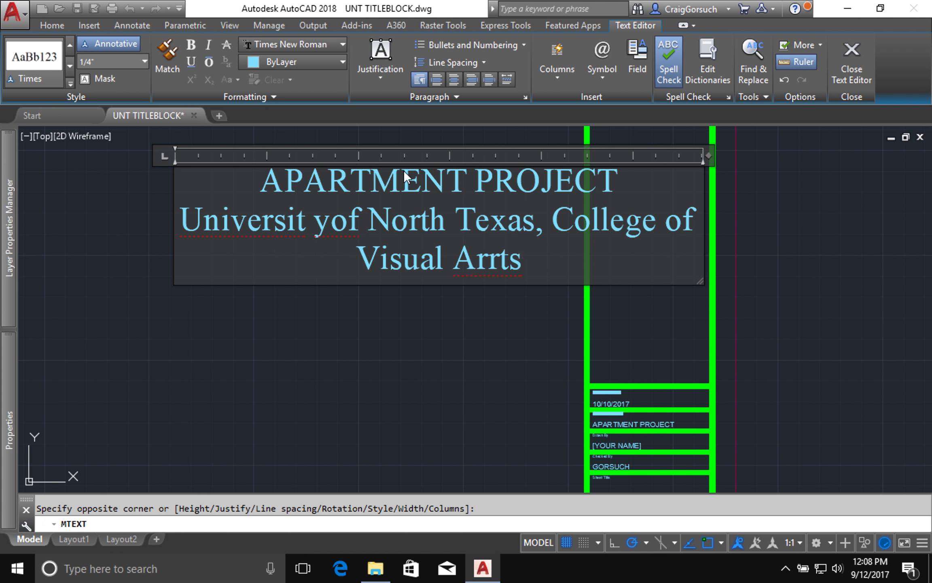
{"action": "type", "text": "and Design"}
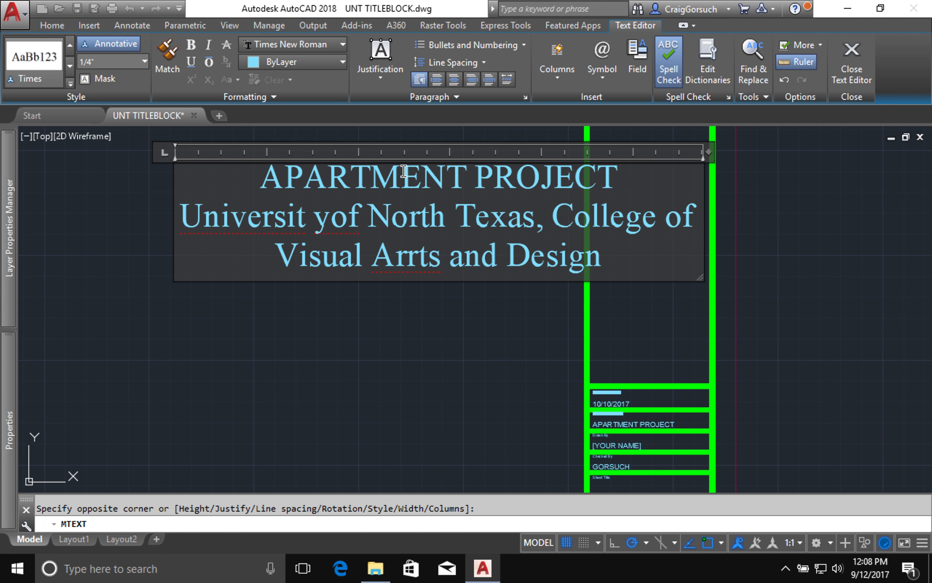
{"action": "mouse_move", "coordinate": [451, 217]}
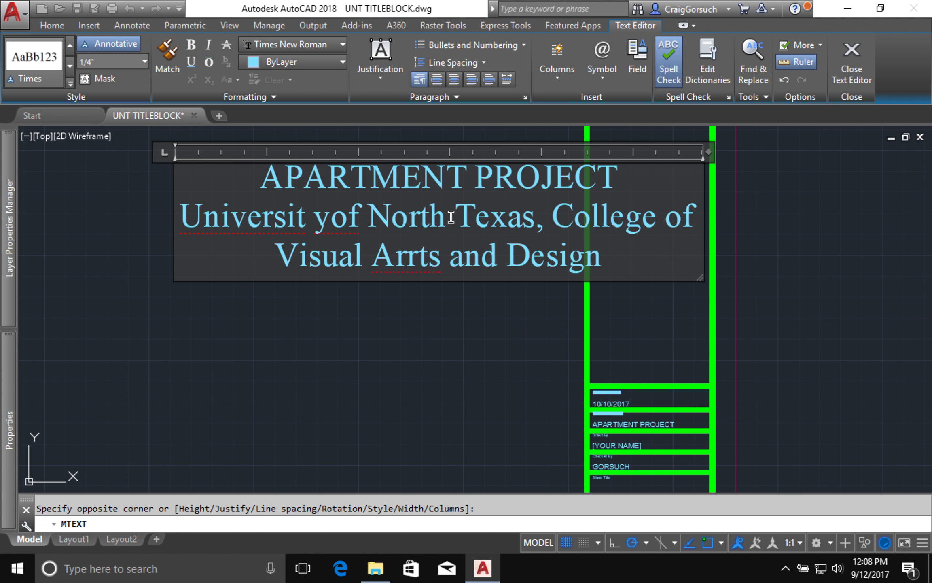
{"action": "mouse_move", "coordinate": [446, 217]}
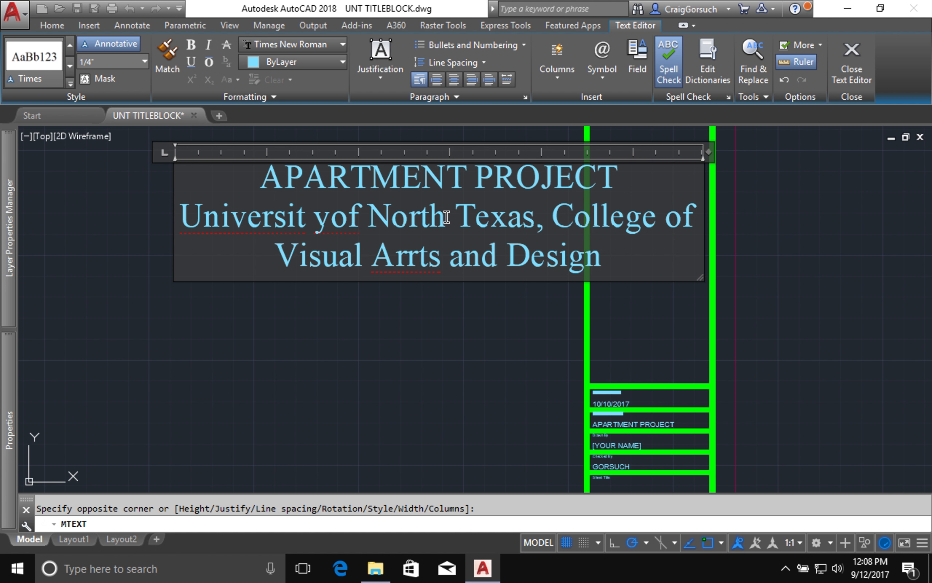
{"action": "mouse_move", "coordinate": [321, 220]}
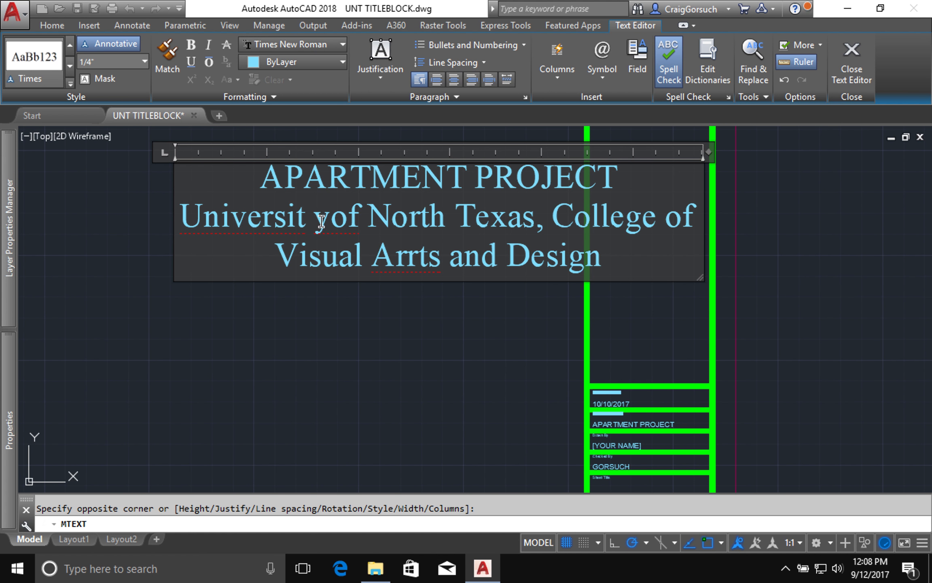
{"action": "mouse_move", "coordinate": [318, 219]}
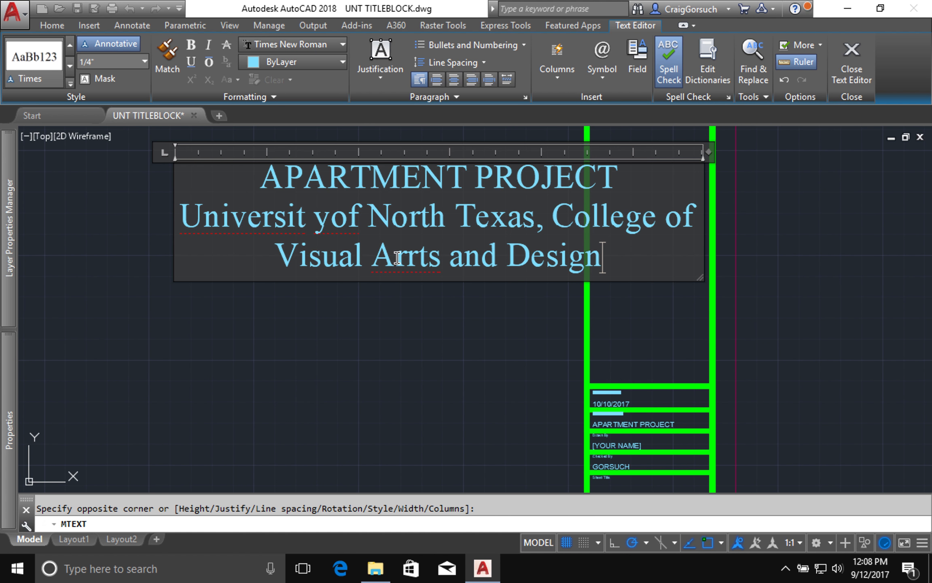
Correct the misspelled university line via the right-click spelling suggestions
{"action": "right_click", "coordinate": [396, 258]}
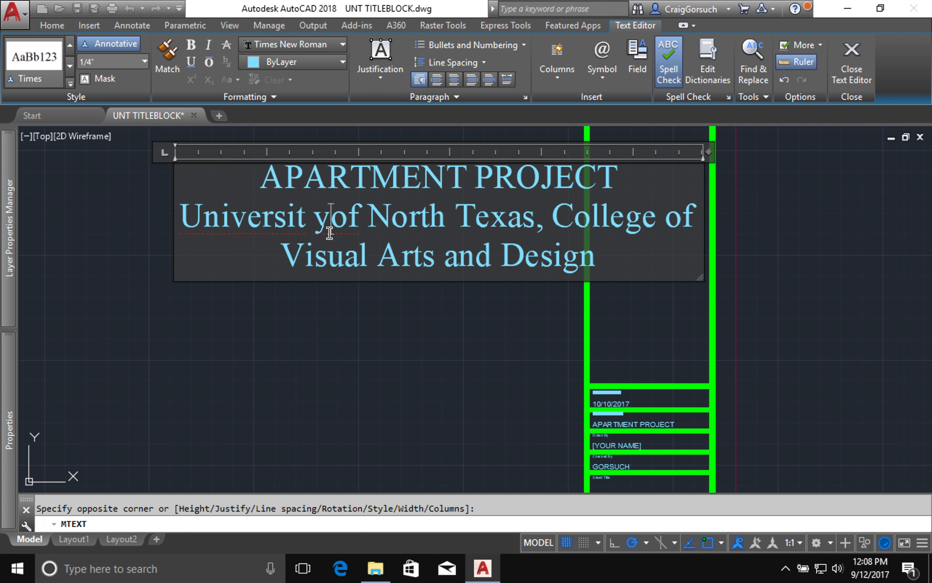
{"action": "type", "text": "y"}
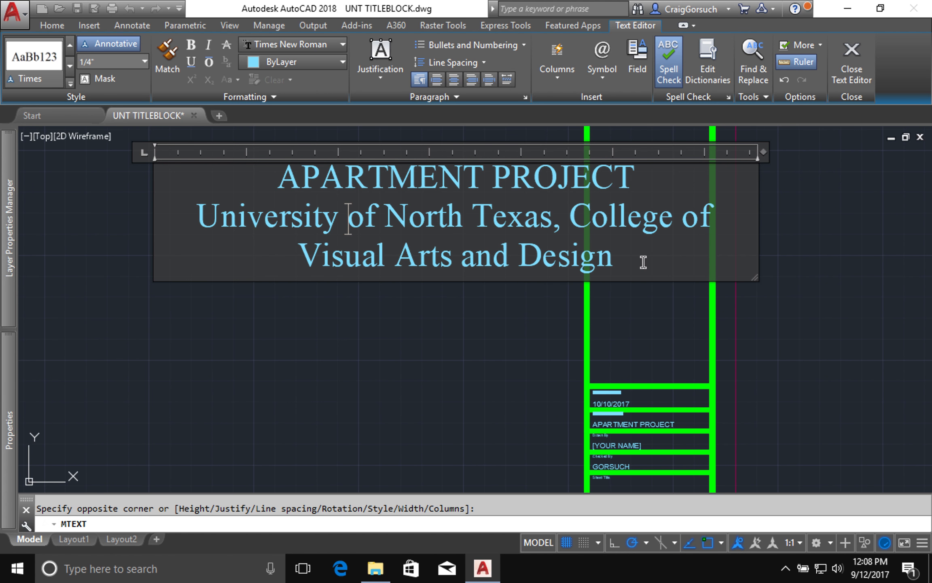
{"action": "mouse_move", "coordinate": [625, 264]}
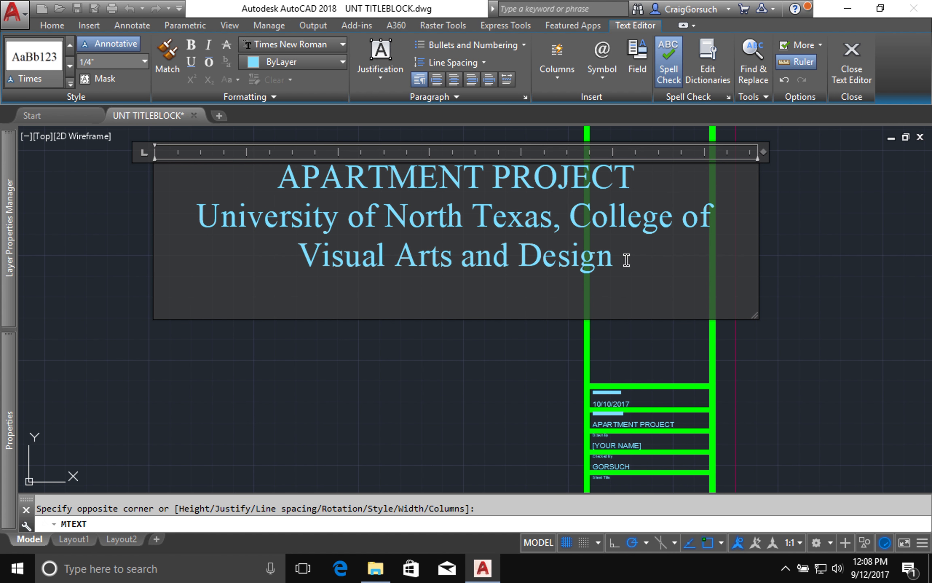
Add 'ADES 3620 - Interior Design: AutoCAD, Fall 2017' and 'Course 501', then place the text
{"action": "type", "text": "ADES 36"}
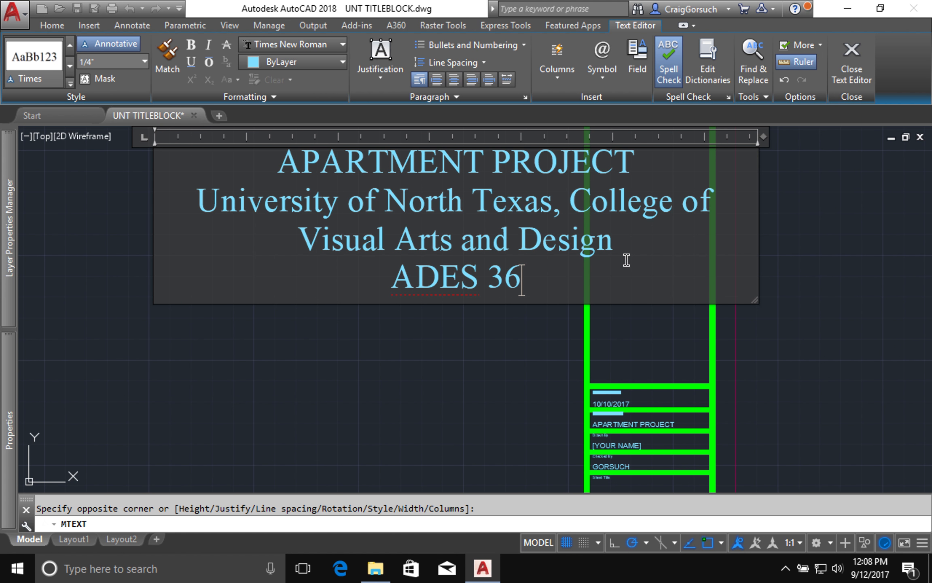
{"action": "type", "text": "20 -"}
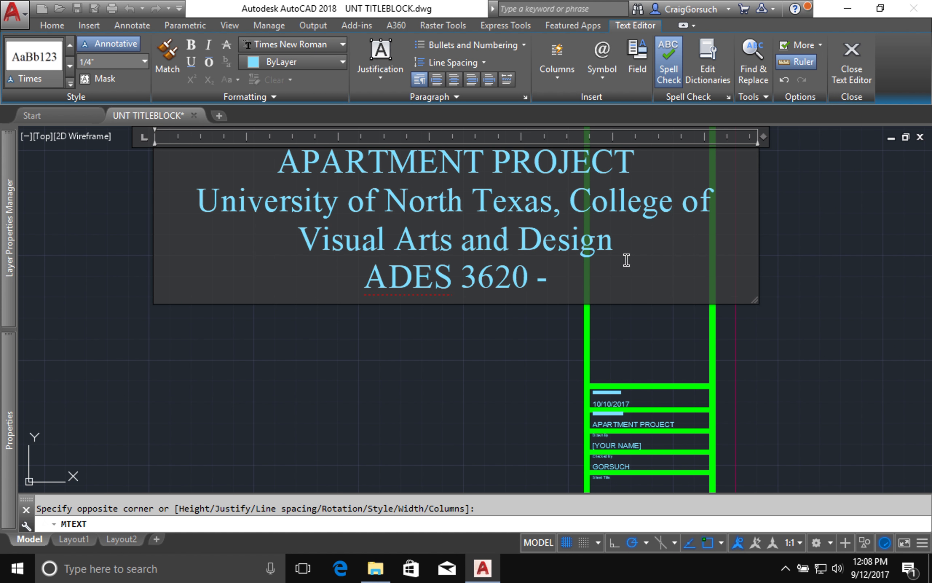
{"action": "type", "text": "Interior"}
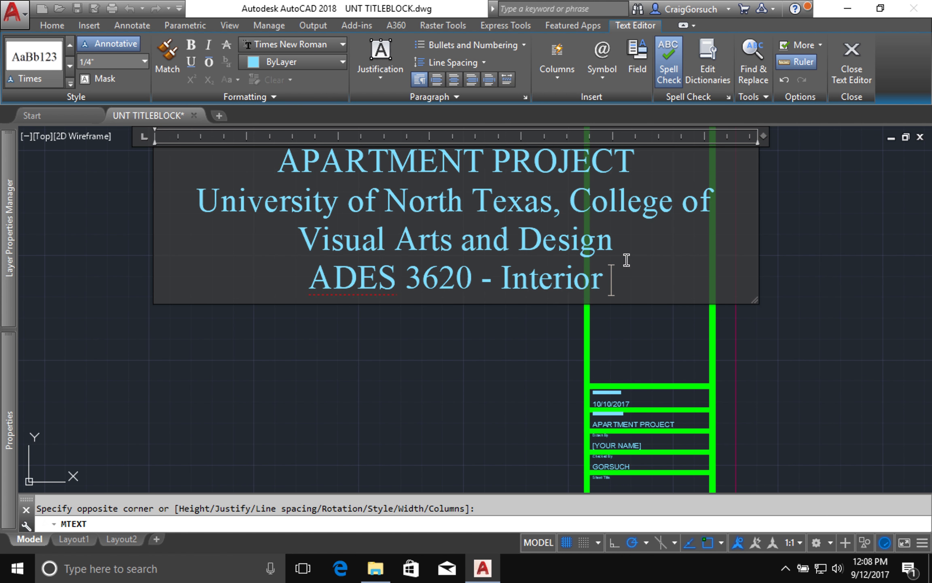
{"action": "type", "text": "Design"}
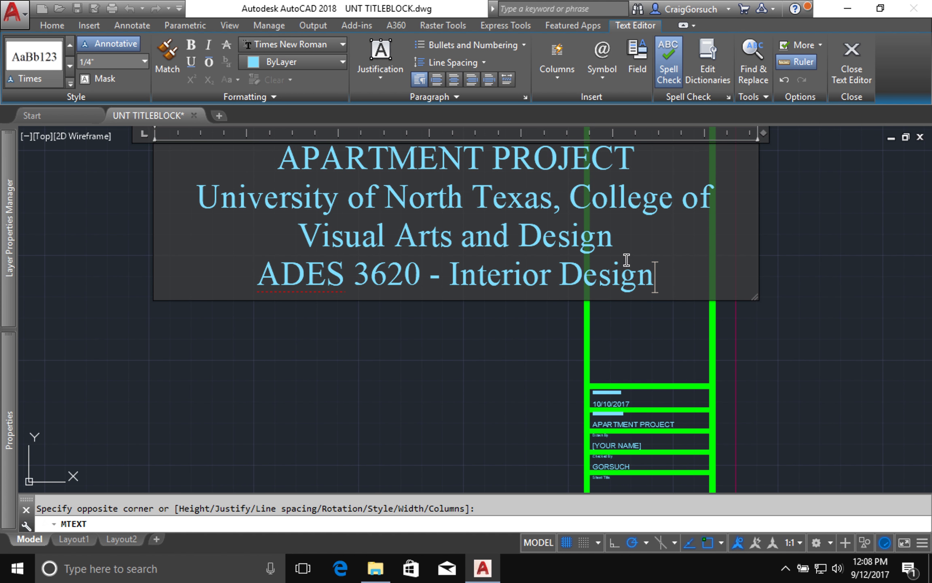
{"action": "type", "text": ": AutoCAD"}
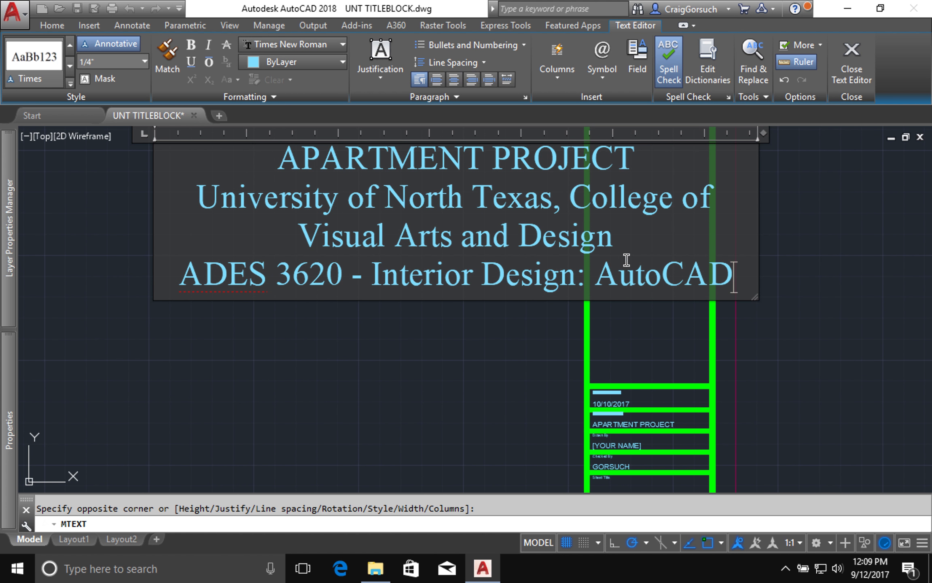
{"action": "type", "text": ", Fa"}
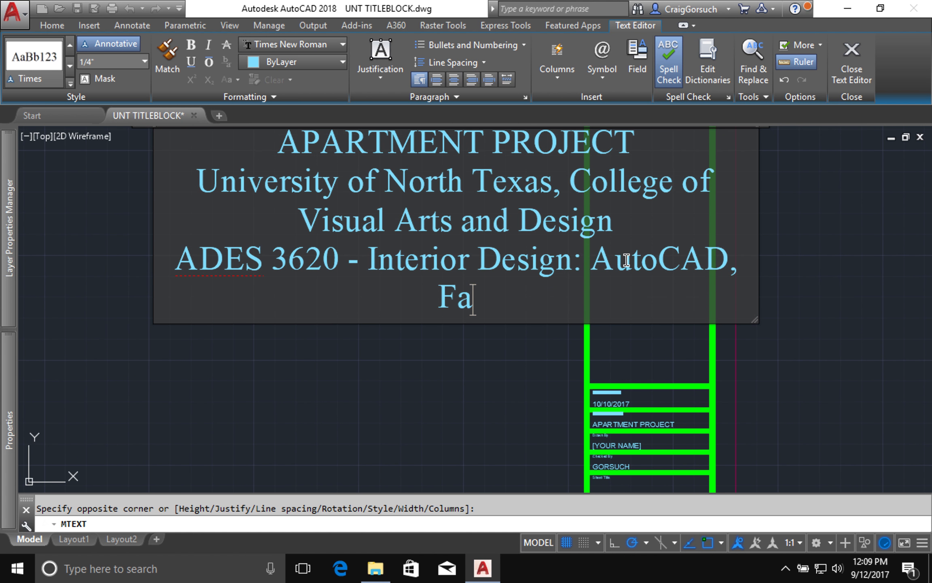
{"action": "type", "text": "ll 2017"}
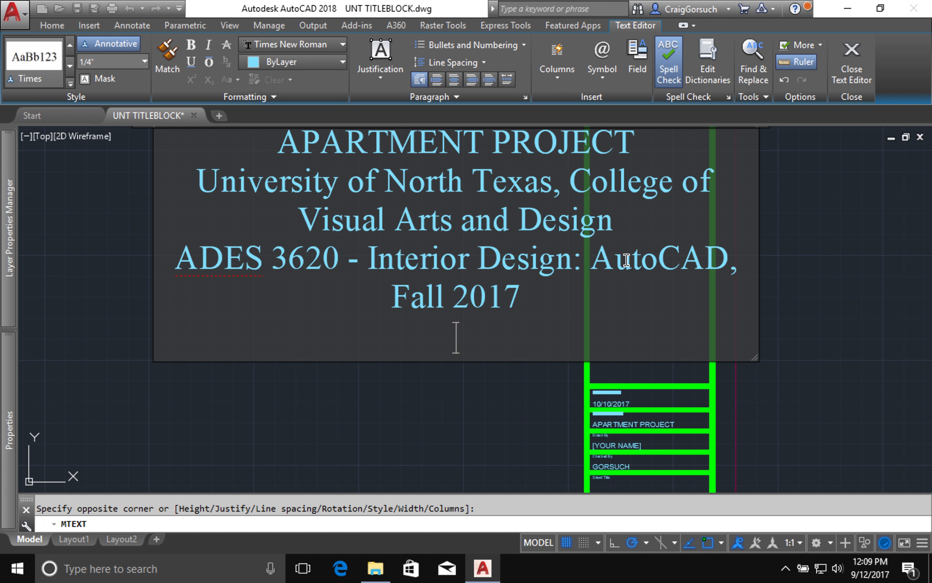
{"action": "type", "text": "Course 501"}
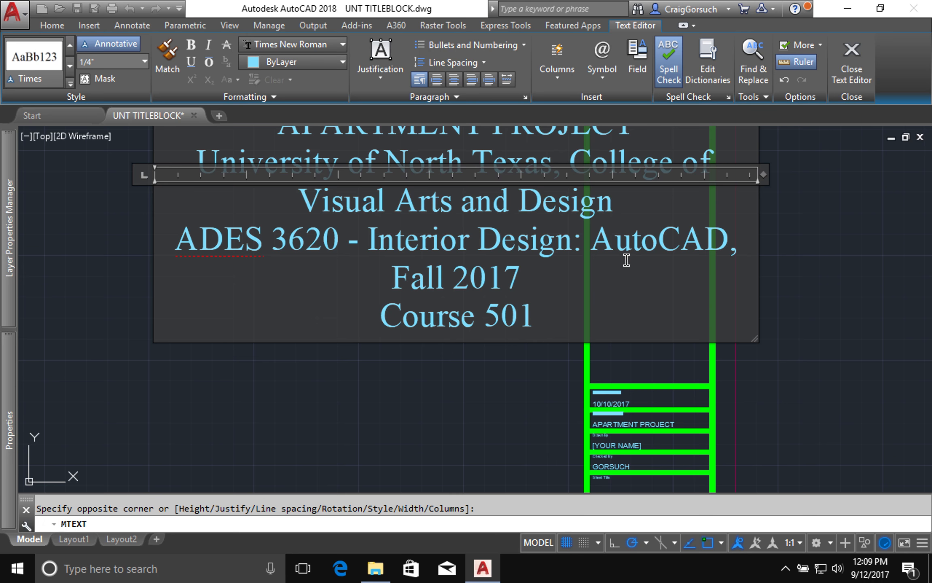
{"action": "left_click", "coordinate": [531, 314]}
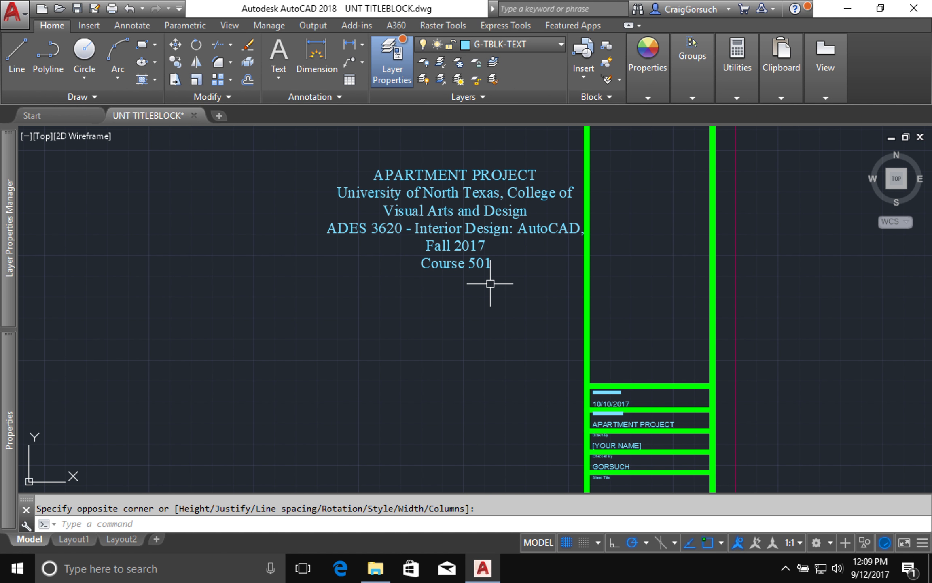
{"action": "mouse_move", "coordinate": [487, 279]}
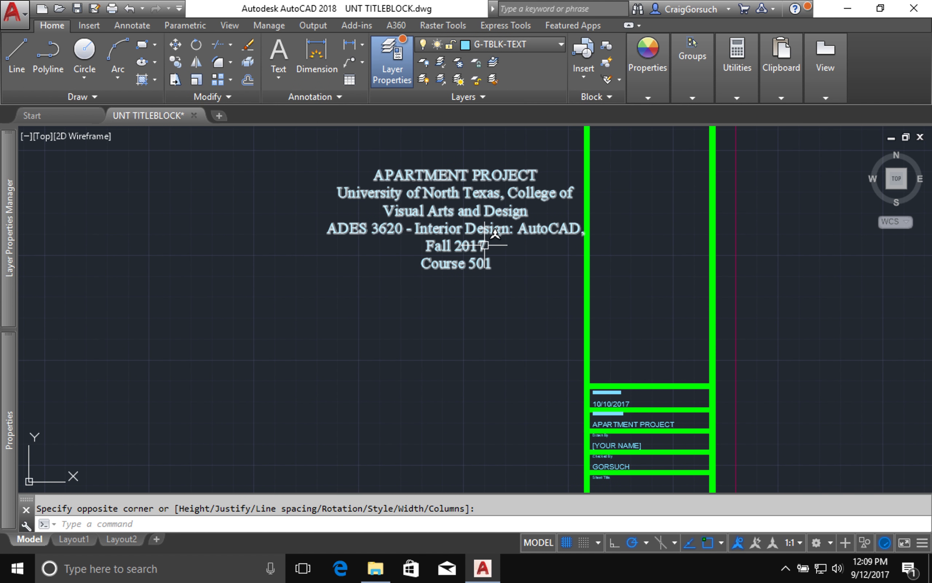
Widen the title text so each line fits on one line and reopen it for editing
{"action": "key", "text": "Escape"}
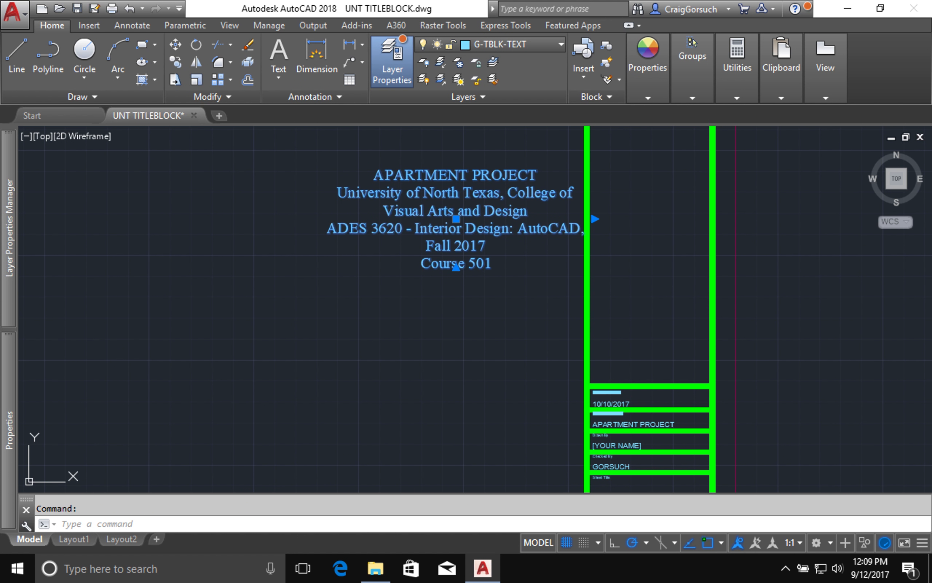
{"action": "double_click", "coordinate": [455, 219]}
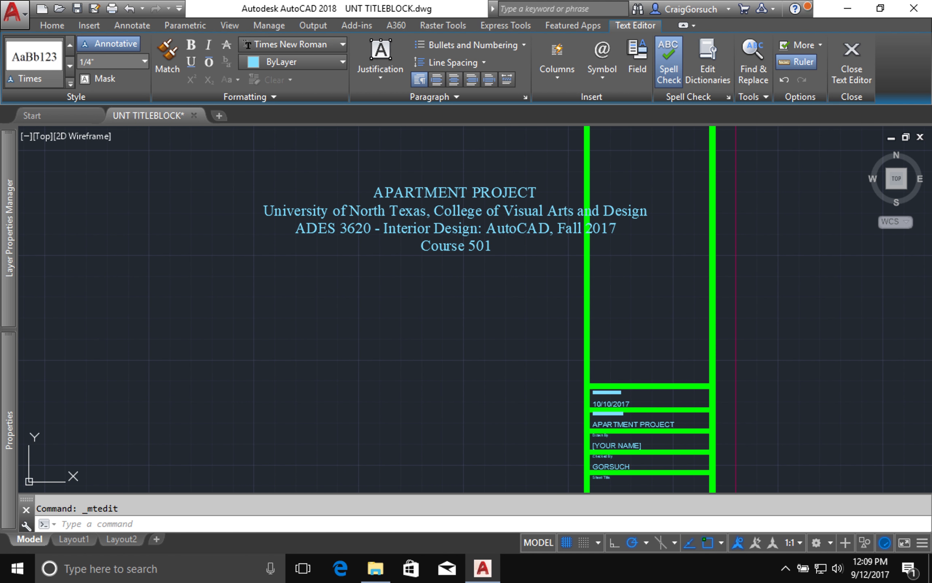
{"action": "left_click", "coordinate": [850, 61]}
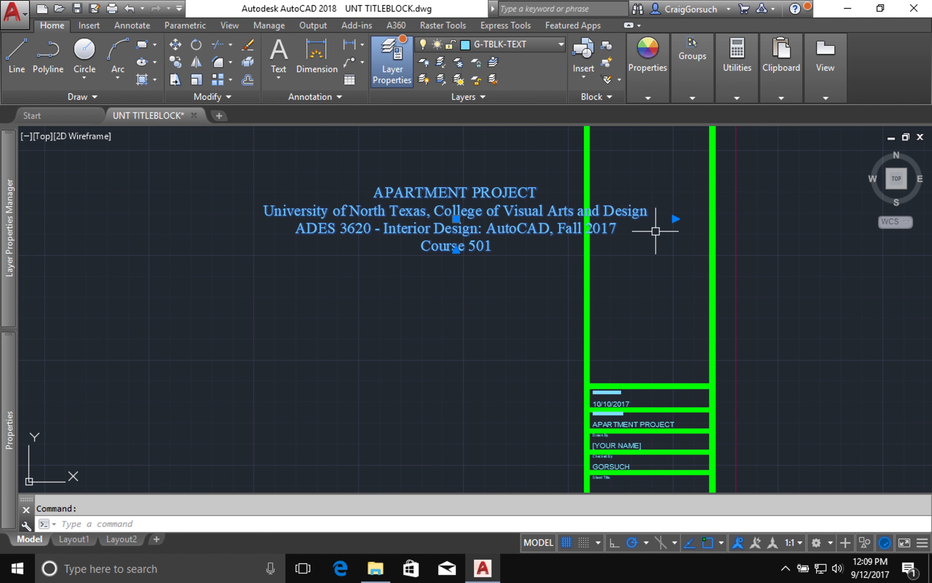
{"action": "mouse_move", "coordinate": [675, 219]}
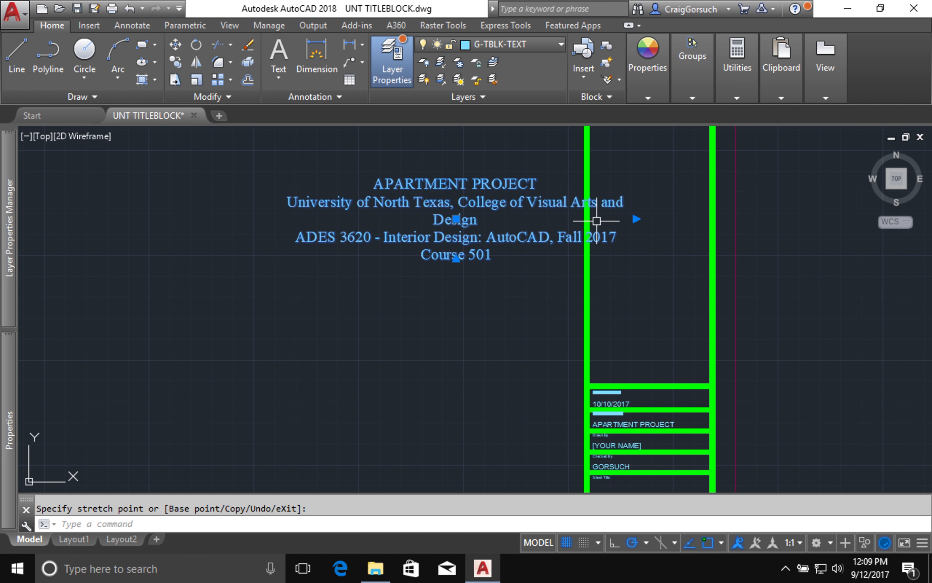
{"action": "mouse_move", "coordinate": [636, 218]}
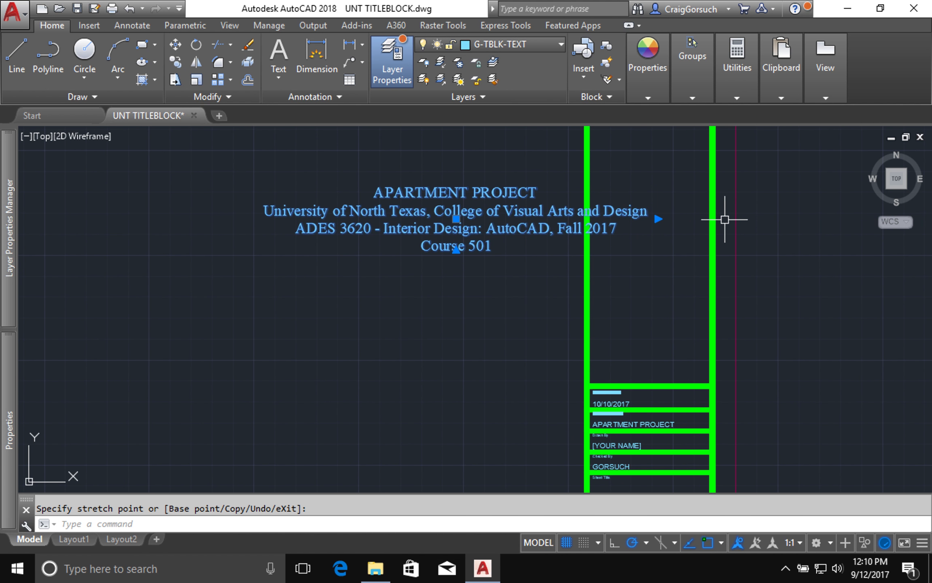
{"action": "mouse_move", "coordinate": [451, 225]}
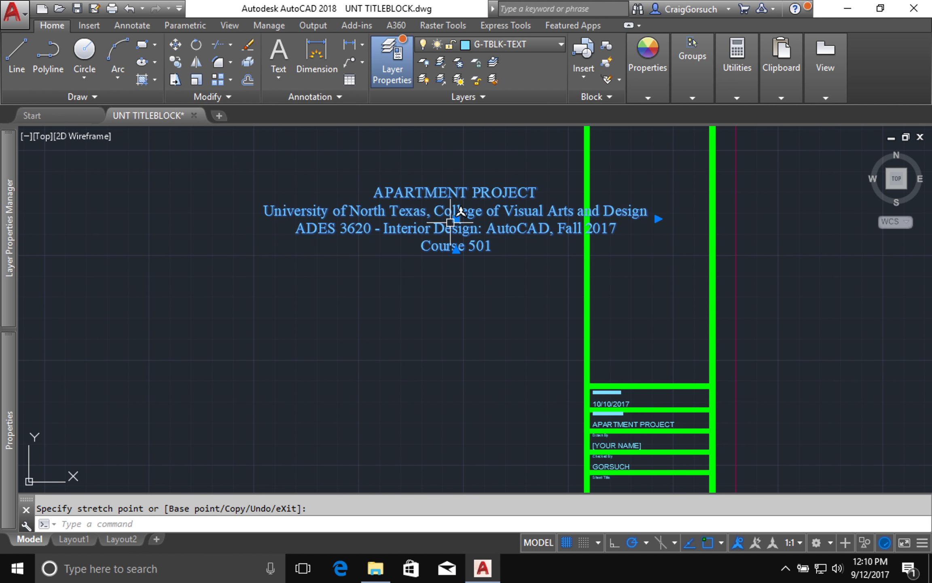
{"action": "mouse_move", "coordinate": [457, 220]}
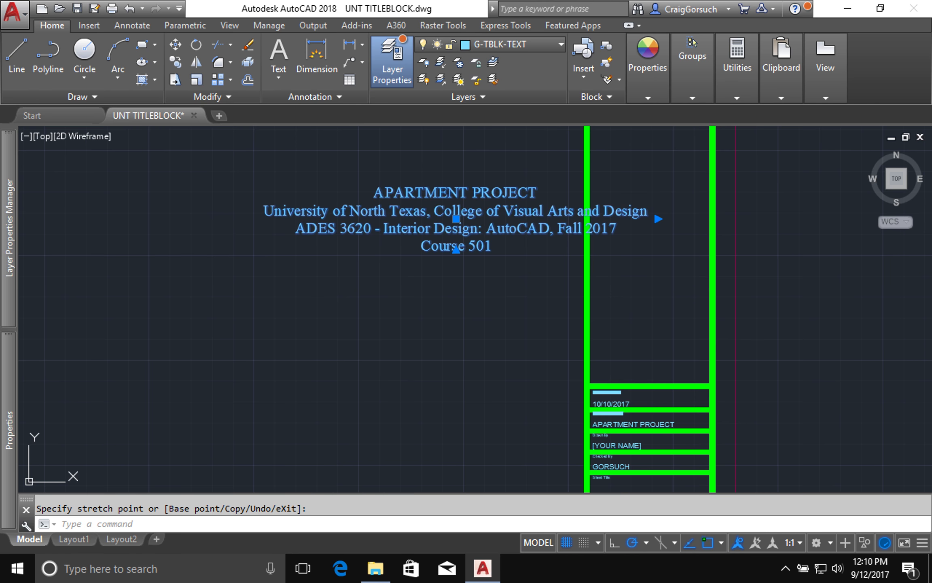
{"action": "double_click", "coordinate": [456, 209]}
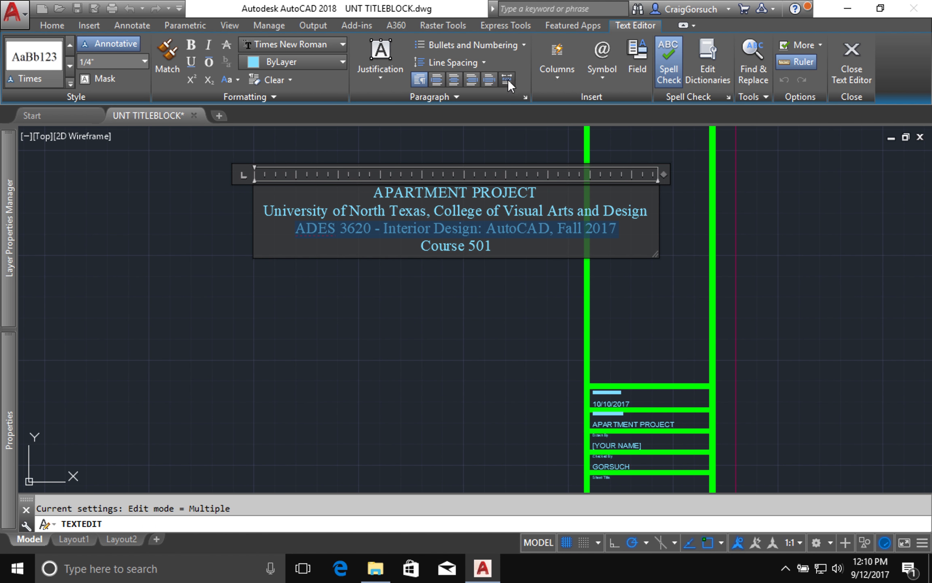
Try distributed and right alignment, then centre all four title lines
{"action": "left_click", "coordinate": [506, 79]}
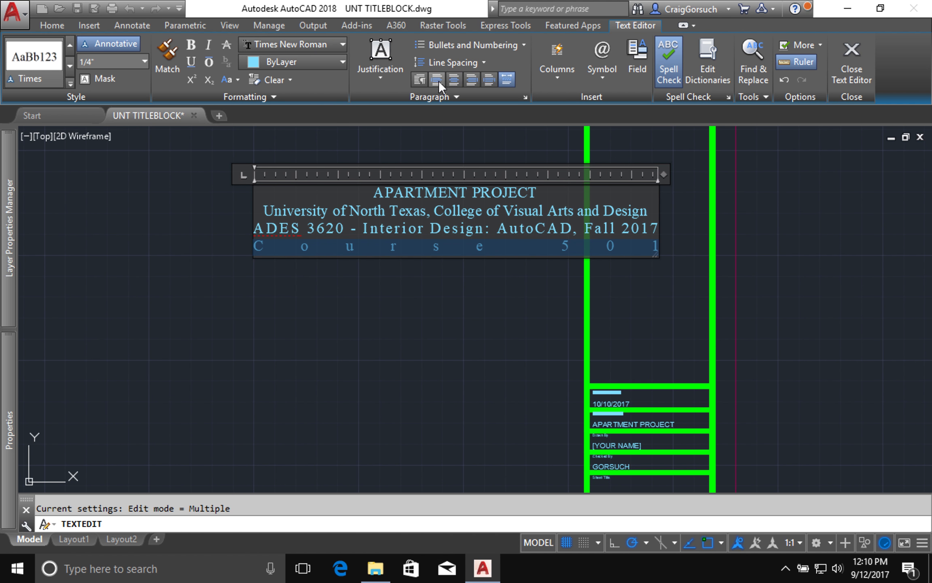
{"action": "left_click", "coordinate": [471, 79]}
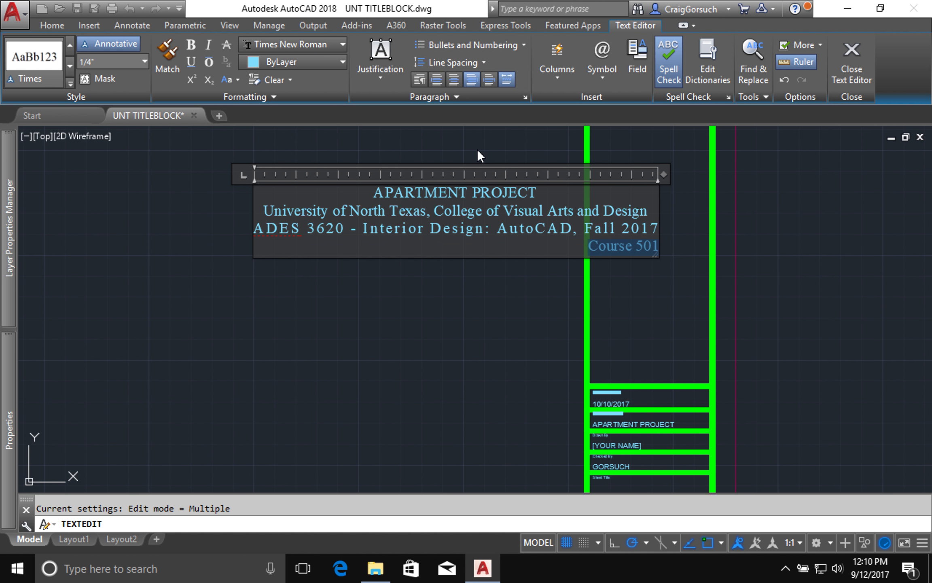
{"action": "mouse_move", "coordinate": [698, 186]}
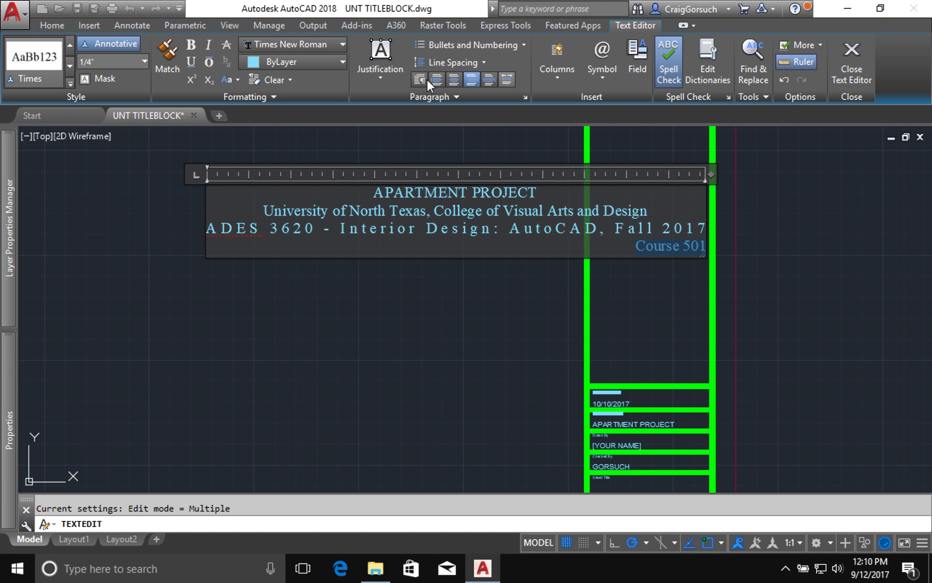
{"action": "mouse_move", "coordinate": [505, 87]}
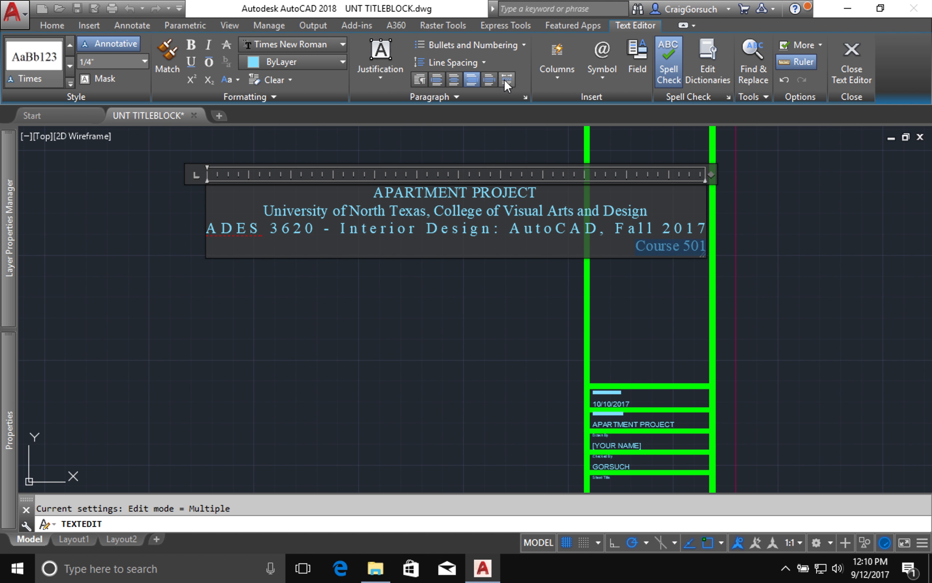
{"action": "mouse_move", "coordinate": [379, 80]}
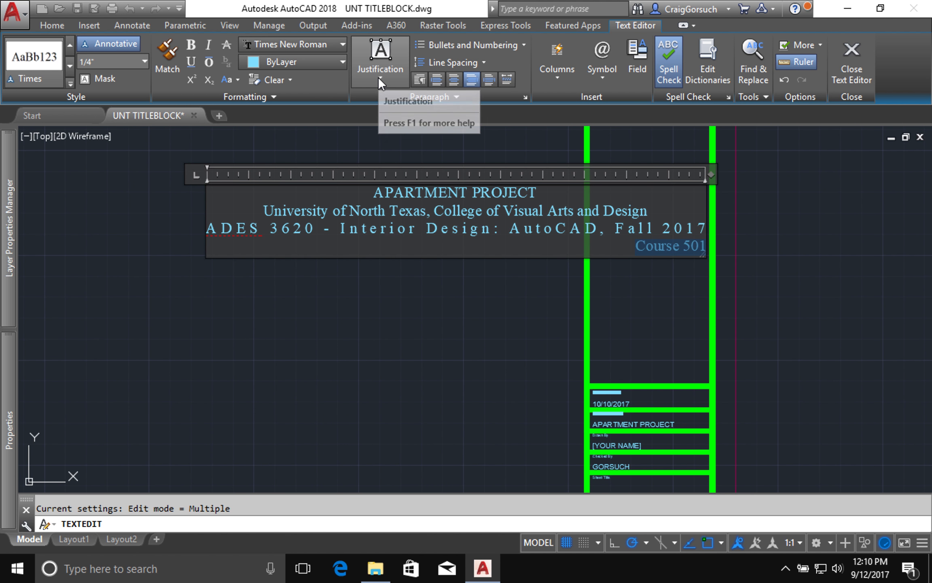
{"action": "mouse_move", "coordinate": [433, 95]}
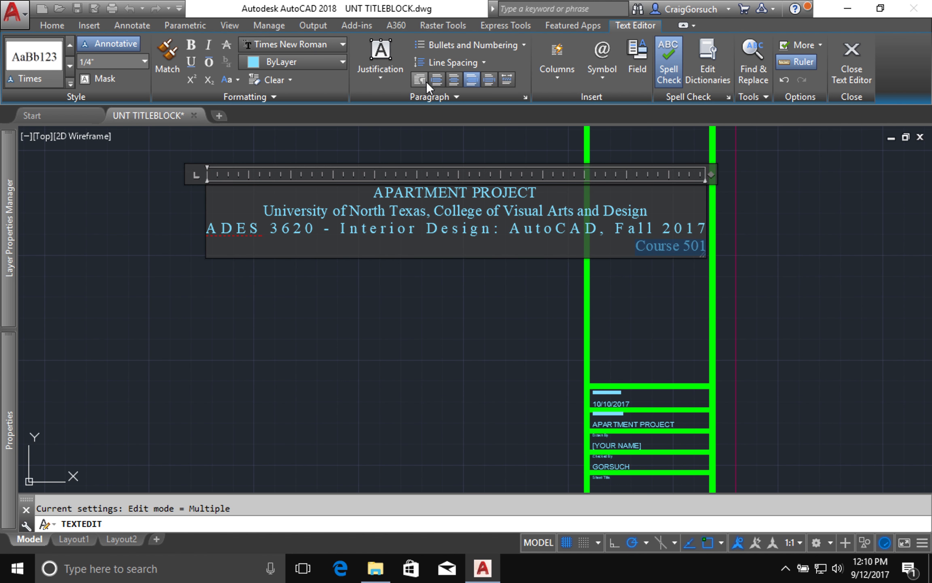
{"action": "left_click", "coordinate": [452, 79]}
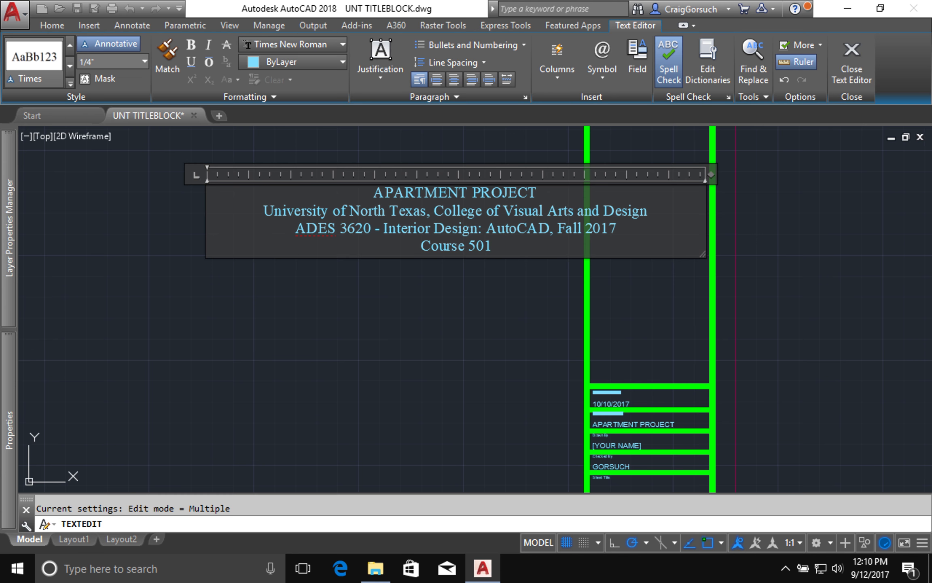
Close the editor and start Rotate (RO) to turn the title text 90 degrees vertical
{"action": "left_click", "coordinate": [851, 62]}
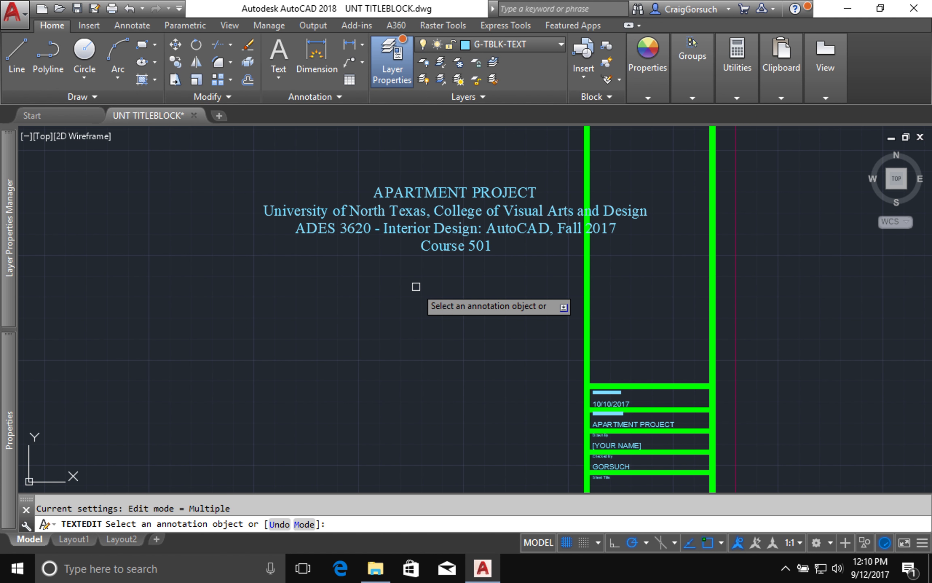
{"action": "key", "text": "Escape"}
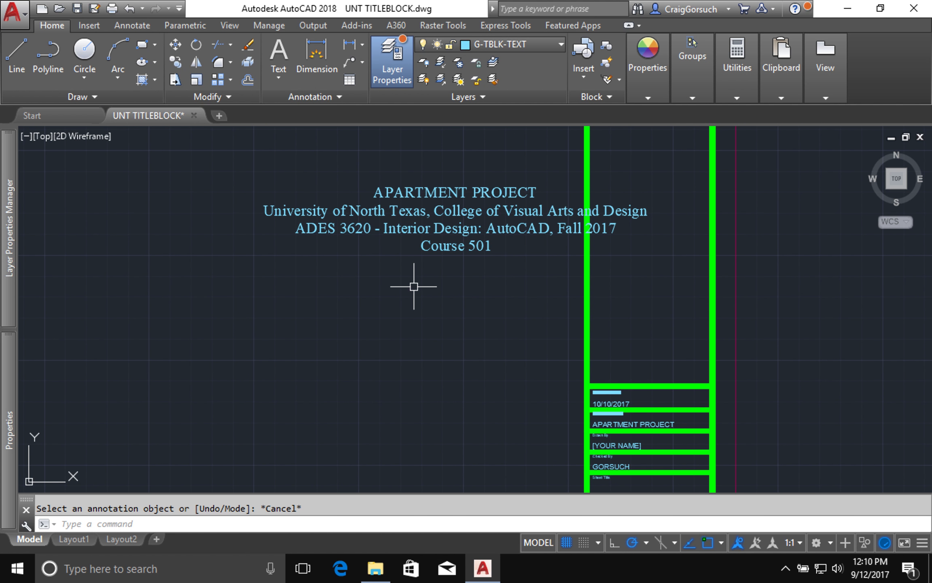
{"action": "type", "text": "Ro"}
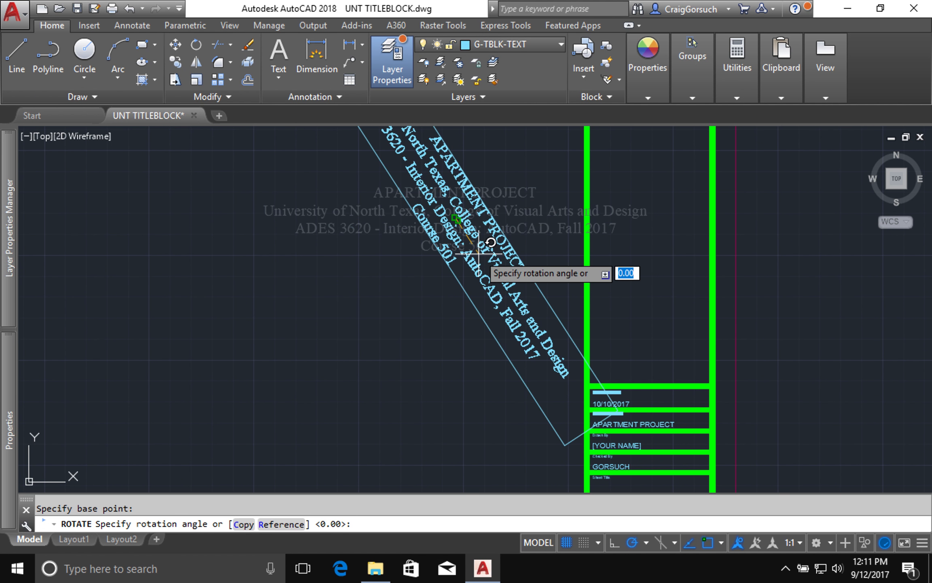
{"action": "mouse_move", "coordinate": [516, 174]}
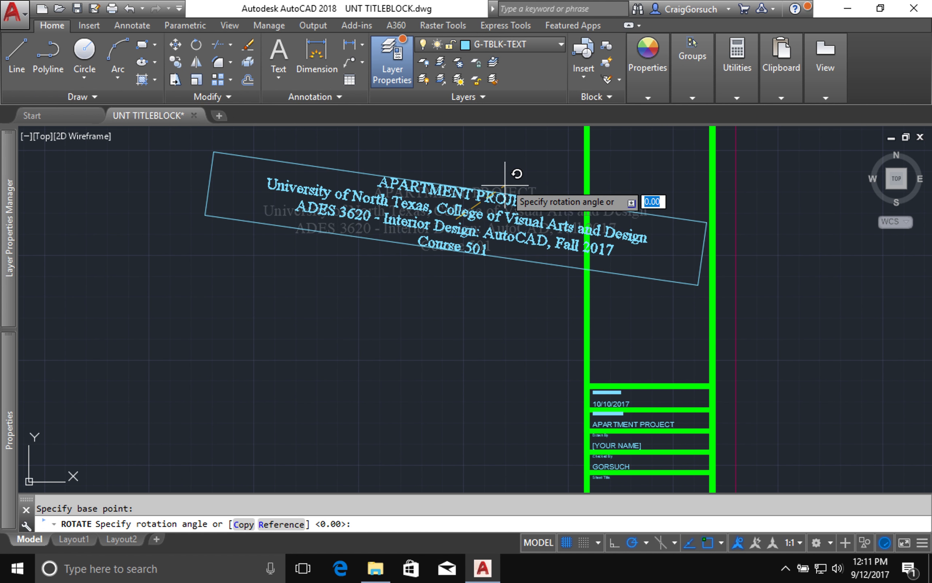
{"action": "mouse_move", "coordinate": [498, 161]}
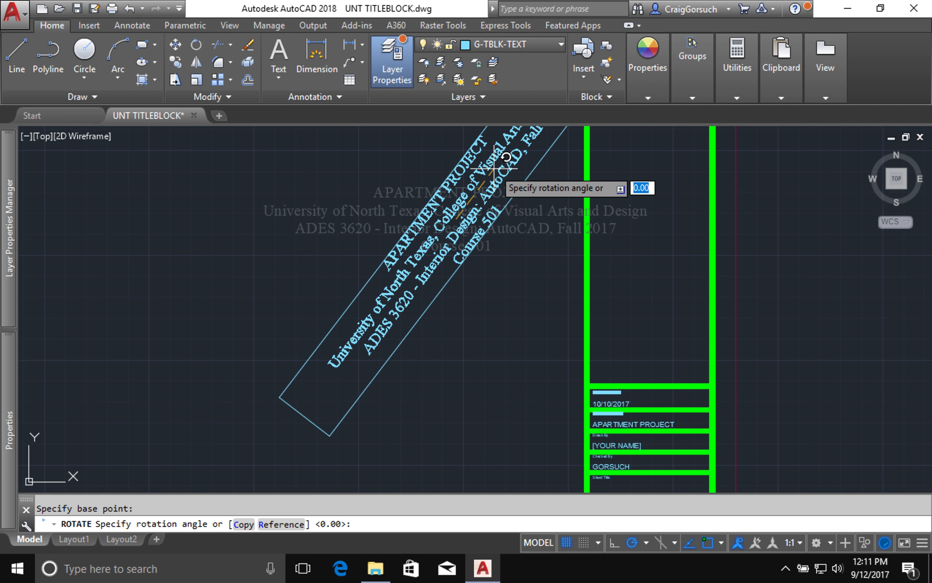
{"action": "mouse_move", "coordinate": [494, 157]}
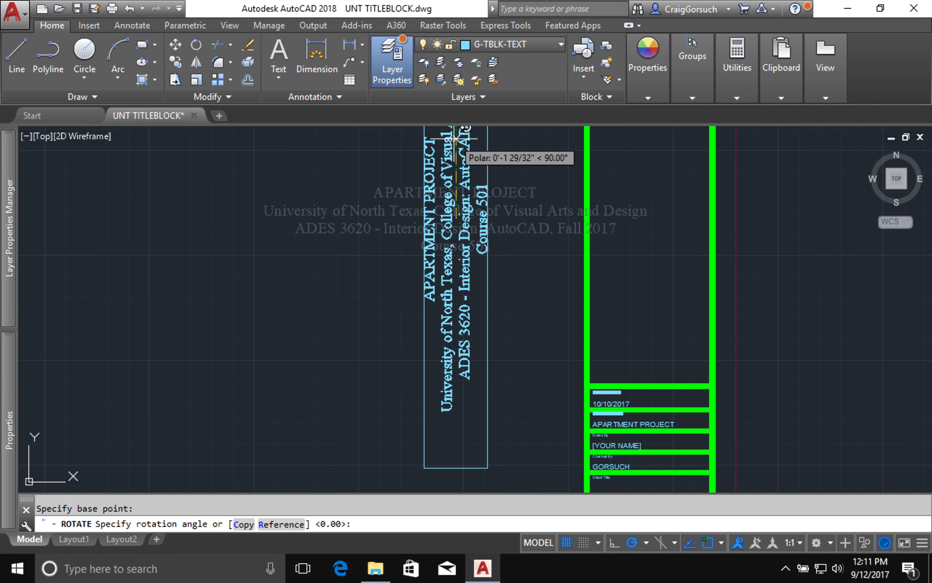
{"action": "mouse_move", "coordinate": [515, 133]}
{"action": "type", "text": "90"}
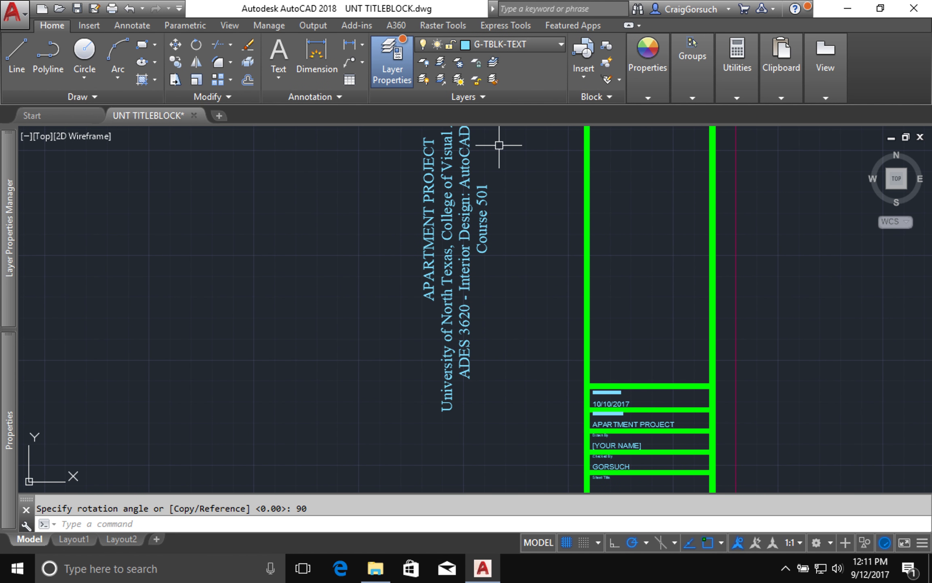
Move the vertical title text into the narrow strip between the green border lines
{"action": "type", "text": "ment] <Displacement>:"}
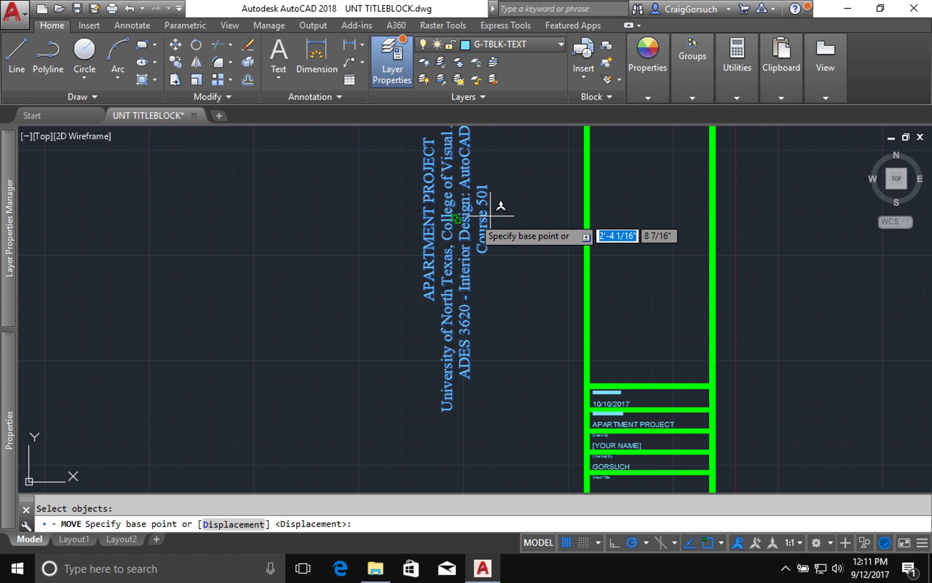
{"action": "mouse_move", "coordinate": [454, 219]}
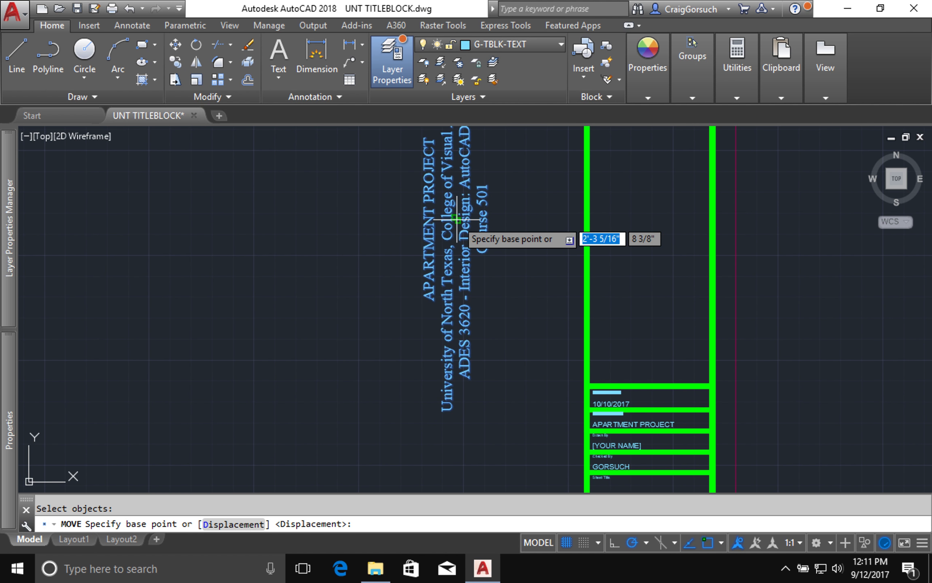
{"action": "mouse_move", "coordinate": [455, 219]}
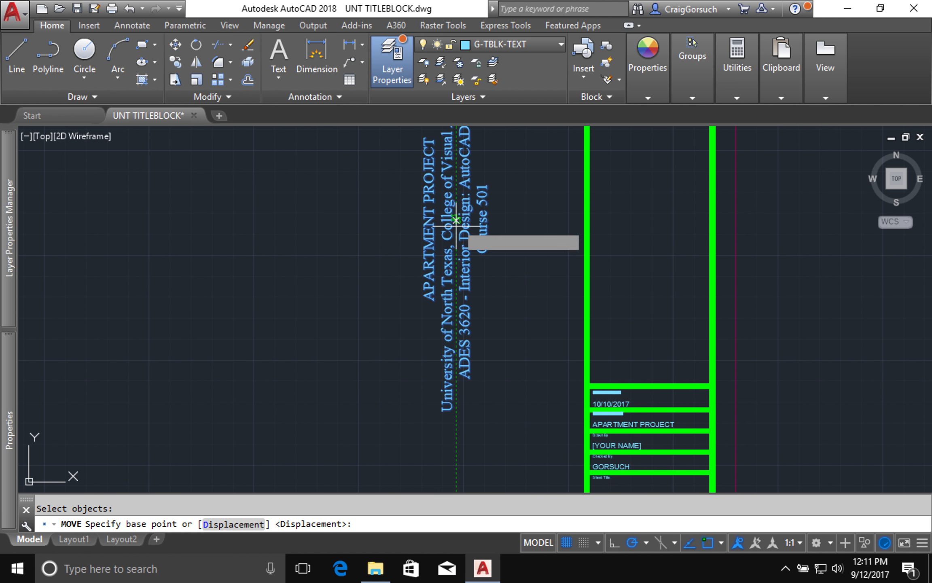
{"action": "mouse_move", "coordinate": [457, 288]}
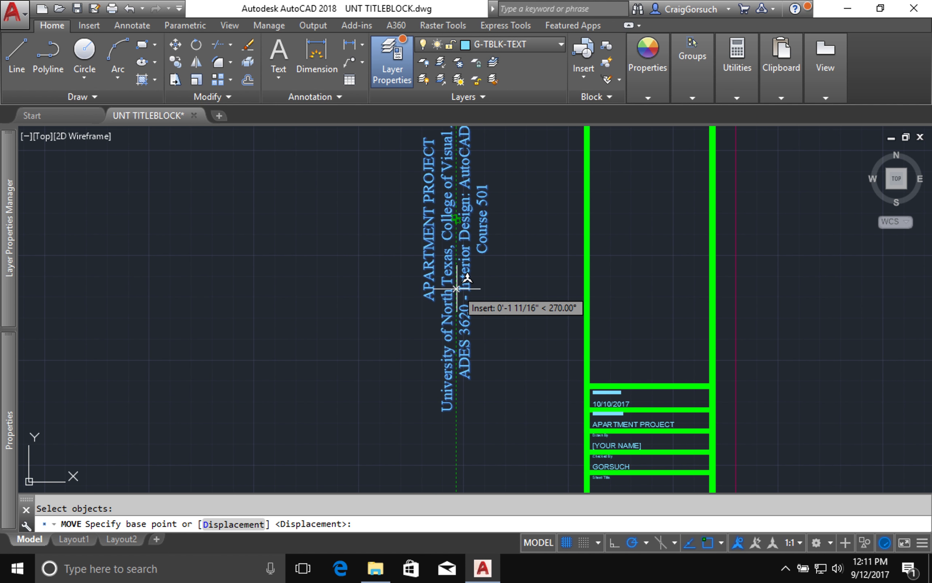
{"action": "mouse_move", "coordinate": [491, 172]}
{"action": "type", "text": "6"}
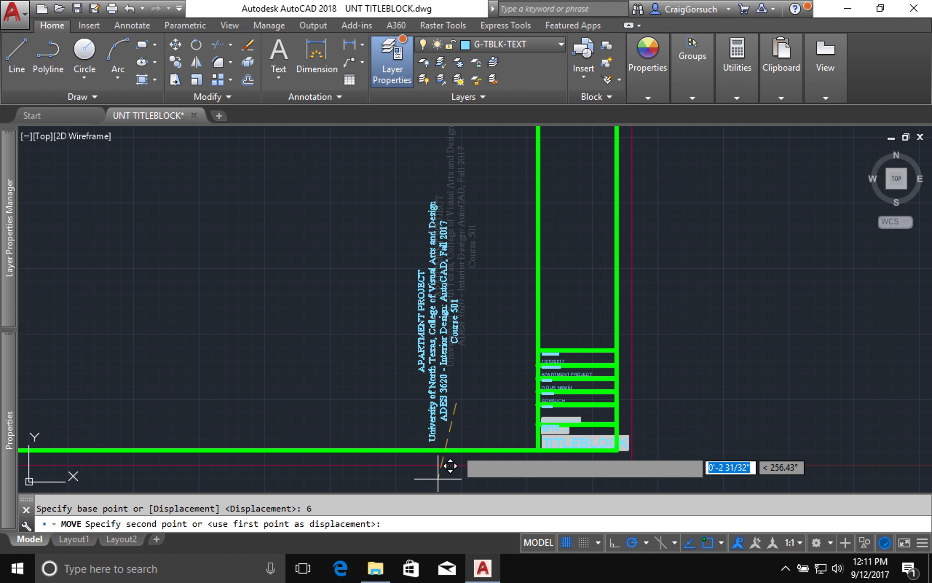
{"action": "mouse_move", "coordinate": [474, 429]}
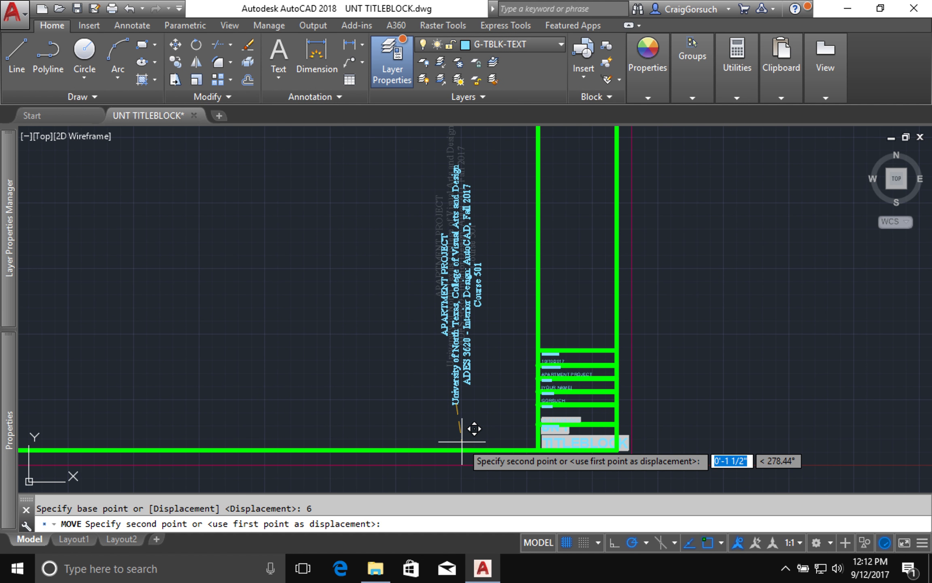
{"action": "mouse_move", "coordinate": [474, 428]}
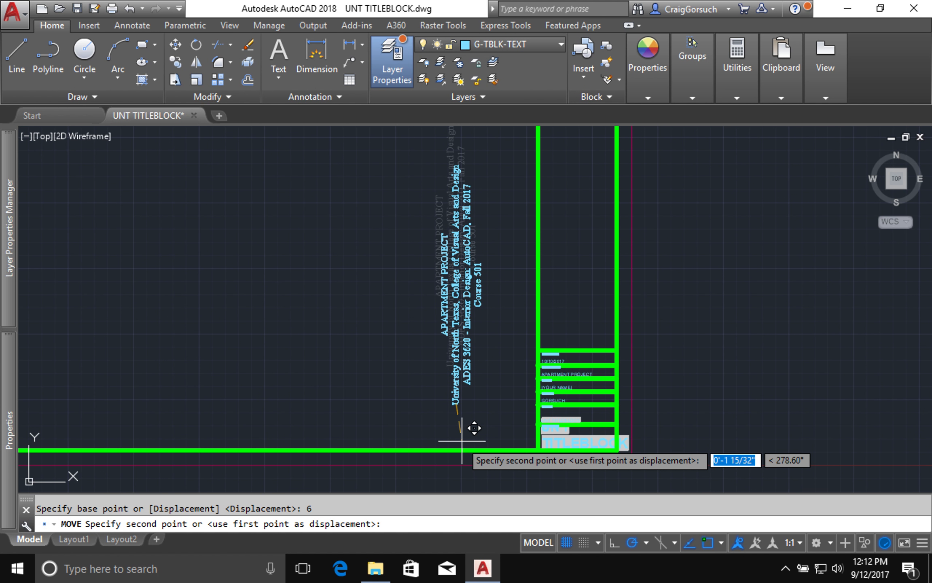
{"action": "mouse_move", "coordinate": [606, 333]}
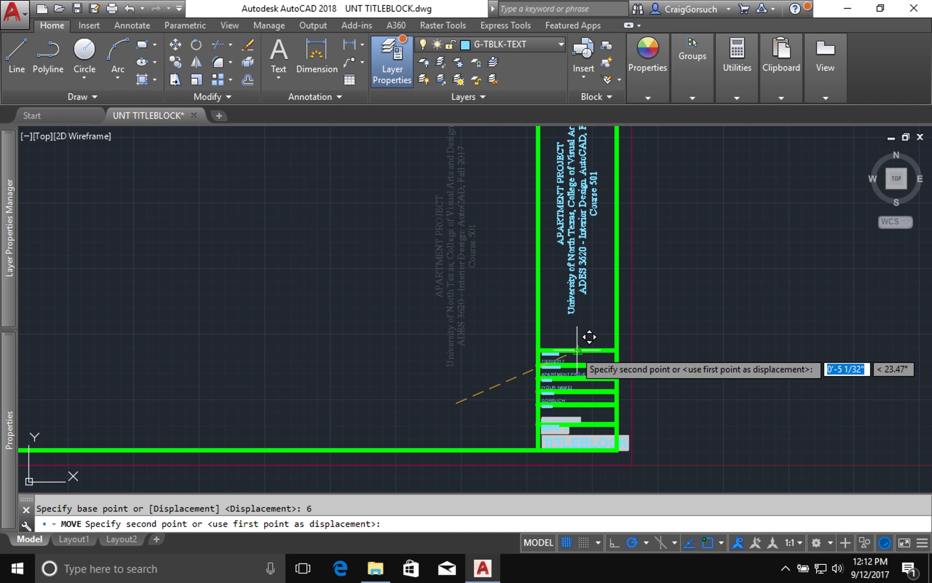
{"action": "left_click", "coordinate": [577, 350]}
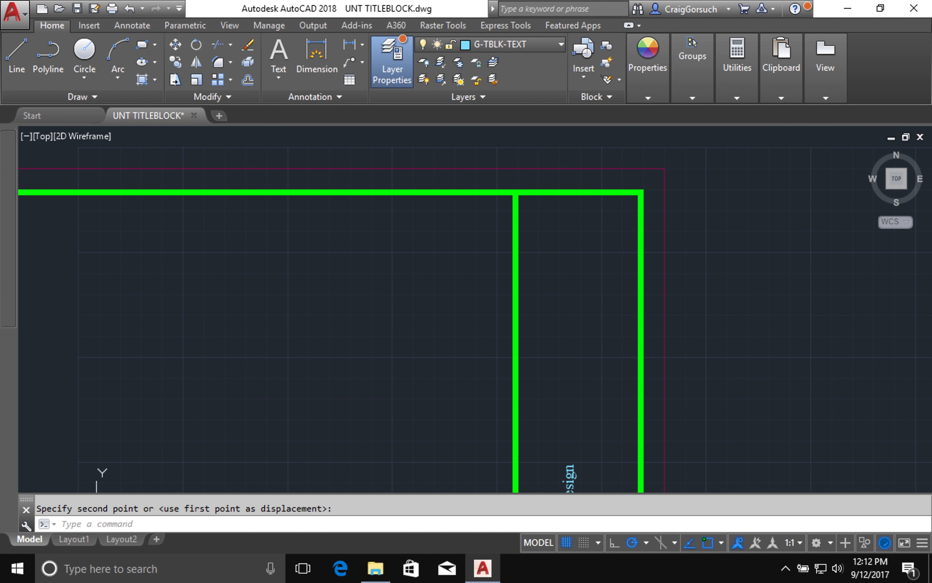
{"action": "mouse_move", "coordinate": [375, 568]}
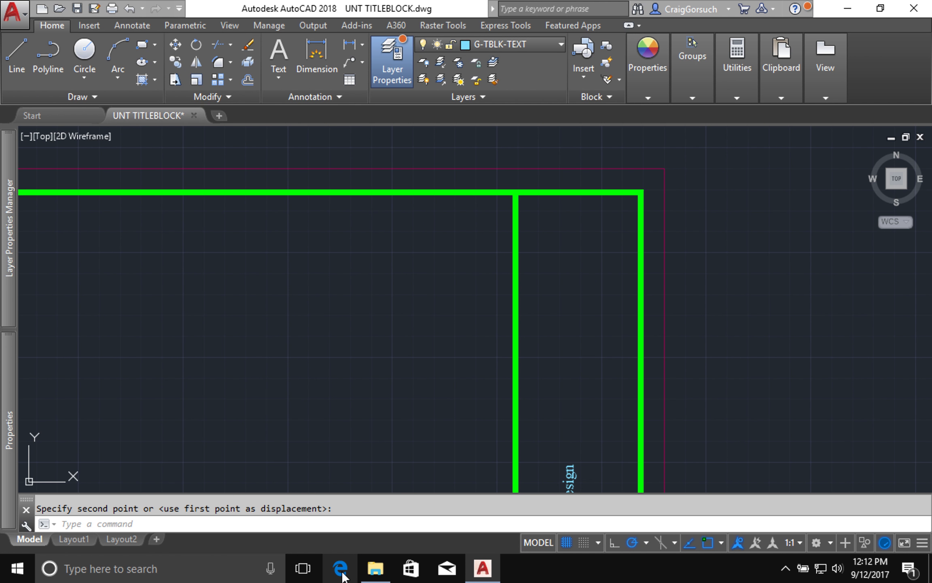
Switch to Microsoft Edge and search the web for 'unt eagle logo'
{"action": "left_click", "coordinate": [339, 568]}
{"action": "type", "text": "unt e"}
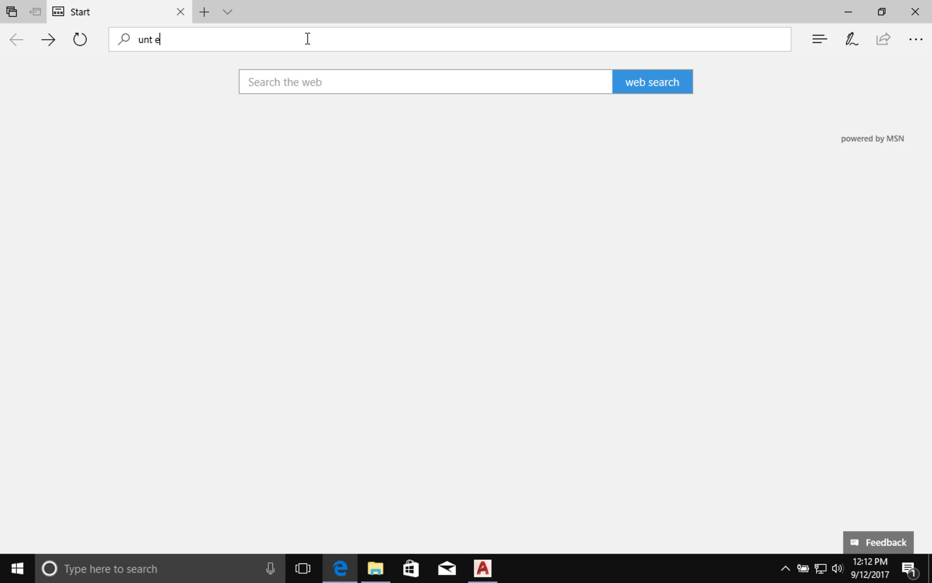
{"action": "type", "text": "agle logo"}
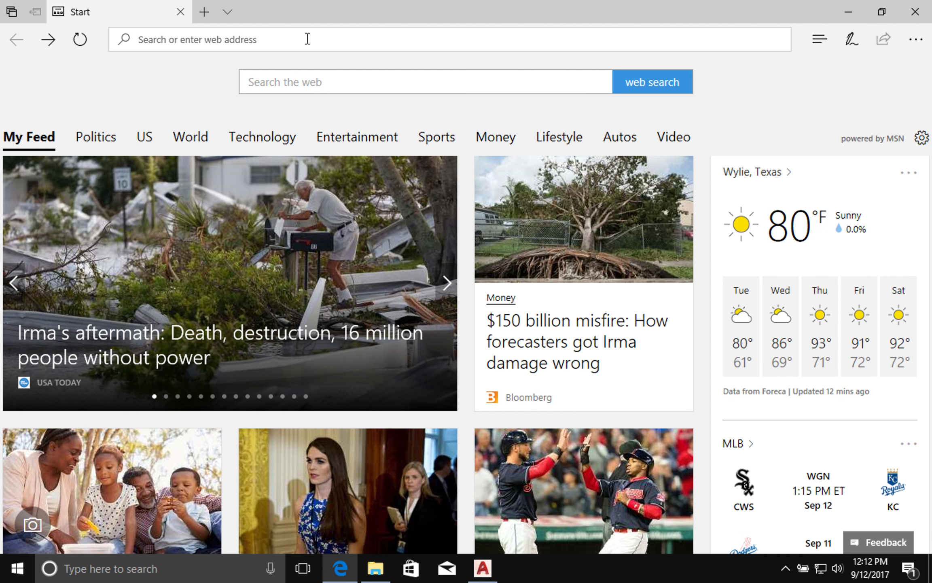
{"action": "left_click", "coordinate": [80, 38]}
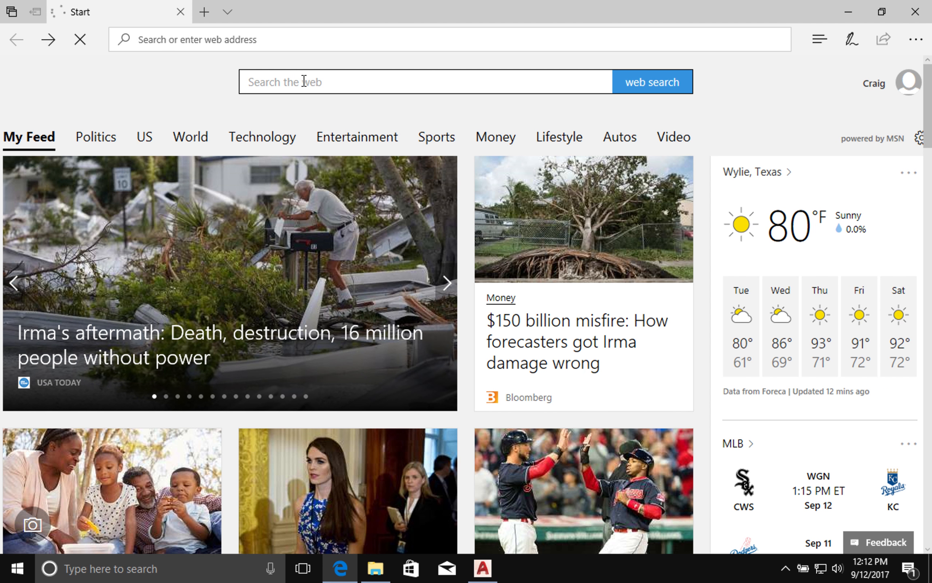
{"action": "mouse_move", "coordinate": [305, 87]}
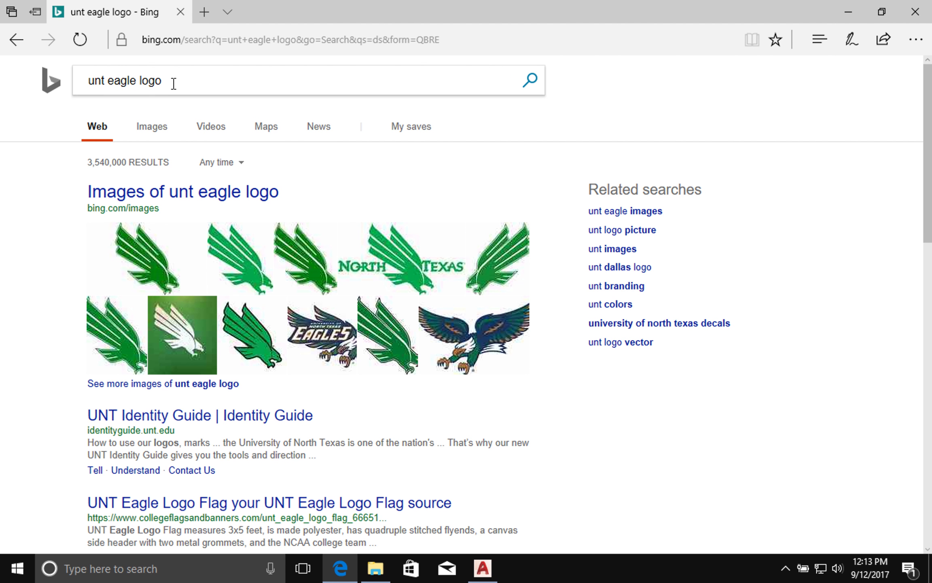
Show Bing image results for 'unt eagle logo' and review the green UNT eagle logos
{"action": "left_click", "coordinate": [151, 126]}
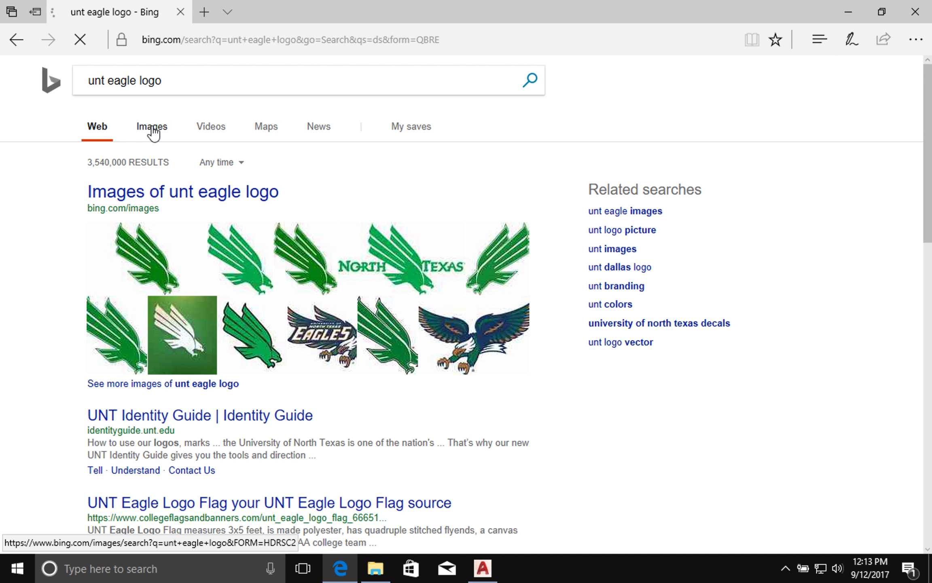
{"action": "left_click", "coordinate": [151, 126]}
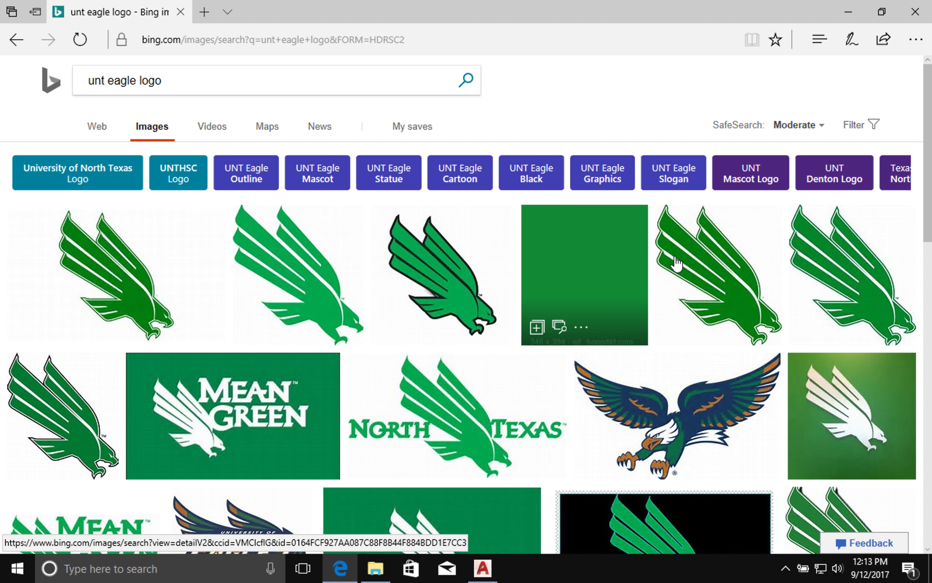
{"action": "mouse_move", "coordinate": [754, 279]}
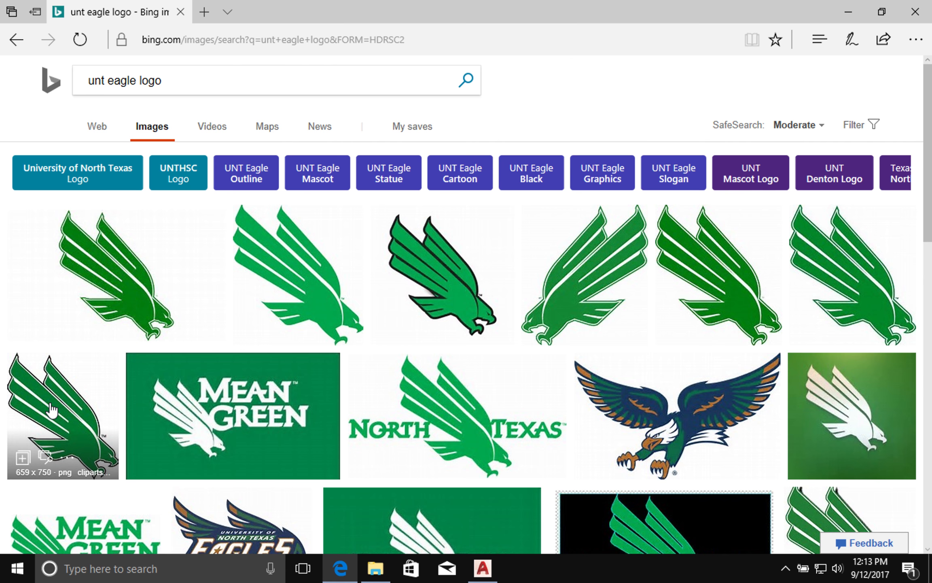
{"action": "mouse_move", "coordinate": [303, 286]}
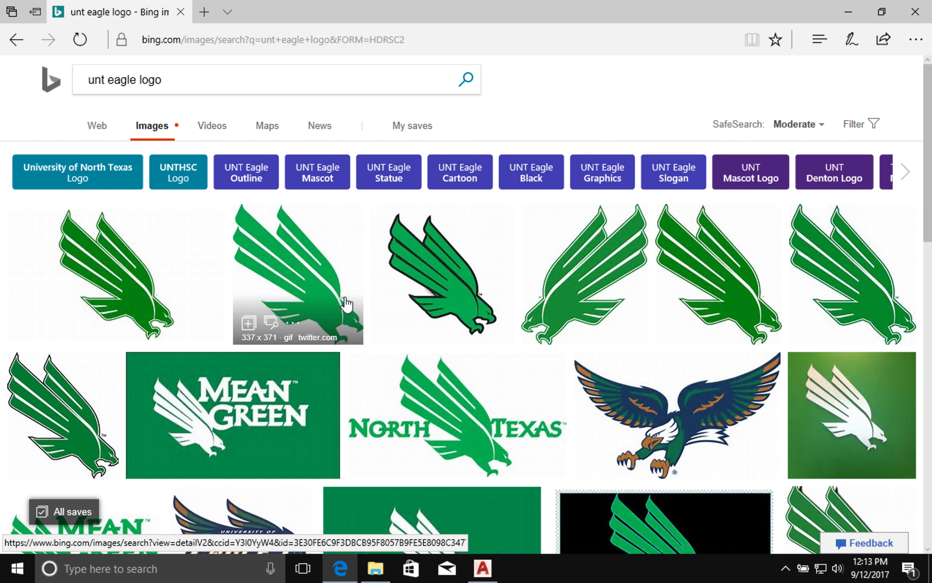
{"action": "scroll", "scroll_direction": "down", "scroll_amount": 3}
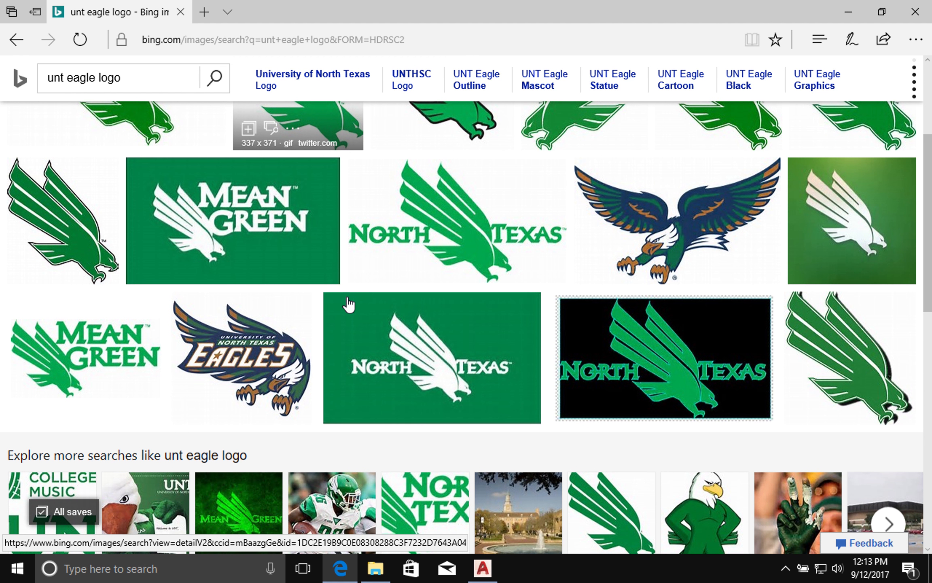
{"action": "scroll", "scroll_direction": "up", "scroll_amount": 3}
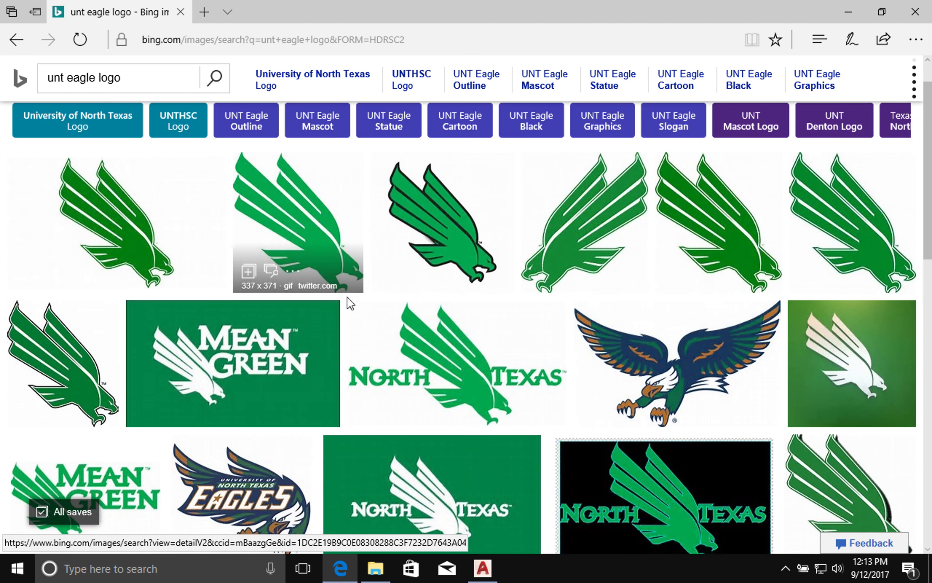
{"action": "scroll", "scroll_direction": "up", "scroll_amount": 3}
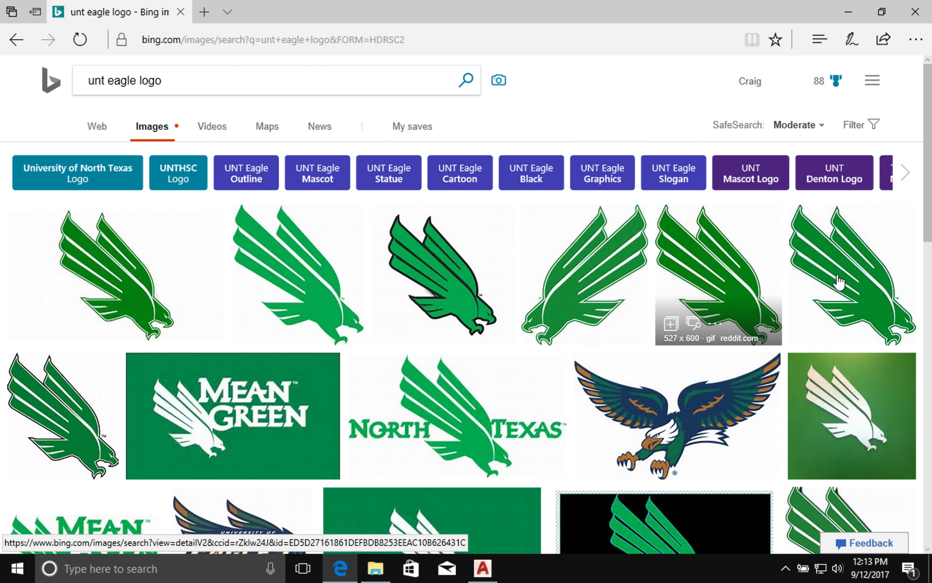
{"action": "mouse_move", "coordinate": [737, 276]}
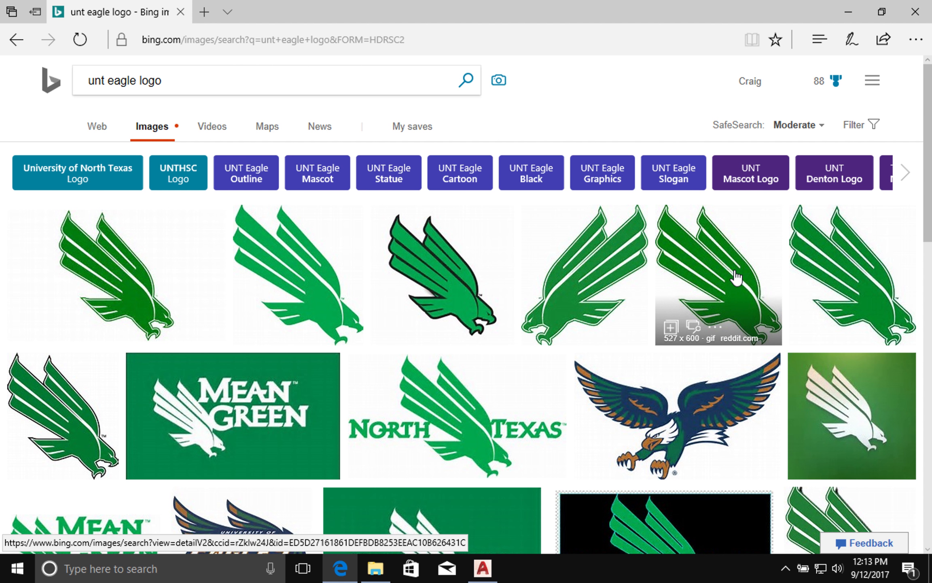
View the green UNT eagle logo enlarged and choose the white-background 300 x 341 jpeg
{"action": "left_click", "coordinate": [718, 275]}
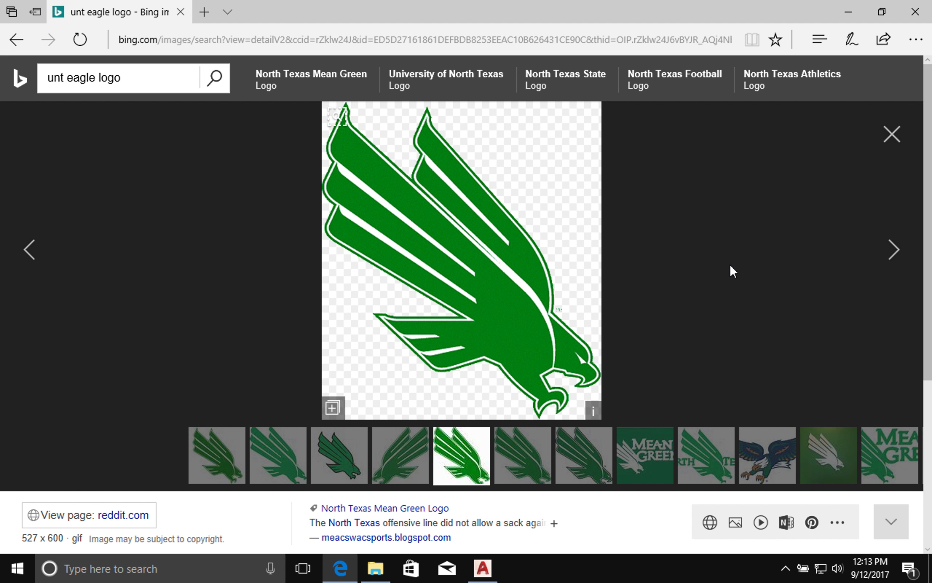
{"action": "mouse_move", "coordinate": [563, 178]}
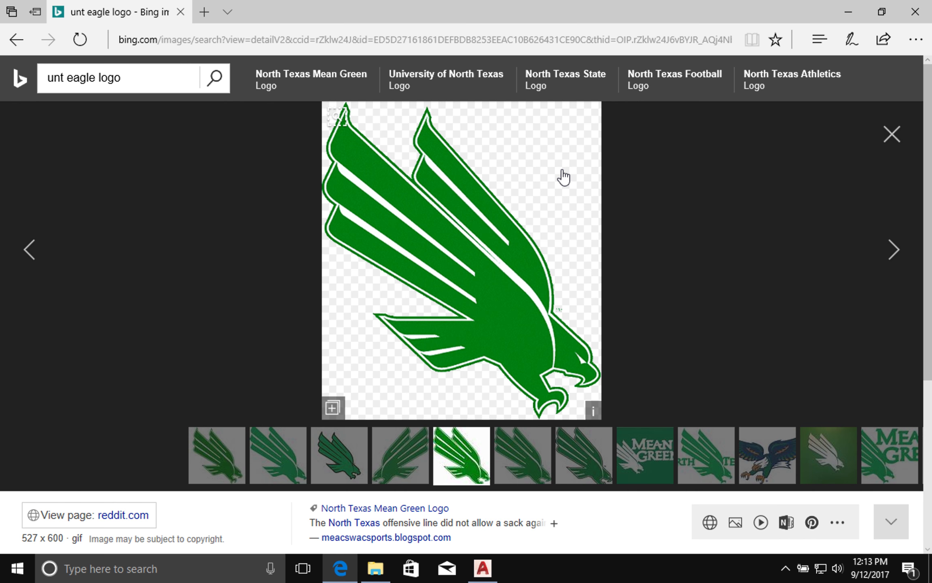
{"action": "mouse_move", "coordinate": [574, 189]}
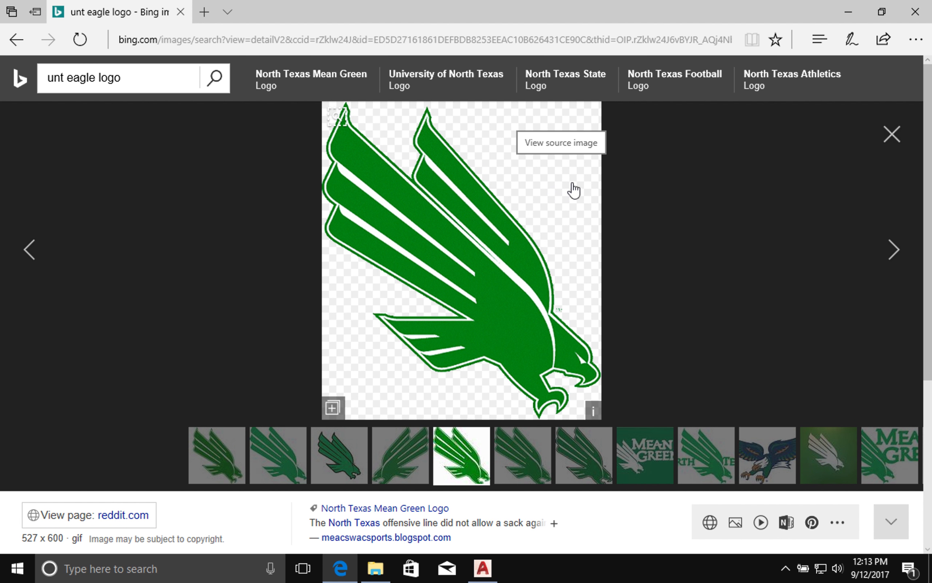
{"action": "mouse_move", "coordinate": [569, 184]}
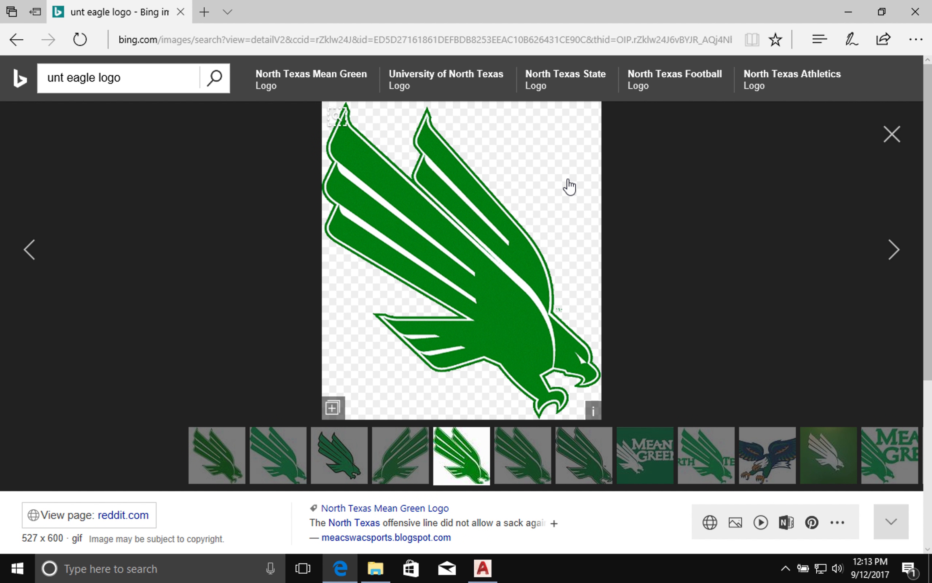
{"action": "mouse_move", "coordinate": [525, 444]}
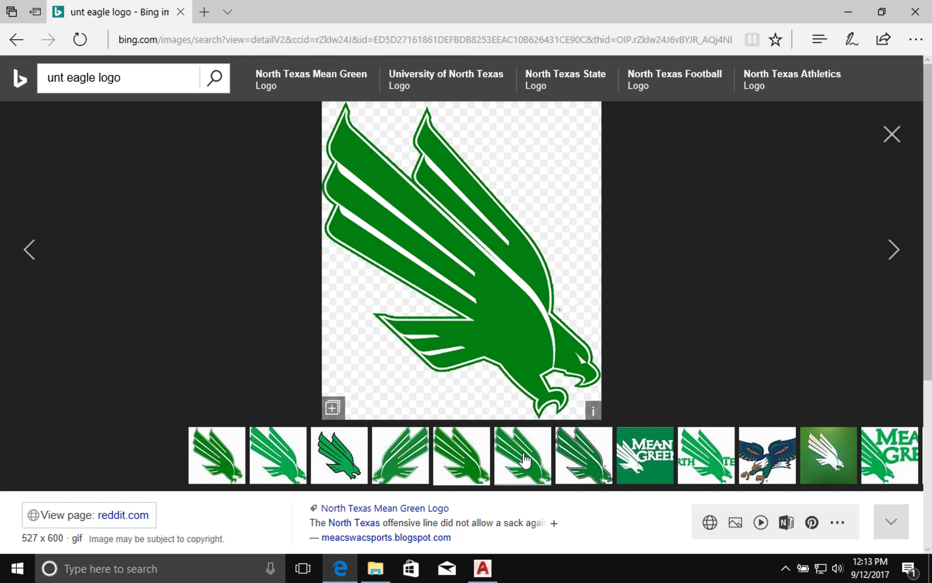
{"action": "left_click", "coordinate": [522, 455]}
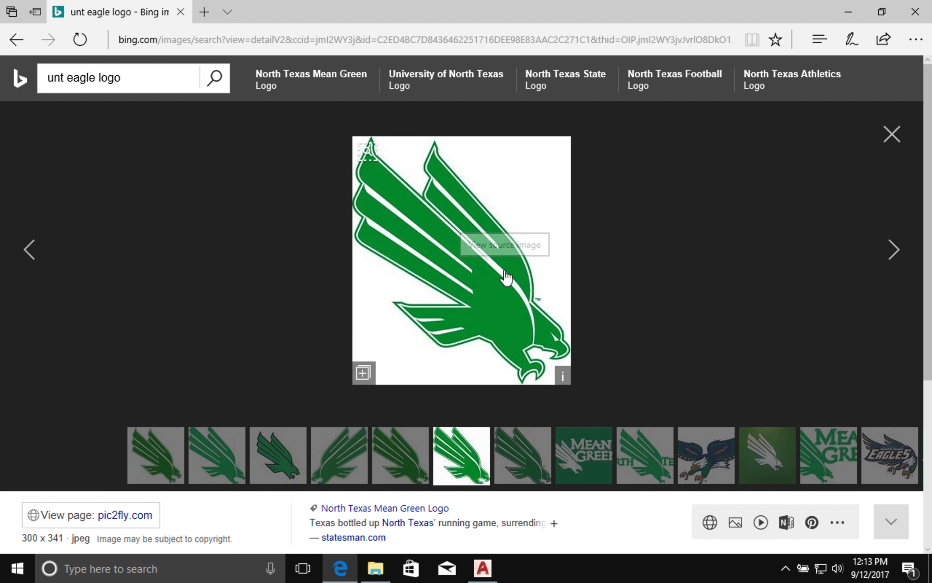
{"action": "mouse_move", "coordinate": [489, 284]}
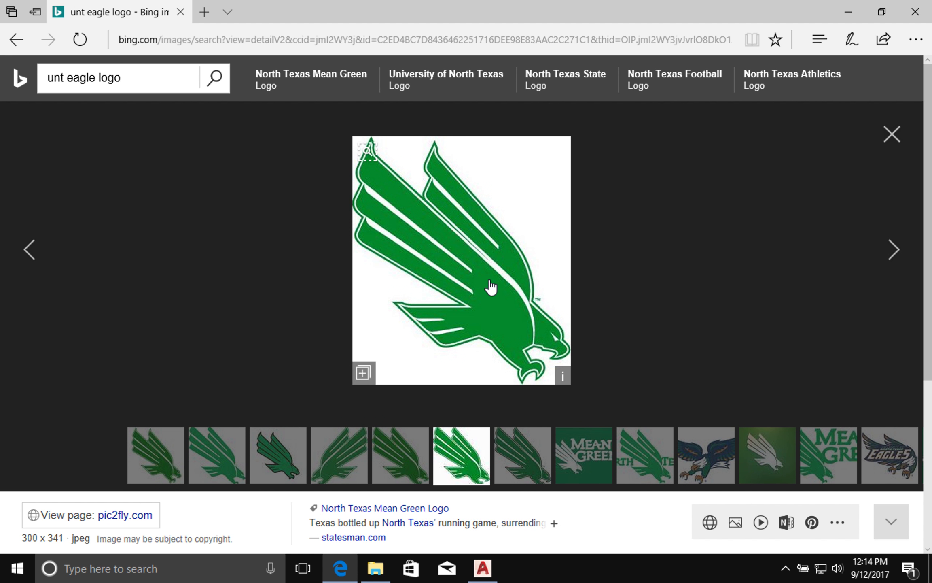
Save the eagle picture as UNT_DivingEagle, targeting the CVAD Blocks folder
{"action": "right_click", "coordinate": [489, 287]}
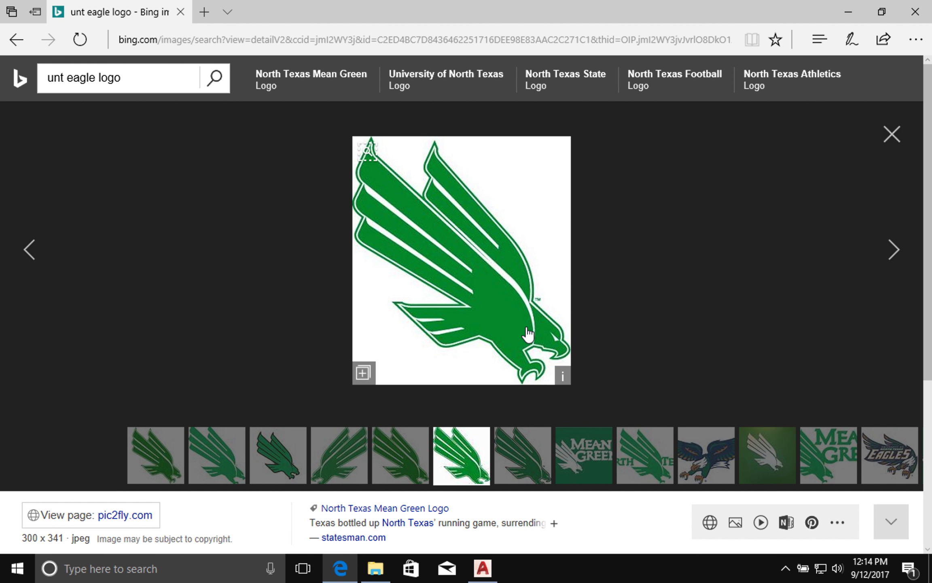
{"action": "mouse_move", "coordinate": [529, 332]}
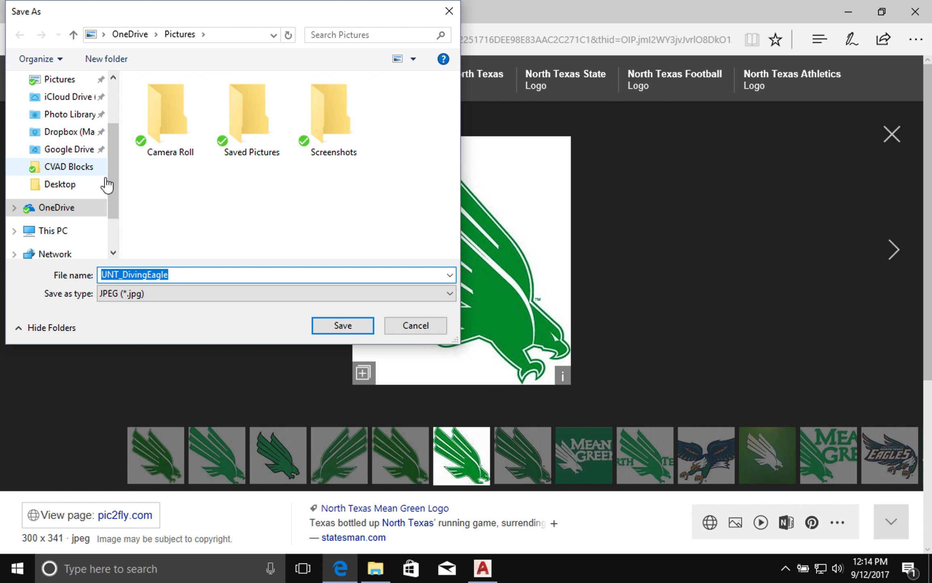
{"action": "left_click", "coordinate": [68, 166]}
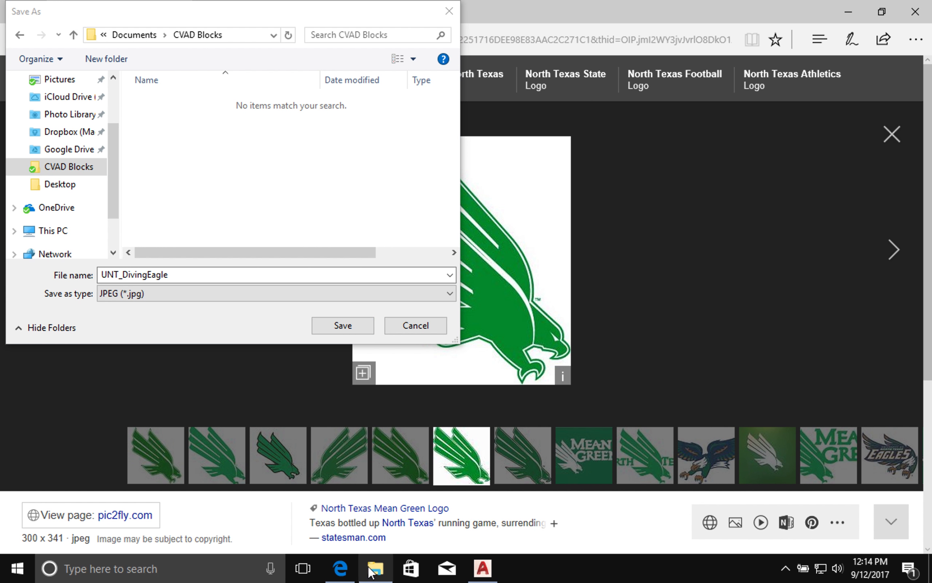
{"action": "left_click", "coordinate": [375, 568]}
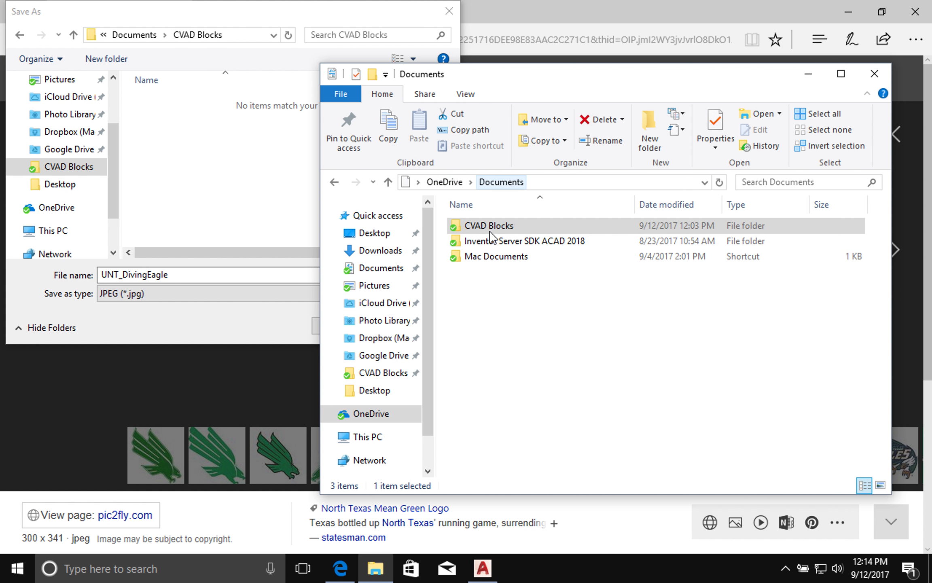
{"action": "double_click", "coordinate": [491, 225]}
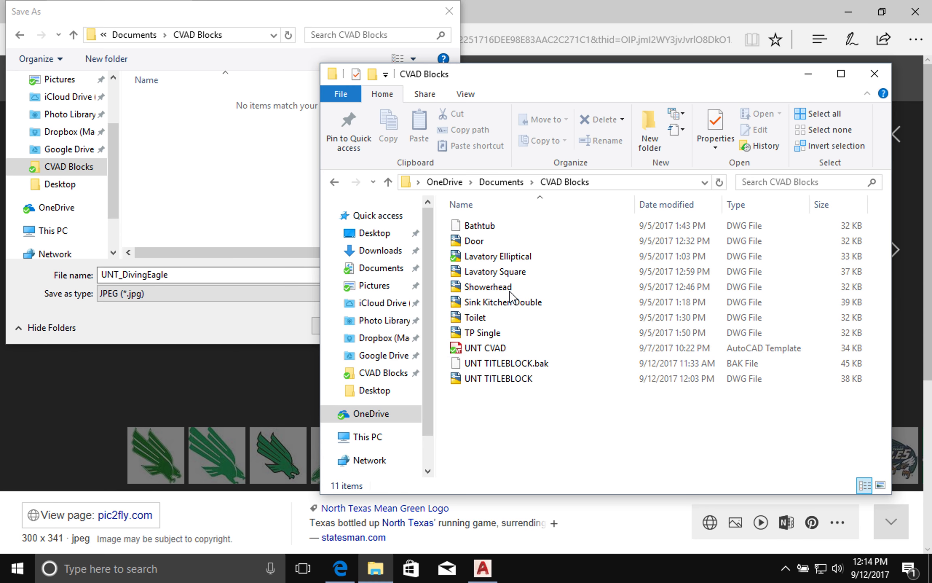
{"action": "left_click", "coordinate": [499, 378]}
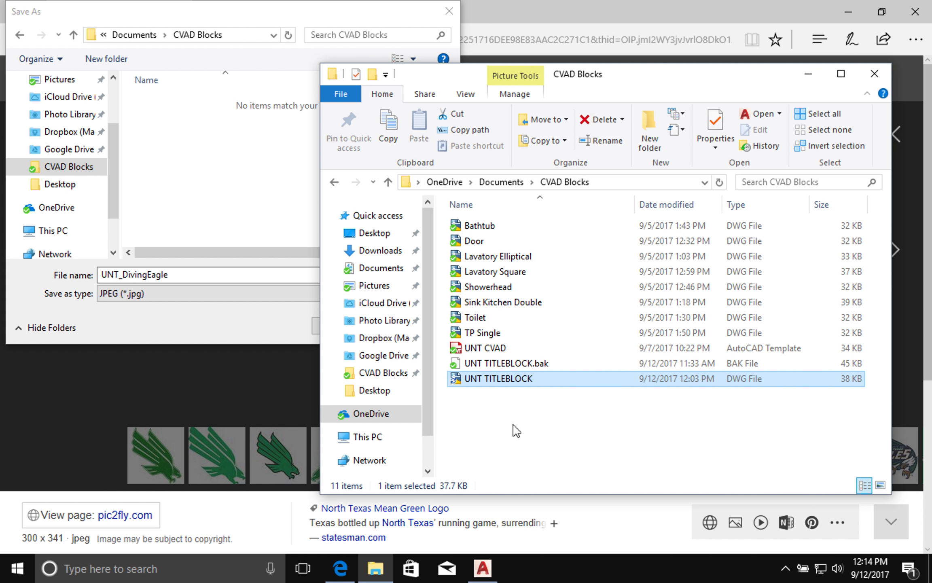
{"action": "left_click", "coordinate": [535, 428]}
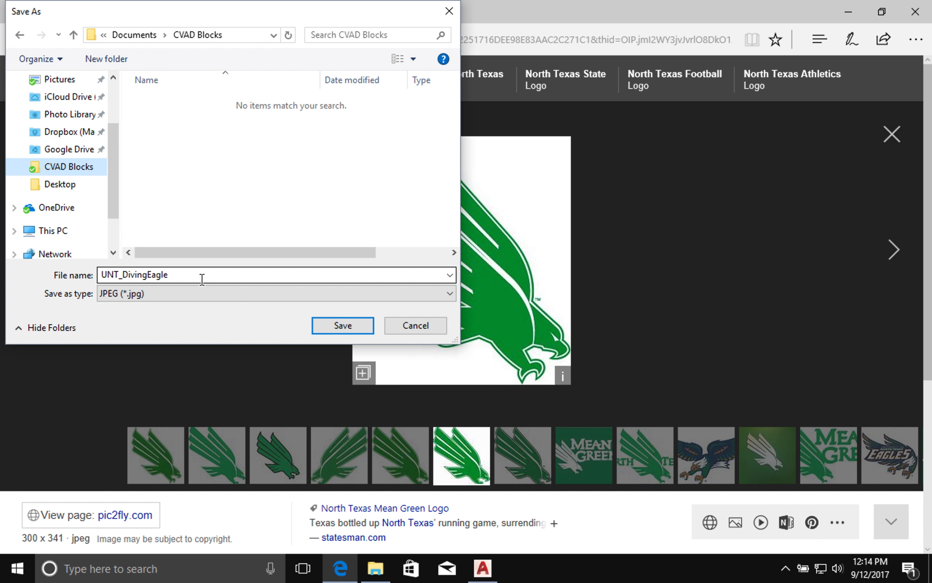
Save UNT_DivingEagle.jpg and confirm the 21 KB file appears in CVAD Blocks
{"action": "left_click", "coordinate": [342, 325]}
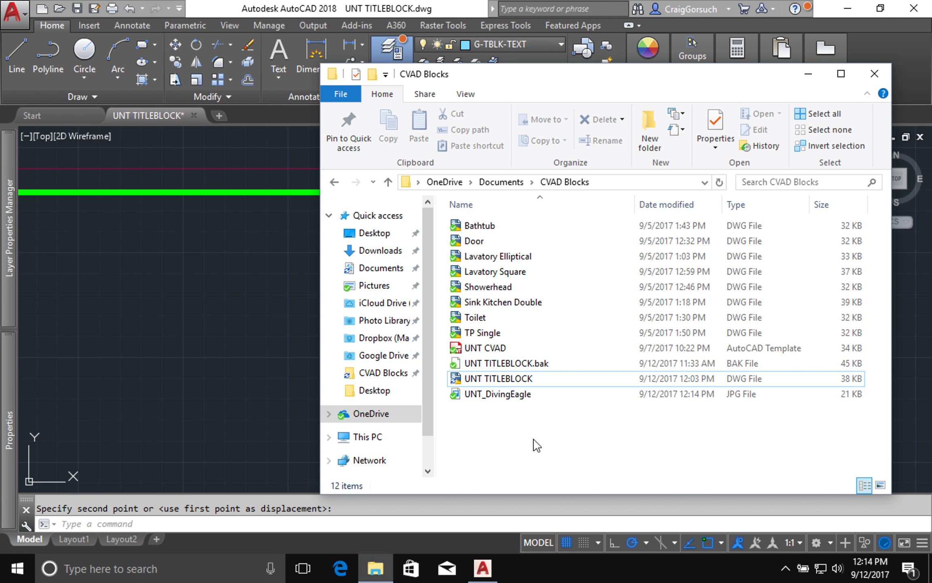
{"action": "left_click", "coordinate": [499, 393]}
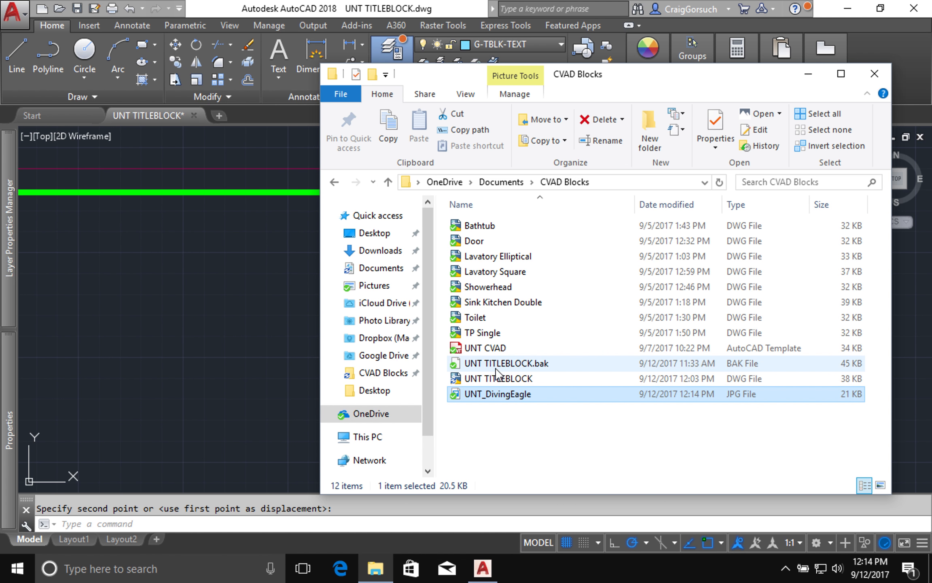
{"action": "left_click", "coordinate": [493, 378]}
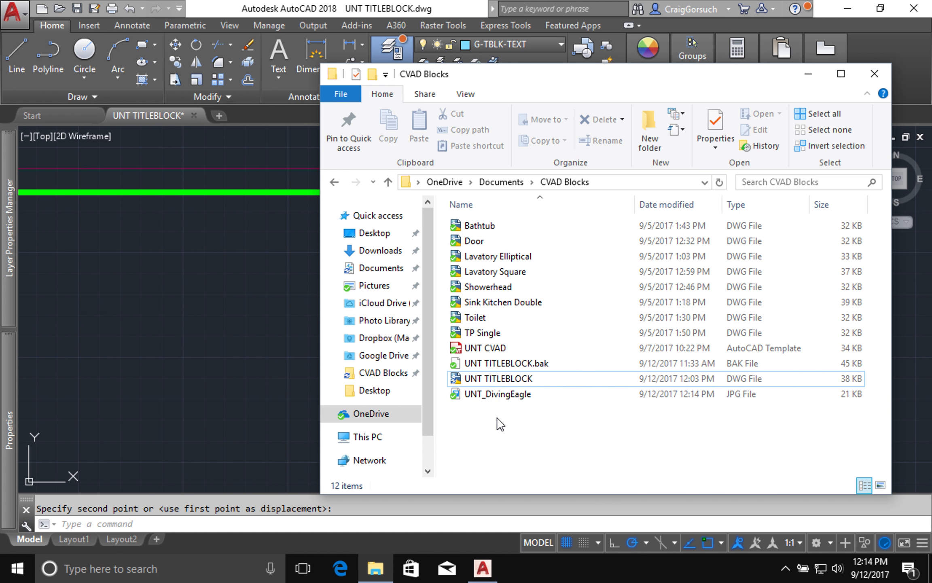
{"action": "mouse_move", "coordinate": [495, 422]}
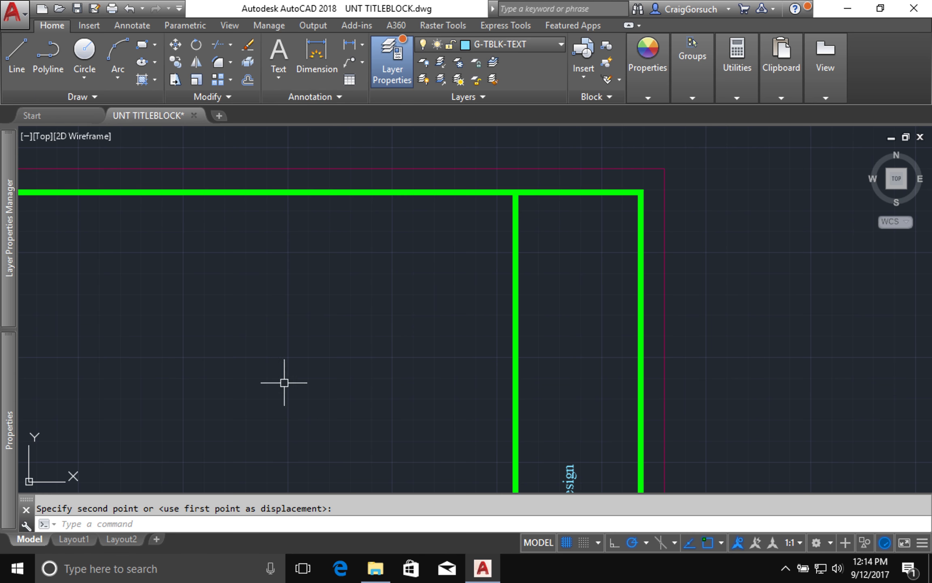
{"action": "mouse_move", "coordinate": [525, 52]}
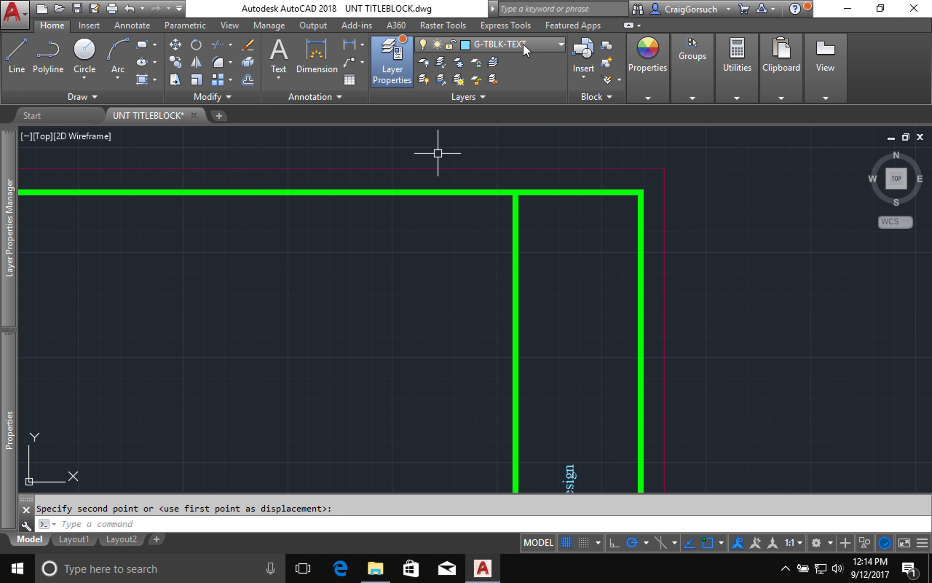
Make G-XREF-ING the current layer of the title block drawing
{"action": "left_click", "coordinate": [559, 44]}
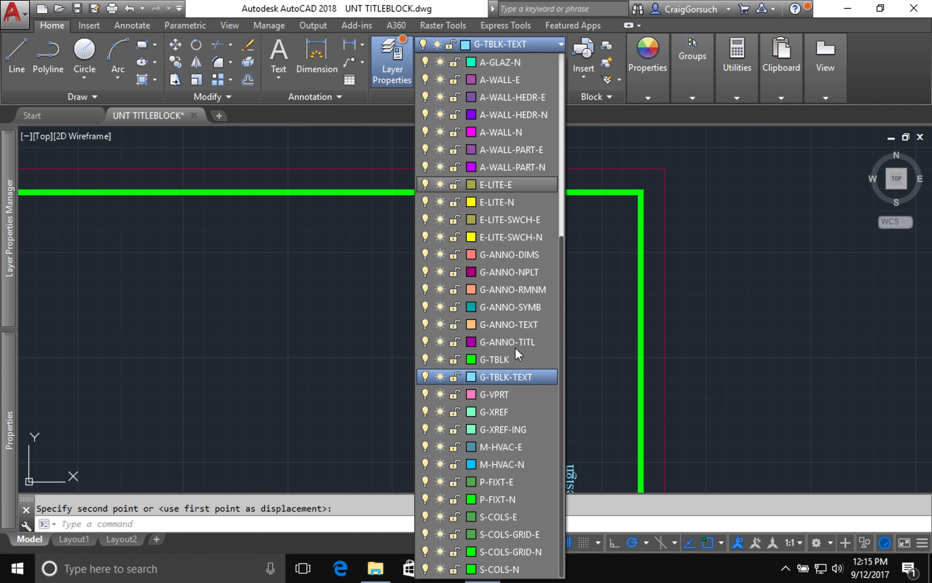
{"action": "mouse_move", "coordinate": [526, 429]}
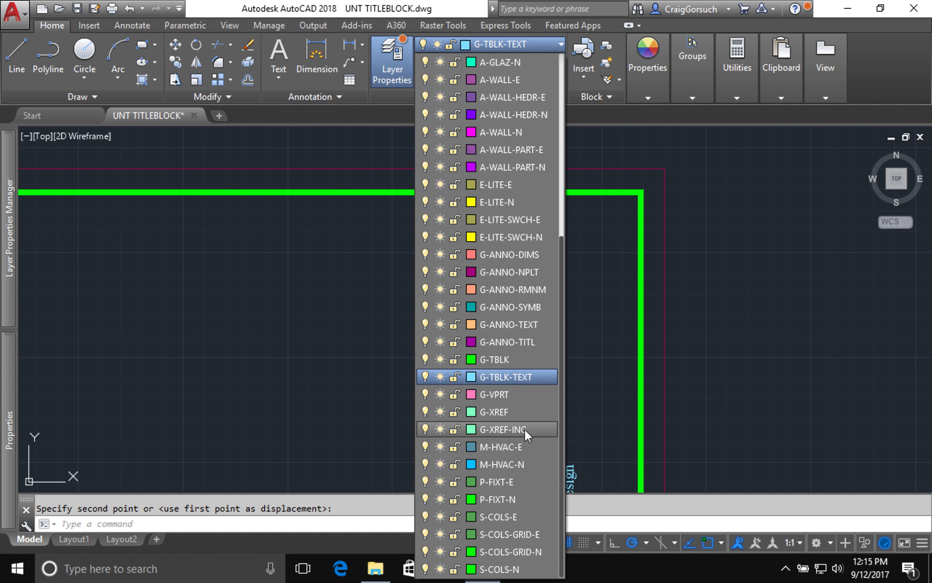
{"action": "mouse_move", "coordinate": [534, 429]}
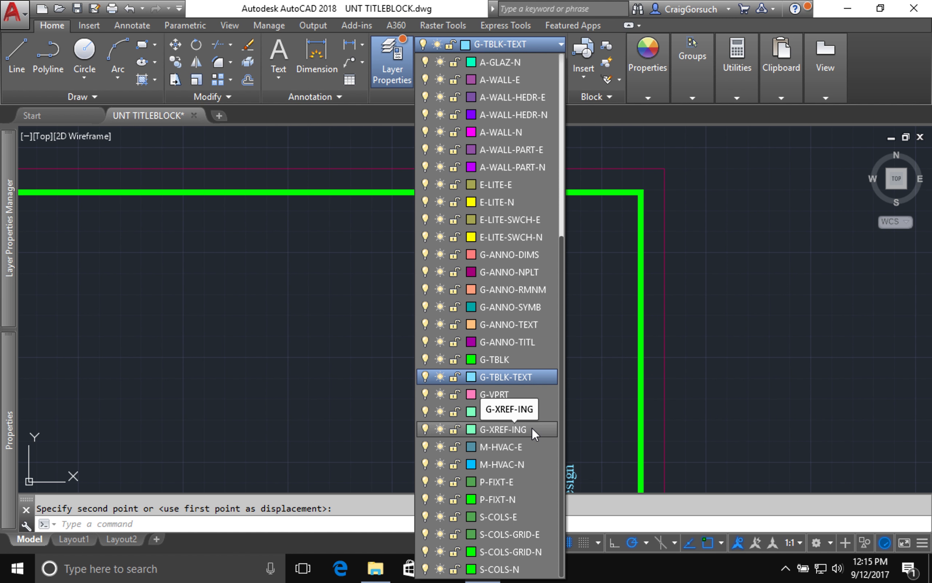
{"action": "left_click", "coordinate": [507, 429]}
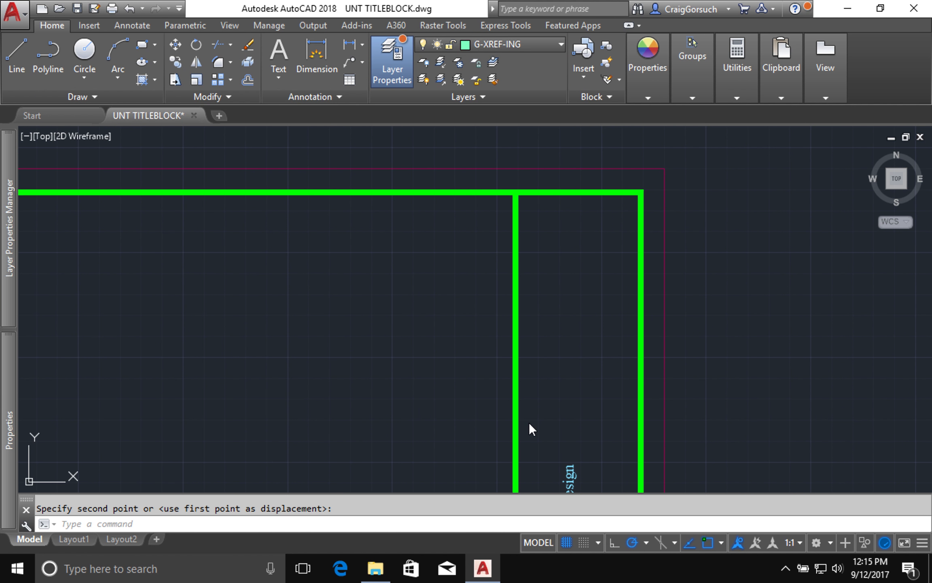
{"action": "mouse_move", "coordinate": [405, 320]}
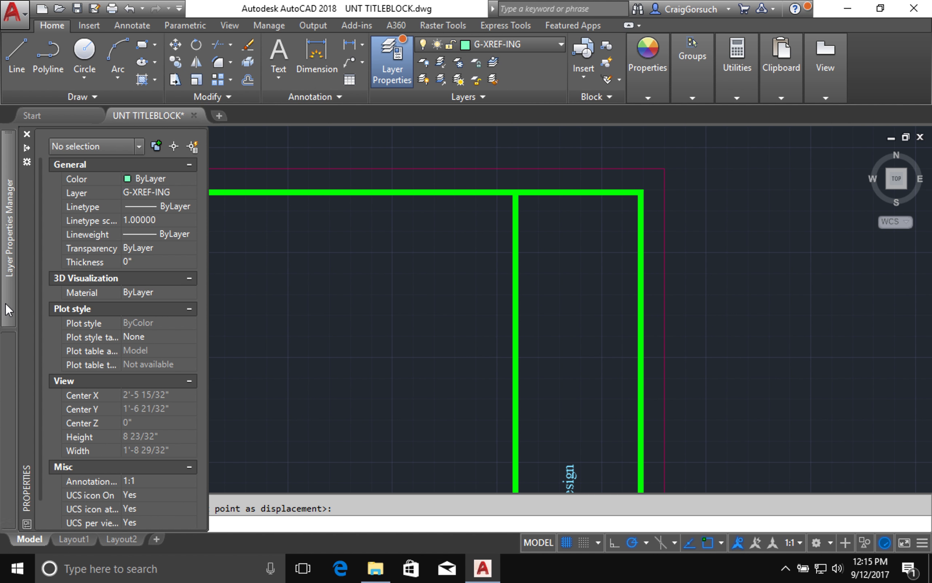
{"action": "left_click", "coordinate": [391, 57]}
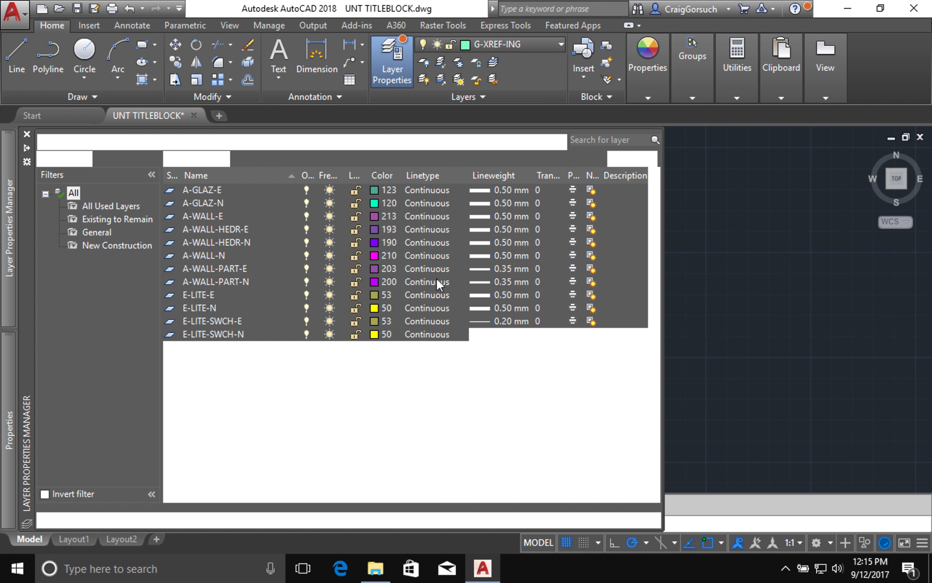
{"action": "scroll", "scroll_direction": "down", "scroll_amount": 3}
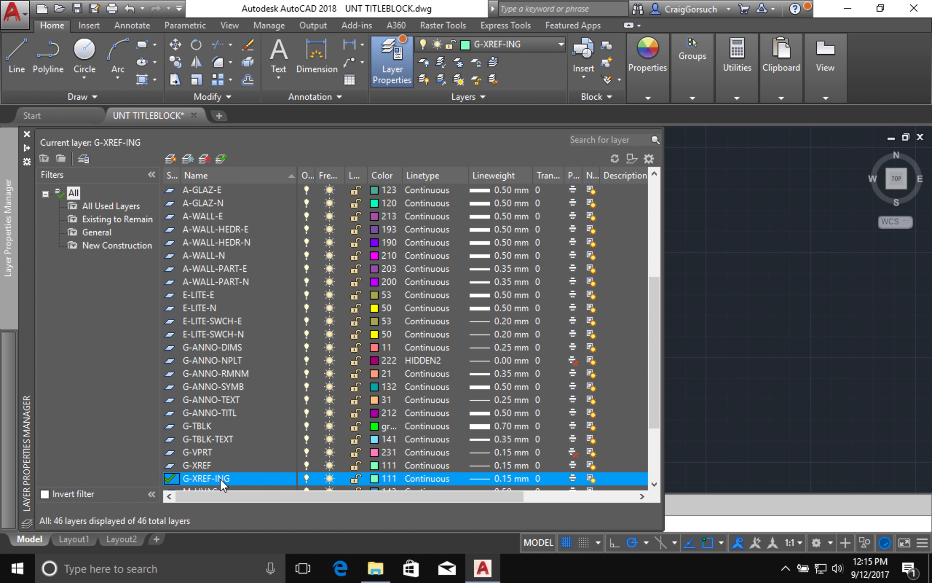
{"action": "right_click", "coordinate": [205, 478]}
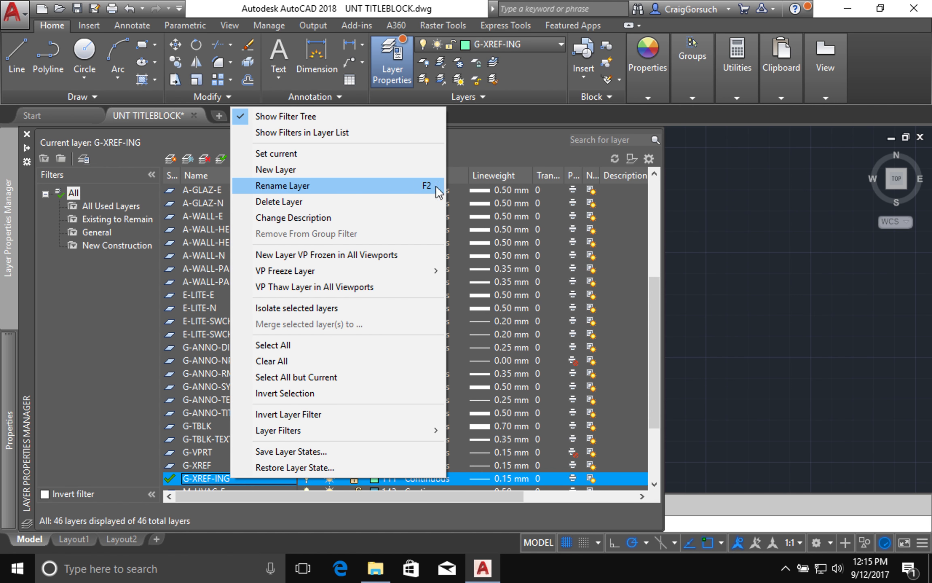
{"action": "mouse_move", "coordinate": [364, 190]}
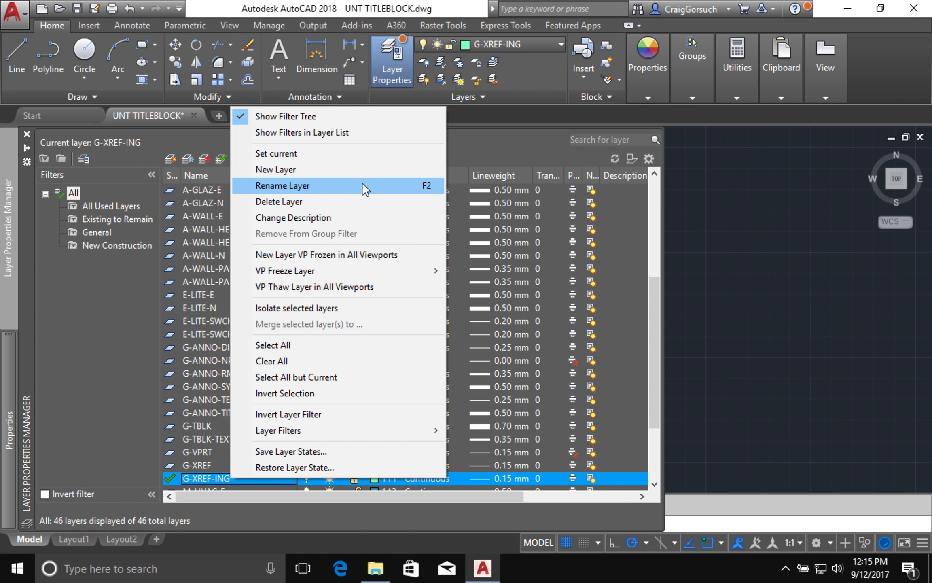
{"action": "left_click", "coordinate": [283, 185]}
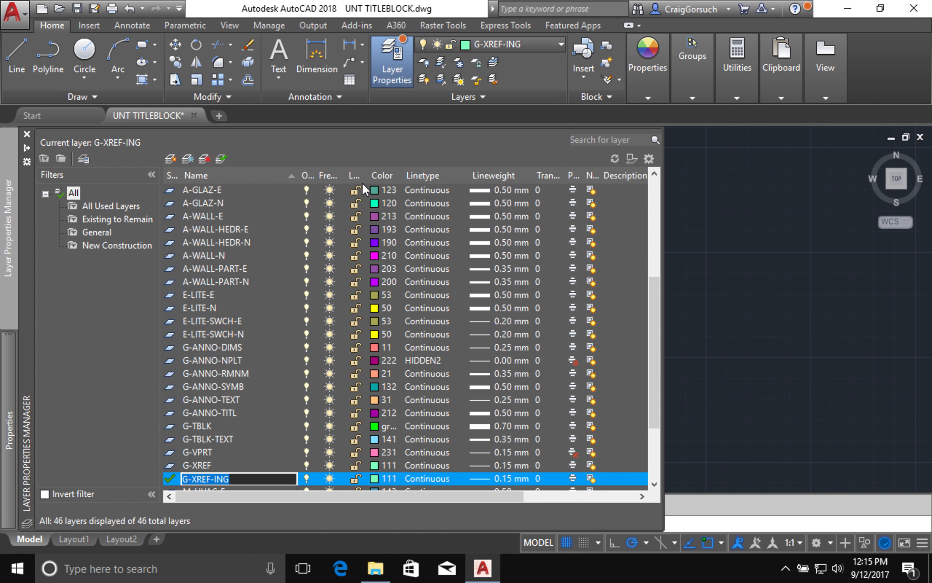
{"action": "mouse_move", "coordinate": [363, 190]}
{"action": "type", "text": "M"}
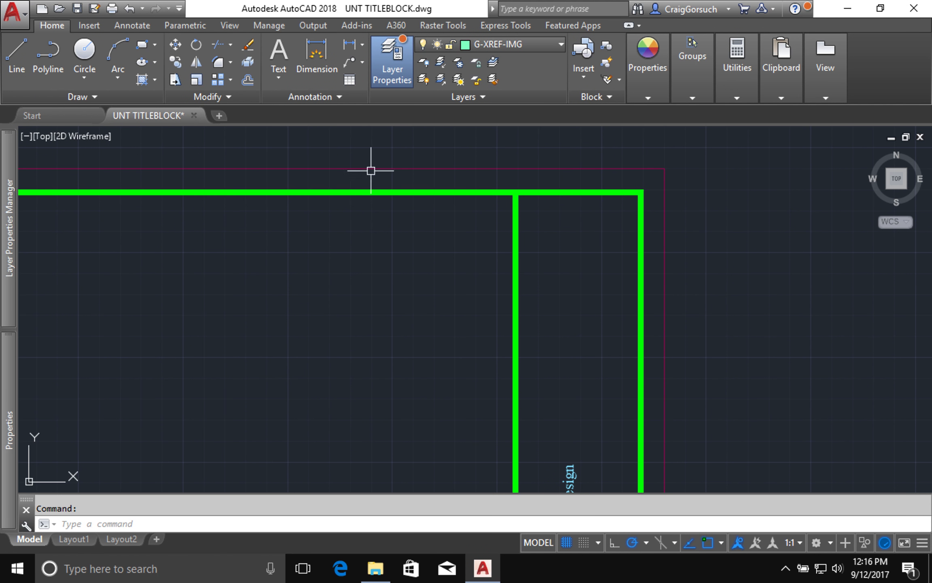
{"action": "mouse_move", "coordinate": [363, 478]}
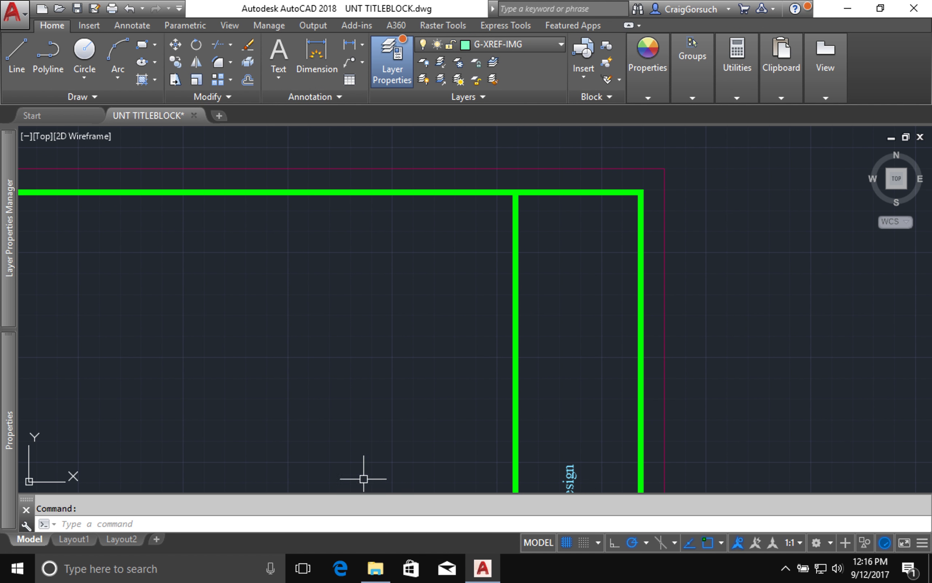
{"action": "mouse_move", "coordinate": [376, 369]}
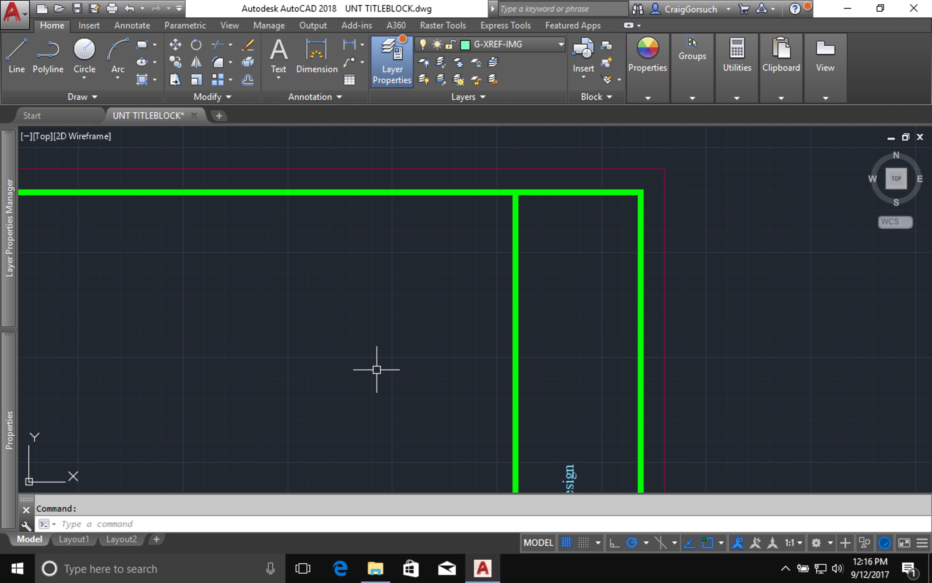
{"action": "mouse_move", "coordinate": [387, 413]}
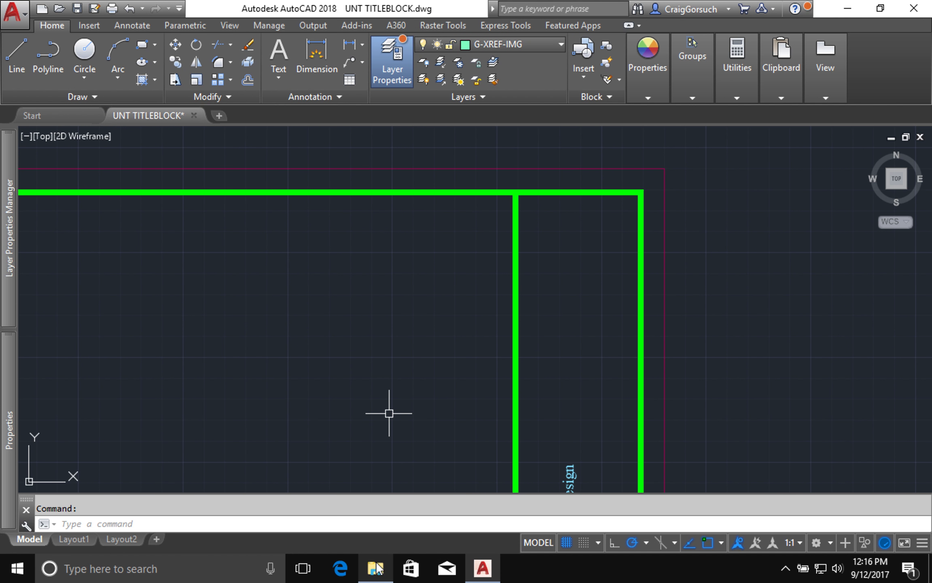
{"action": "mouse_move", "coordinate": [376, 568]}
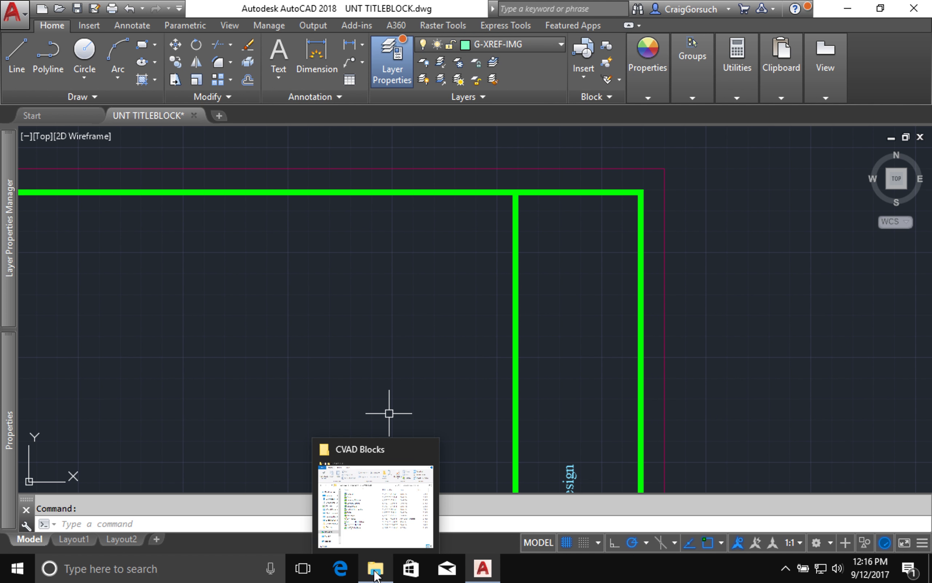
Pick UNT_DivingEagle.jpg in the CVAD Blocks folder to bring into the drawing
{"action": "left_click", "coordinate": [373, 568]}
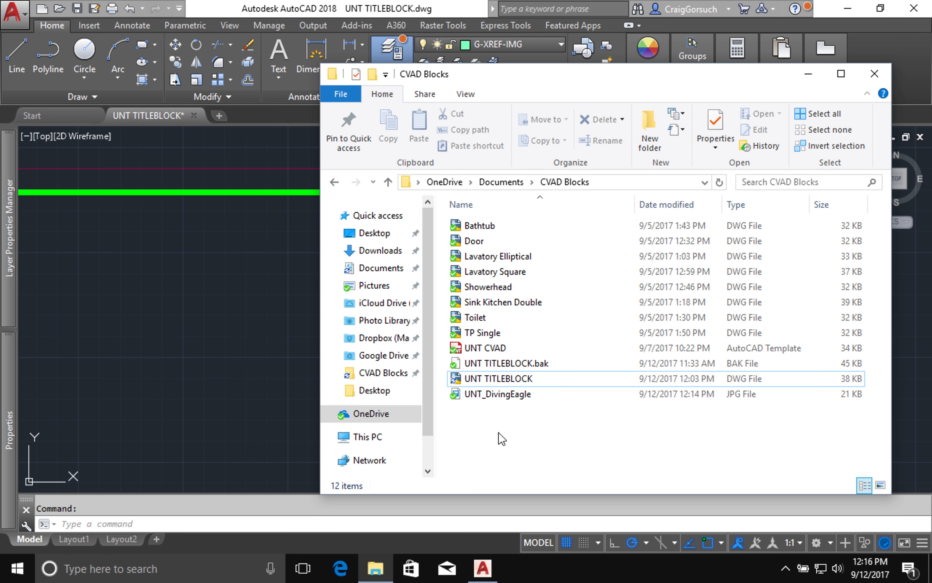
{"action": "left_click", "coordinate": [499, 393]}
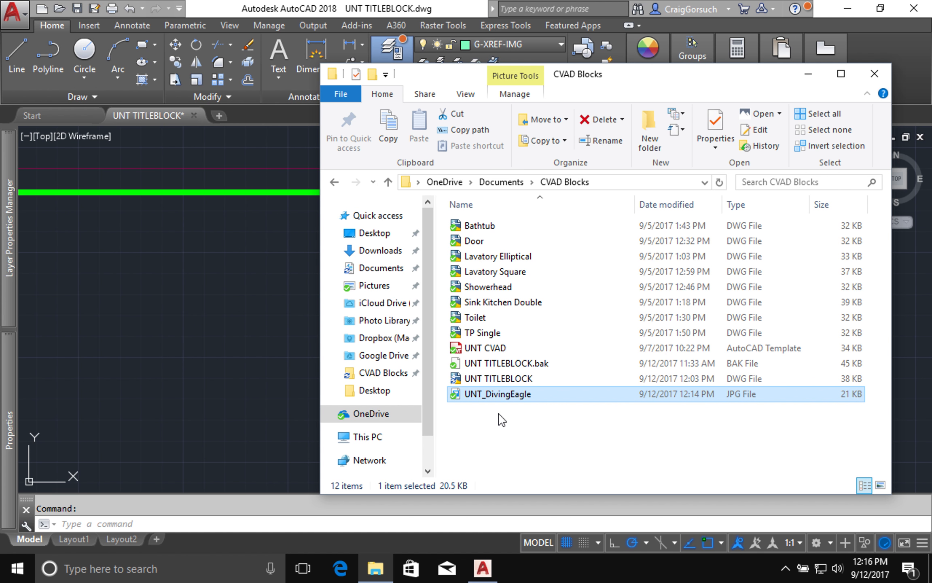
{"action": "mouse_move", "coordinate": [232, 373]}
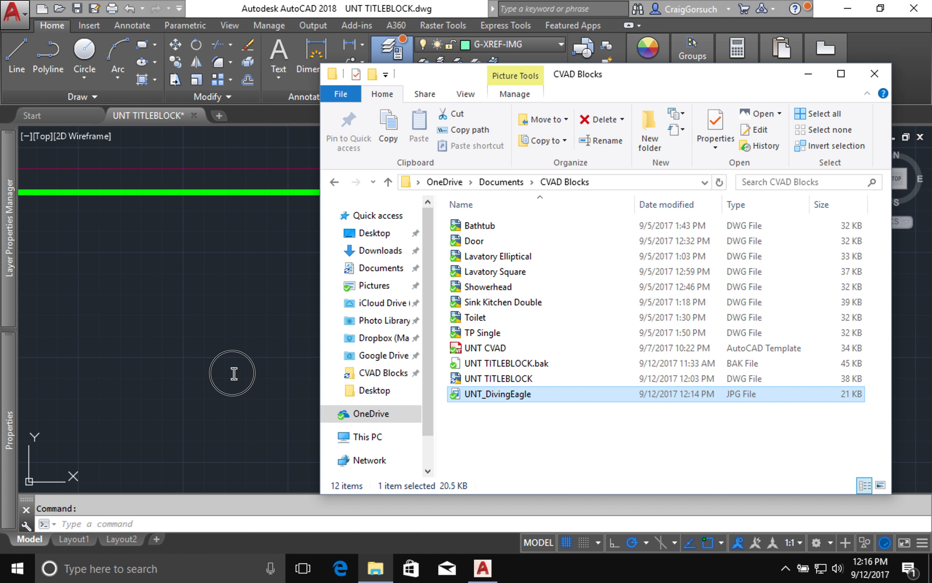
{"action": "mouse_move", "coordinate": [197, 369]}
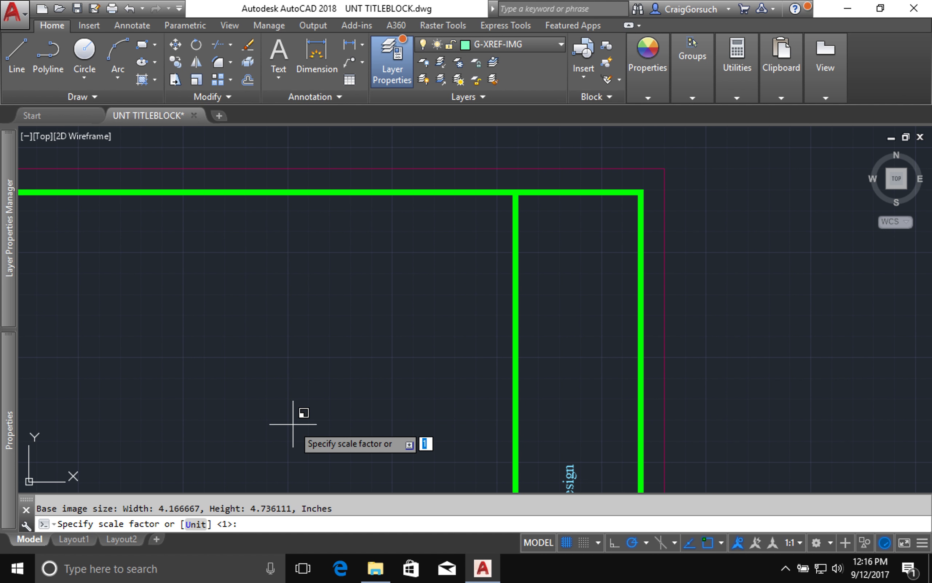
{"action": "mouse_move", "coordinate": [292, 423]}
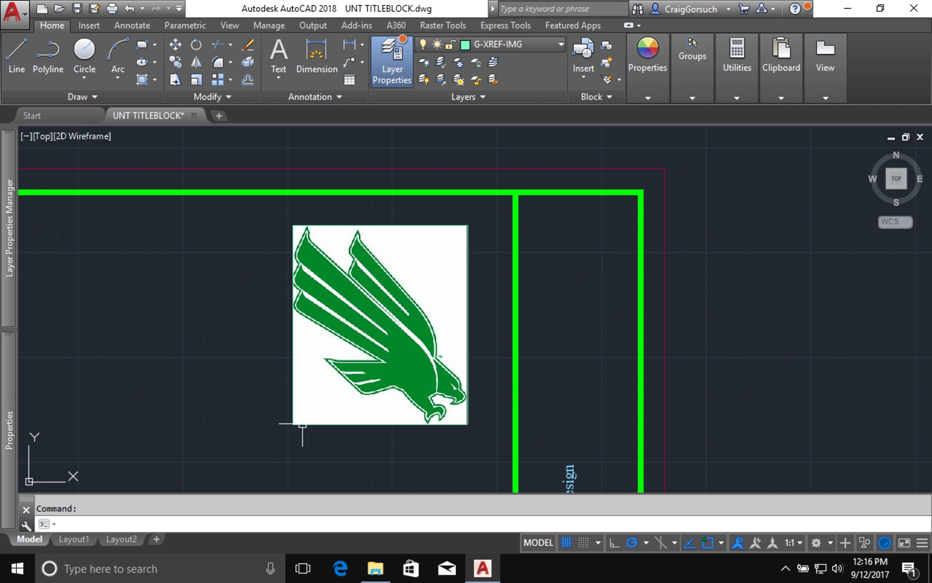
Scale the eagle image by reference from its lower-left corner so its bottom edge is 2-3/8"
{"action": "type", "text": "sc"}
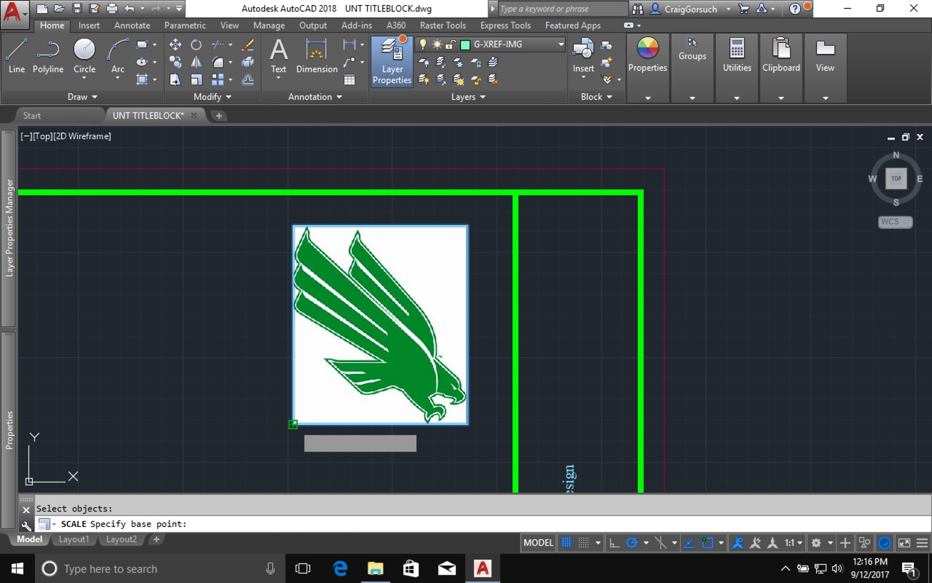
{"action": "left_click", "coordinate": [293, 423]}
{"action": "type", "text": "r"}
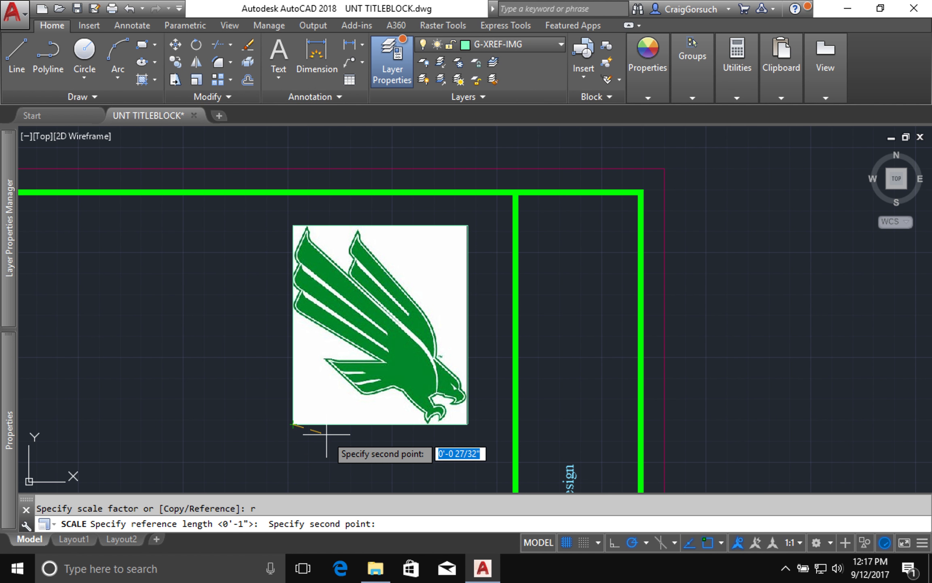
{"action": "mouse_move", "coordinate": [485, 423]}
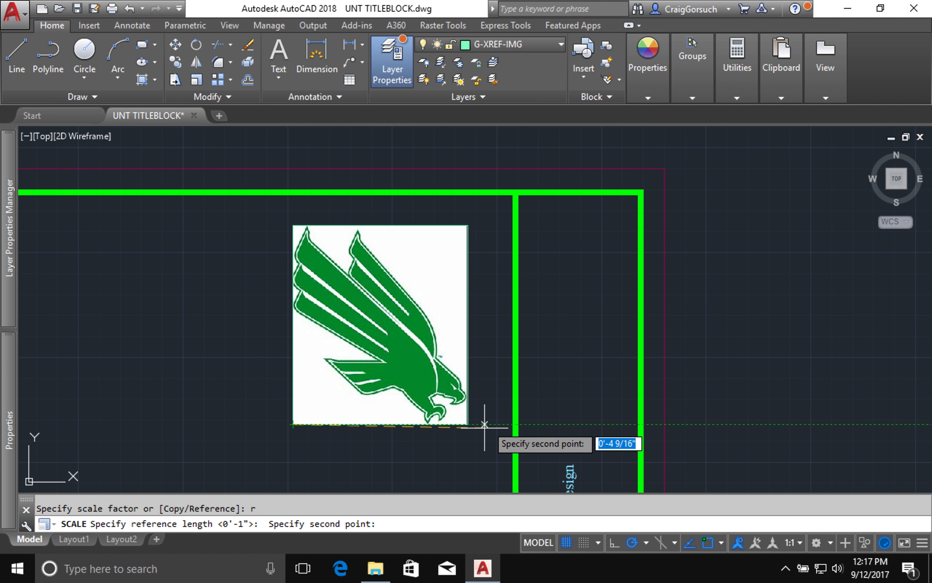
{"action": "mouse_move", "coordinate": [466, 423]}
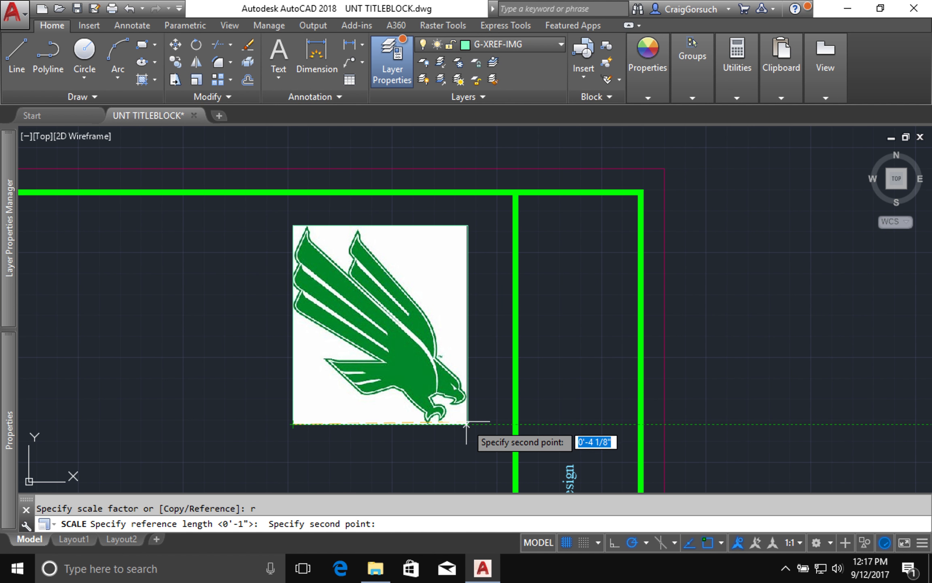
{"action": "left_click", "coordinate": [467, 424]}
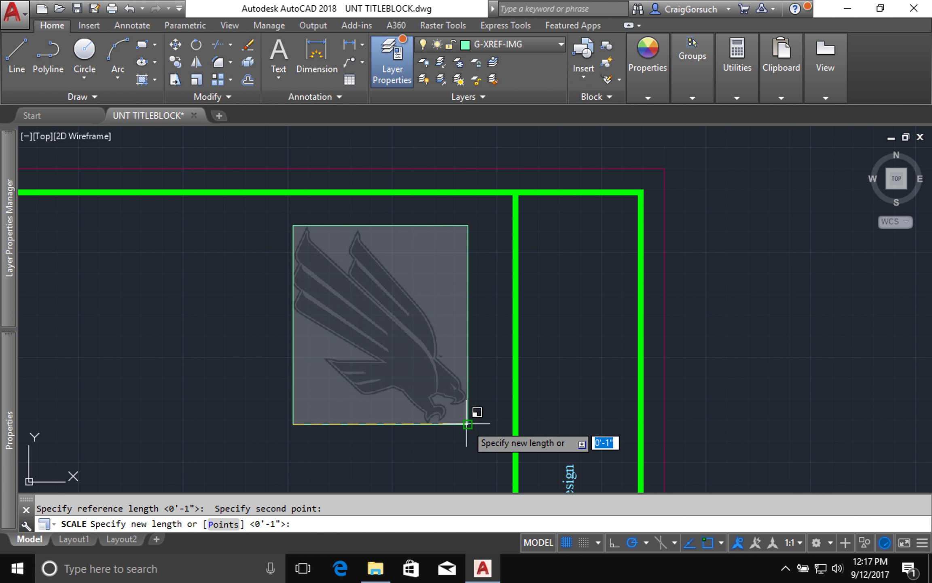
{"action": "mouse_move", "coordinate": [423, 428]}
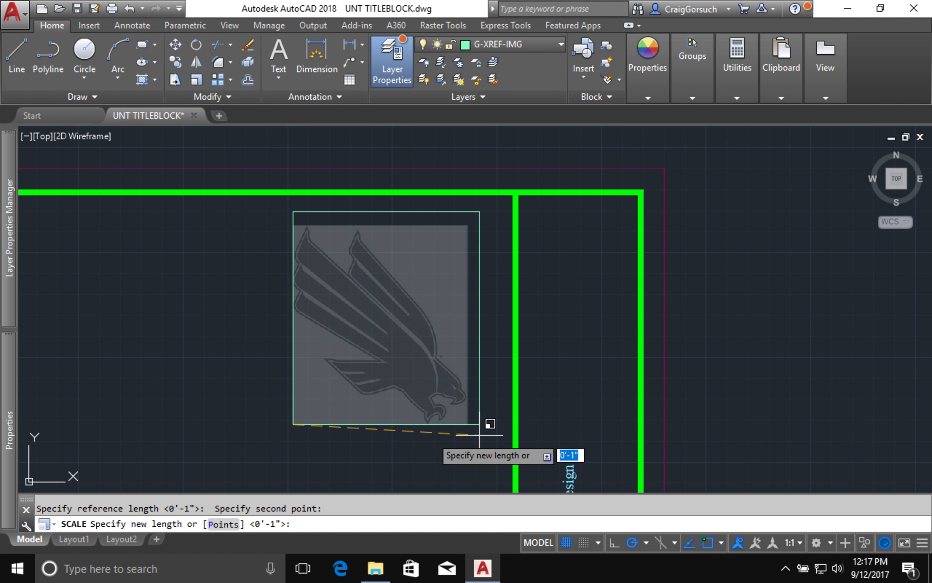
{"action": "mouse_move", "coordinate": [429, 425]}
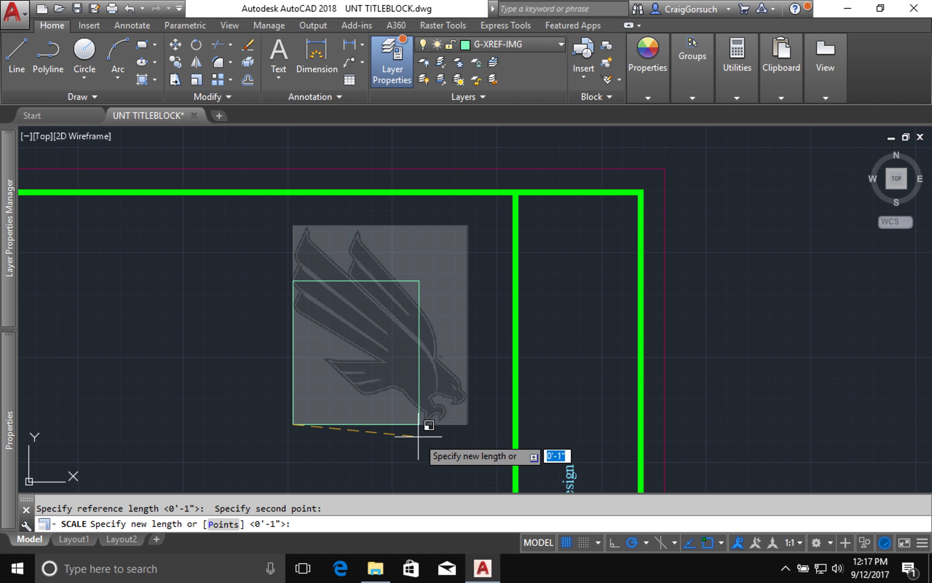
{"action": "type", "text": "2"}
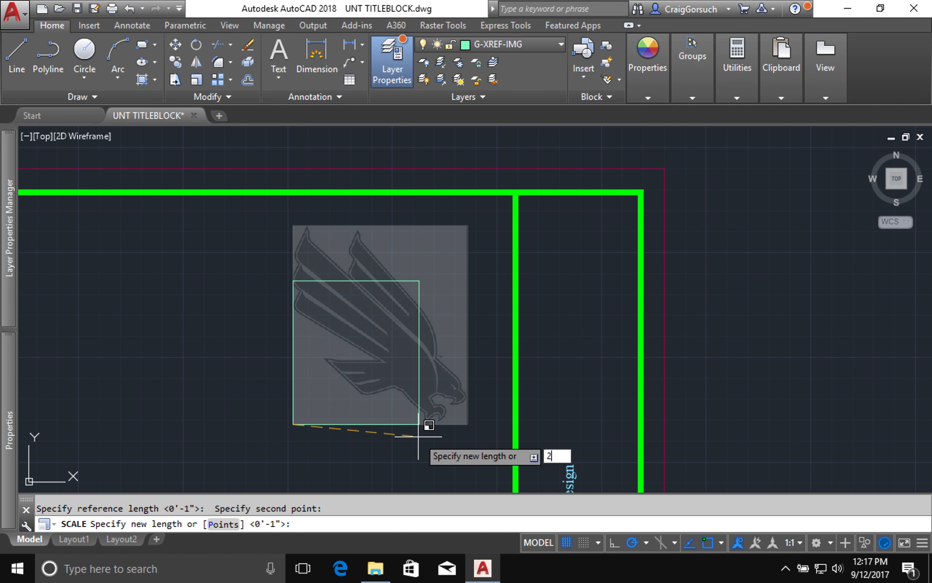
{"action": "type", "text": "-3/"}
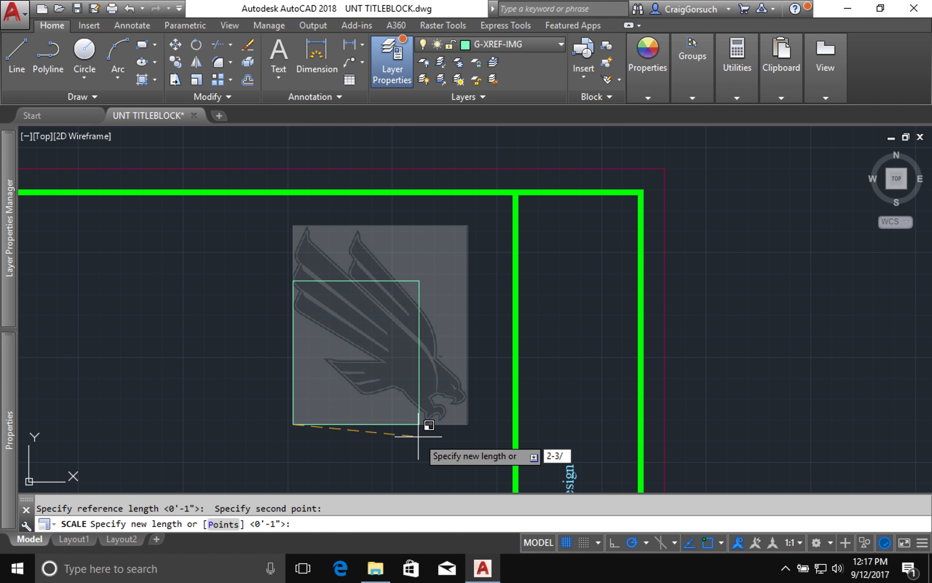
{"action": "type", "text": "8"}
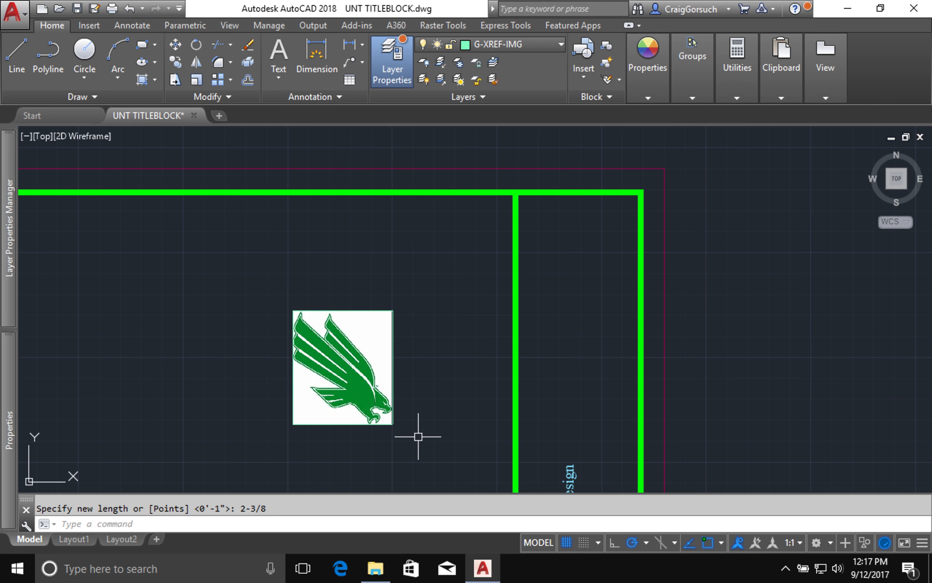
{"action": "mouse_move", "coordinate": [411, 433]}
{"action": "type", "text": "MOVE"}
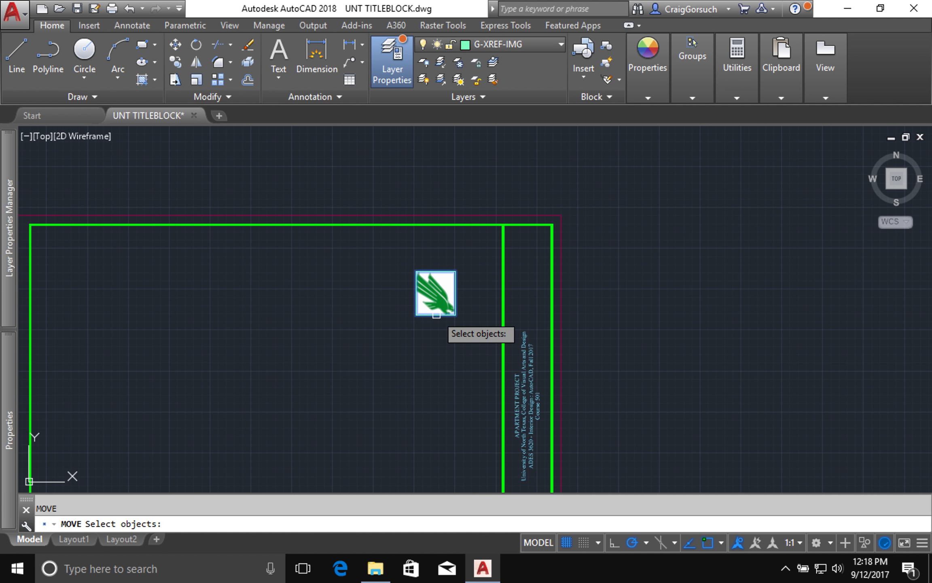
Move the eagle logo into the top box of the vertical title strip
{"action": "left_click", "coordinate": [435, 292]}
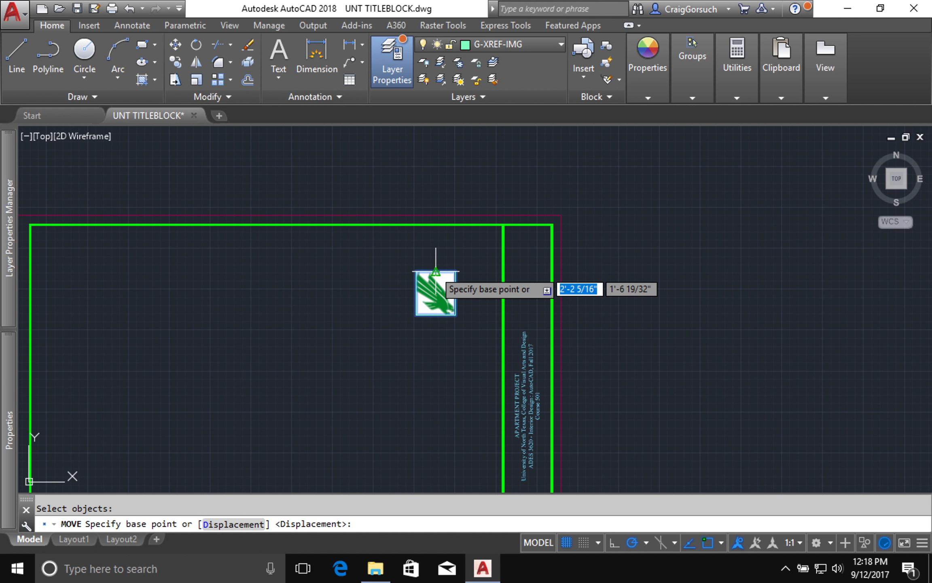
{"action": "mouse_move", "coordinate": [436, 254]}
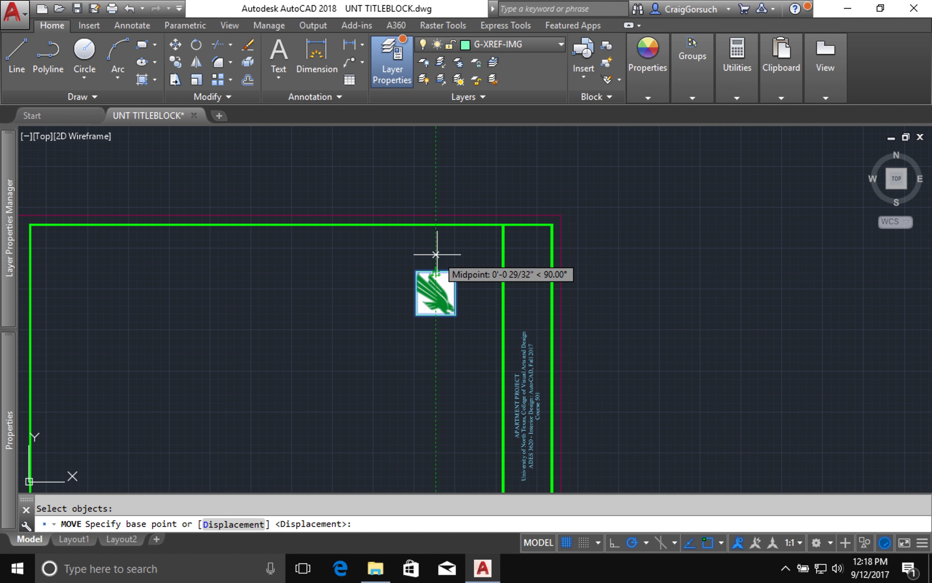
{"action": "mouse_move", "coordinate": [435, 255]}
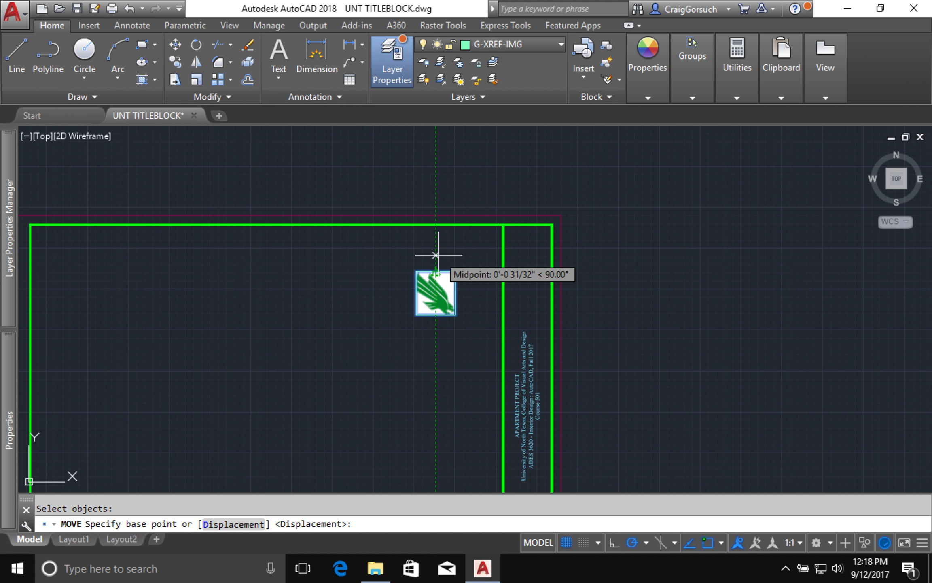
{"action": "type", "text": "1/"}
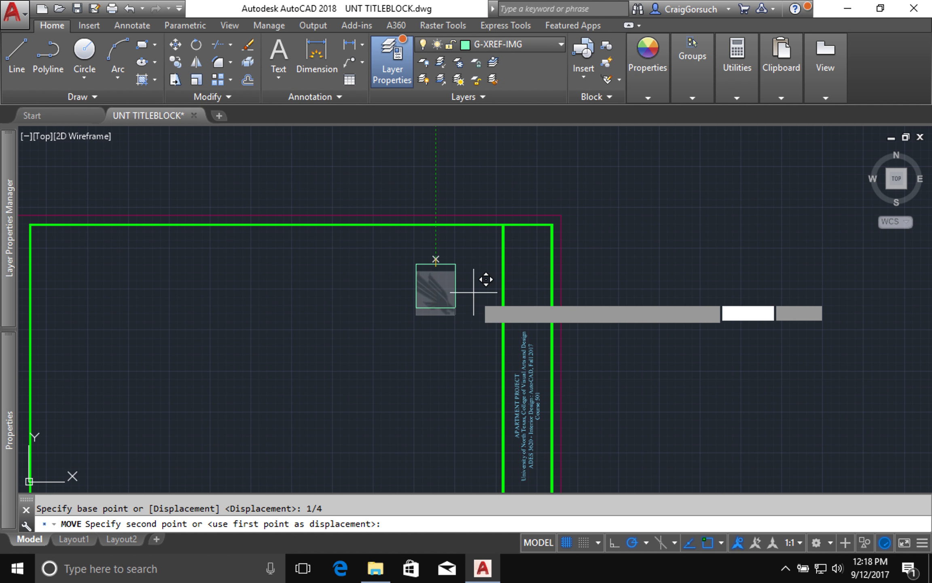
{"action": "mouse_move", "coordinate": [540, 285]}
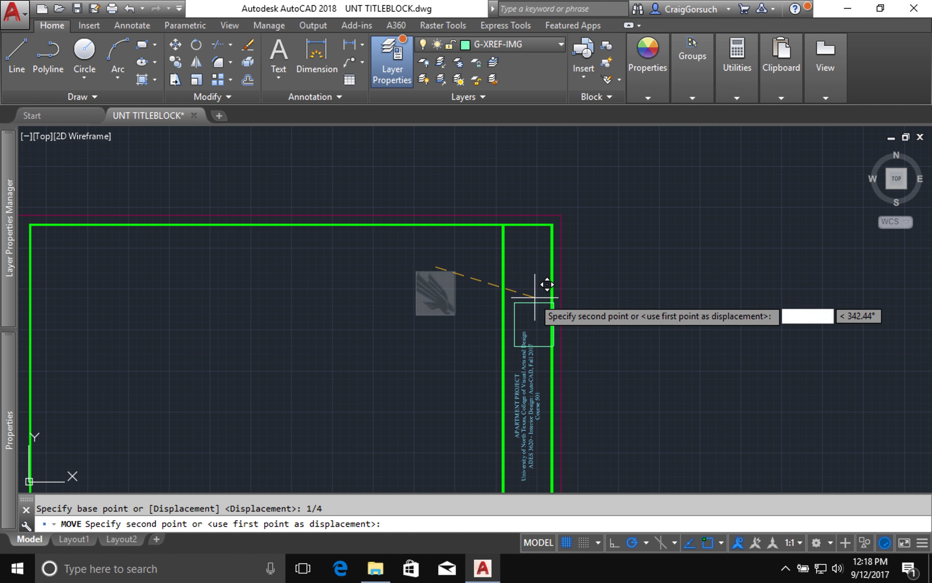
{"action": "mouse_move", "coordinate": [538, 282]}
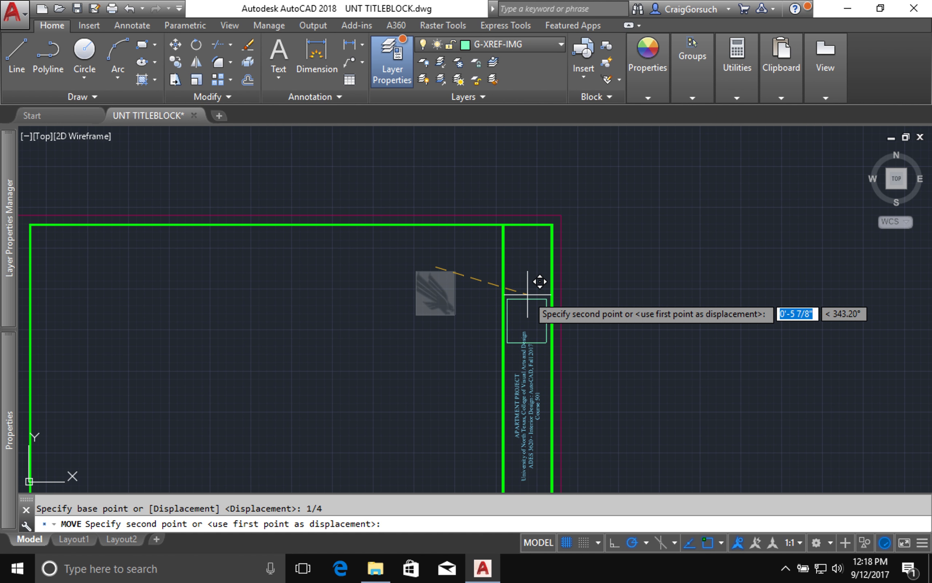
{"action": "mouse_move", "coordinate": [532, 211]}
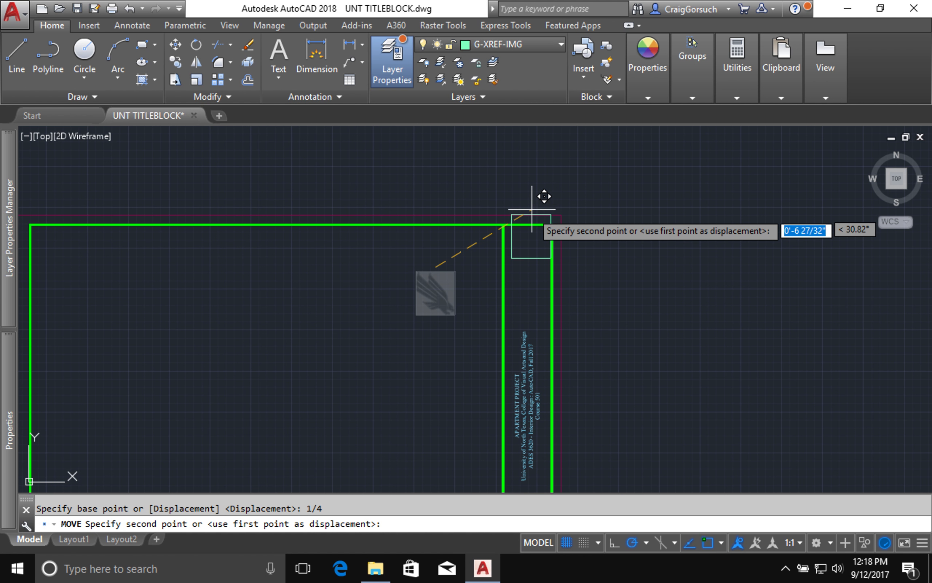
{"action": "mouse_move", "coordinate": [541, 212]}
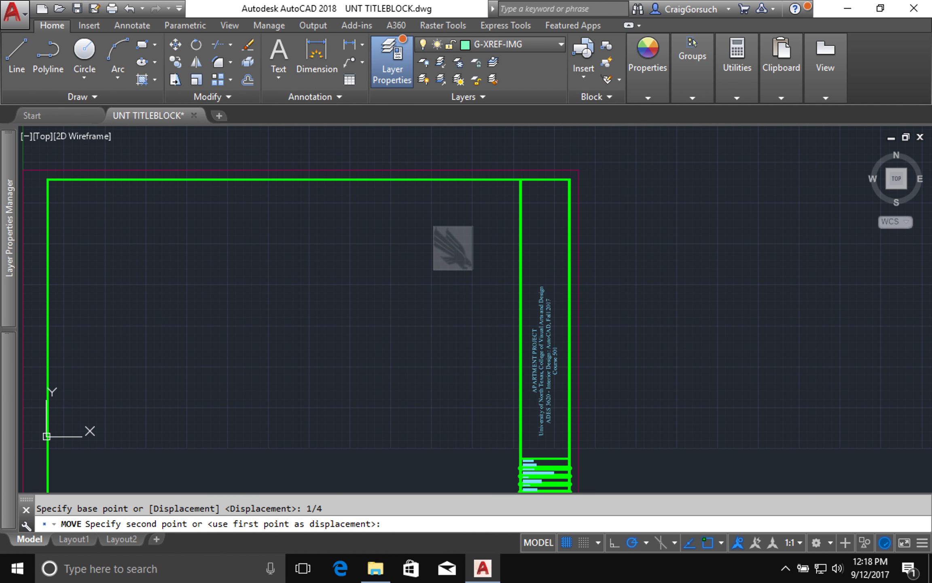
{"action": "mouse_move", "coordinate": [553, 412]}
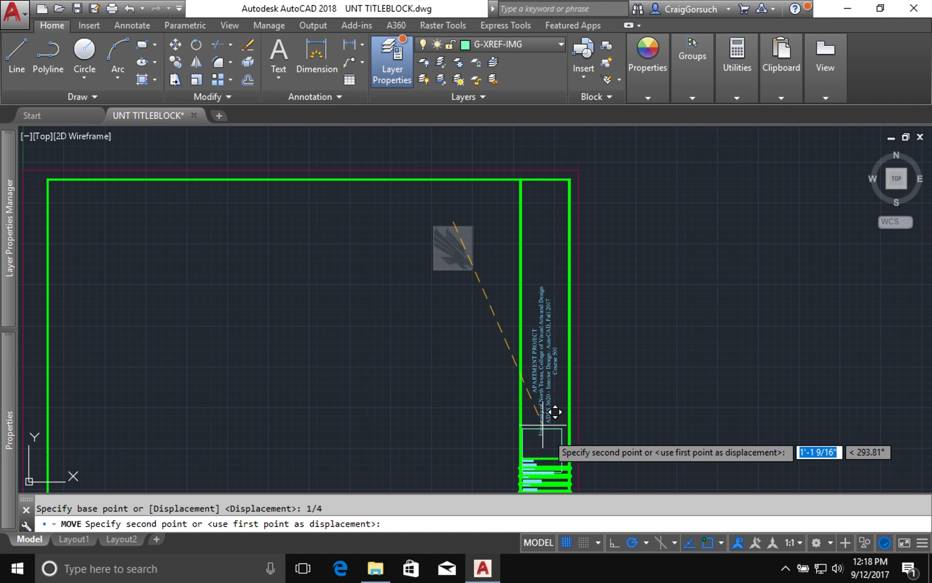
{"action": "mouse_move", "coordinate": [554, 445]}
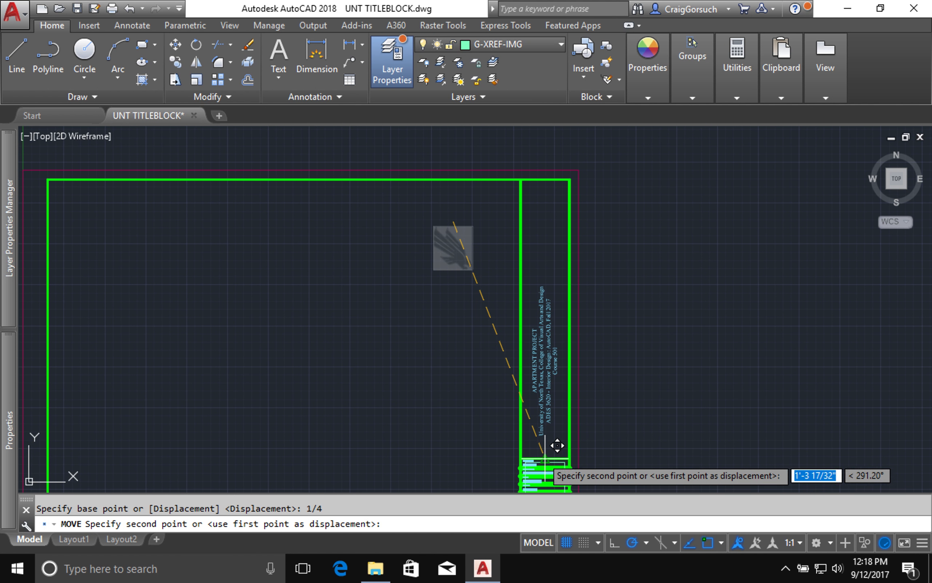
{"action": "mouse_move", "coordinate": [544, 437]}
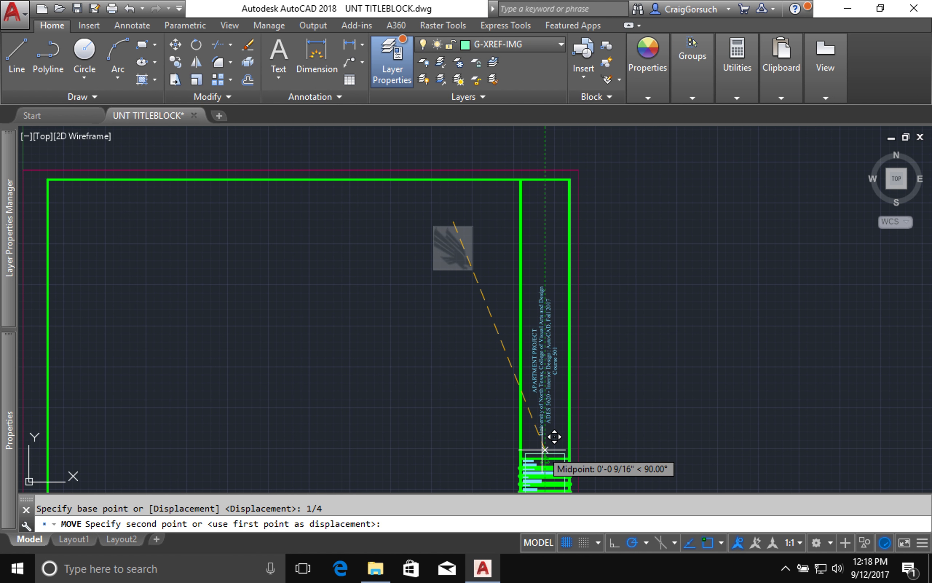
{"action": "mouse_move", "coordinate": [569, 281]}
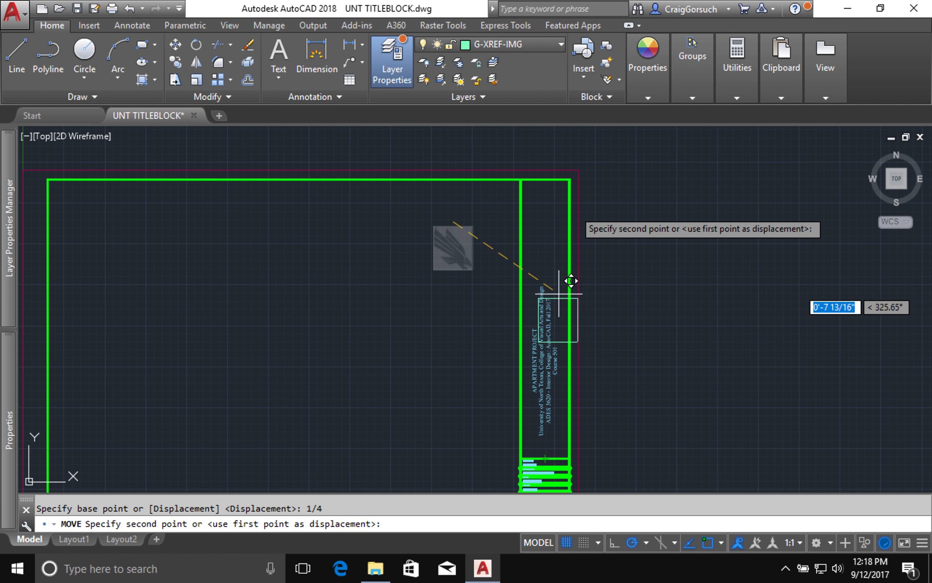
{"action": "mouse_move", "coordinate": [557, 171]}
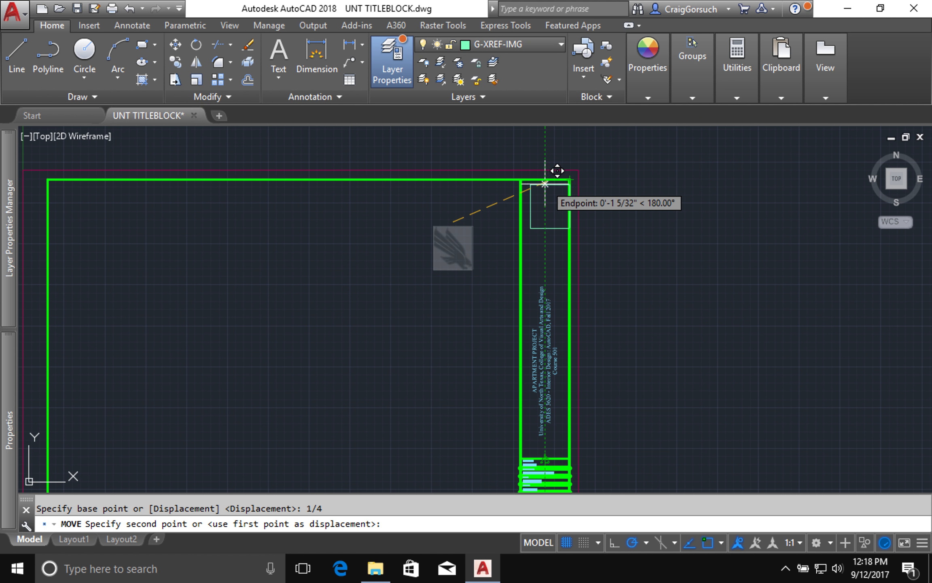
{"action": "mouse_move", "coordinate": [544, 179]}
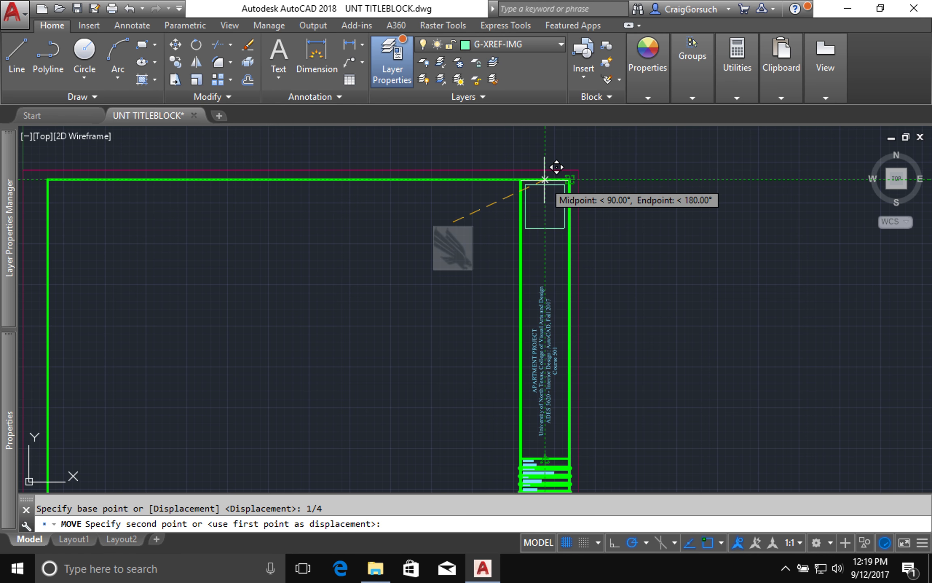
{"action": "left_click", "coordinate": [544, 179]}
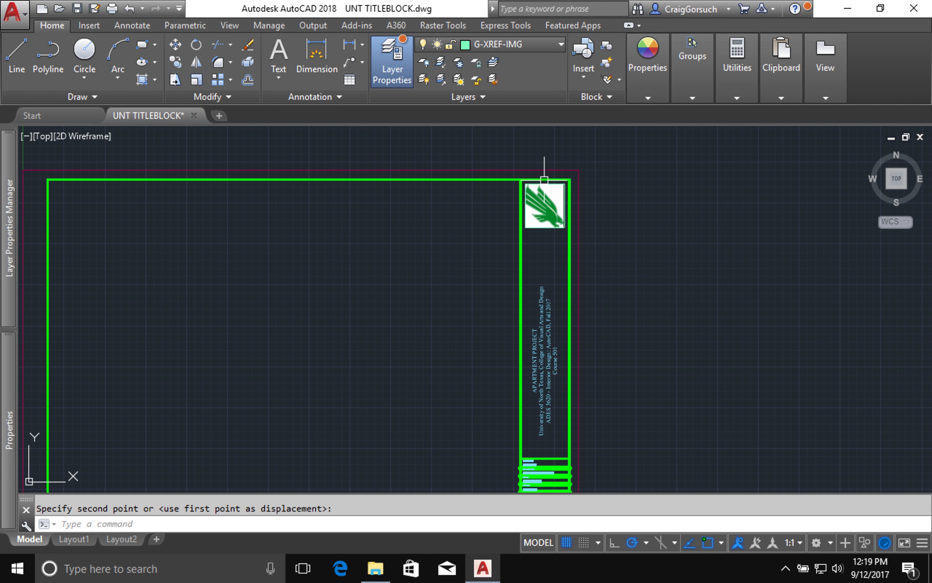
{"action": "mouse_move", "coordinate": [484, 217]}
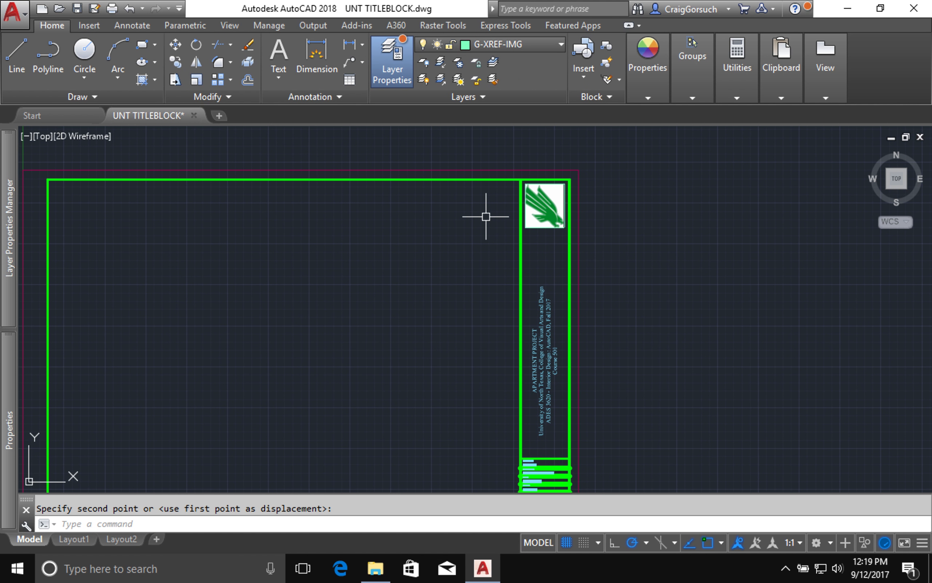
{"action": "mouse_move", "coordinate": [560, 236]}
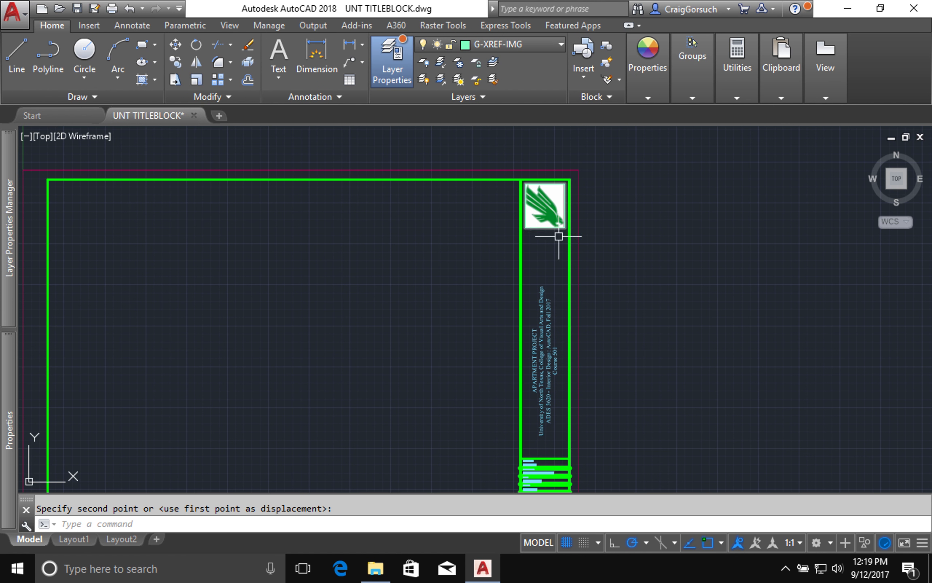
{"action": "mouse_move", "coordinate": [545, 131]}
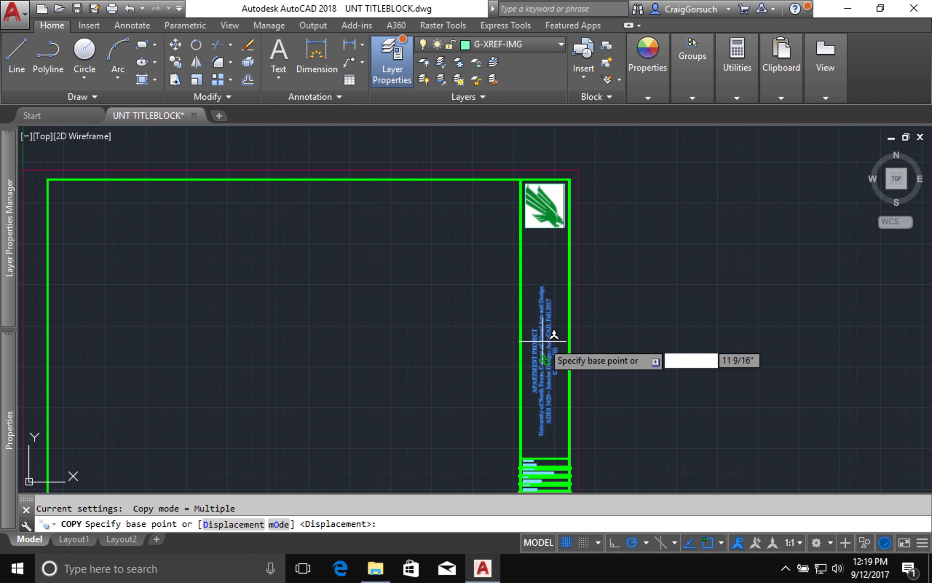
Copy the vertical title text left of the strip and rotate the copy -90 degrees to horizontal
{"action": "left_click", "coordinate": [543, 361]}
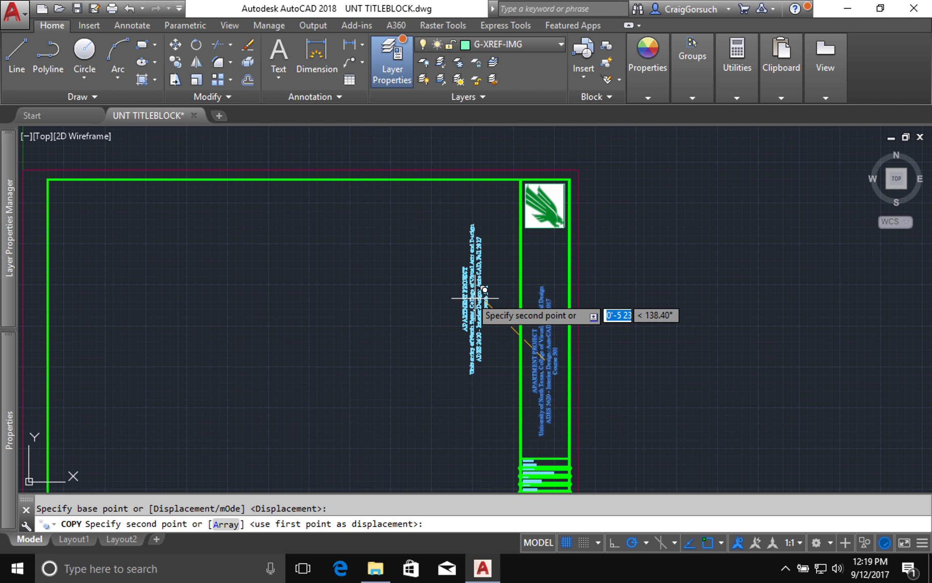
{"action": "left_click", "coordinate": [484, 296]}
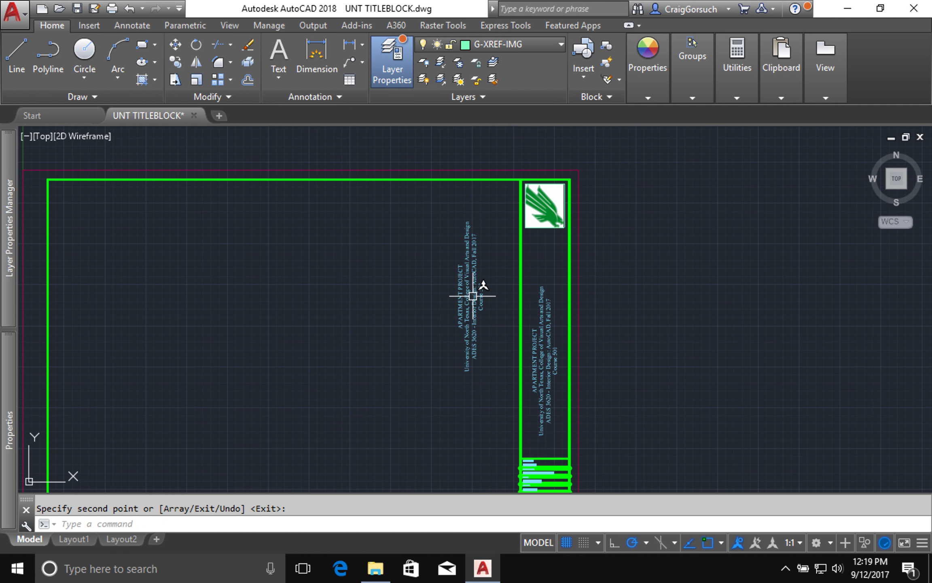
{"action": "scroll", "scroll_direction": "down", "scroll_amount": 3}
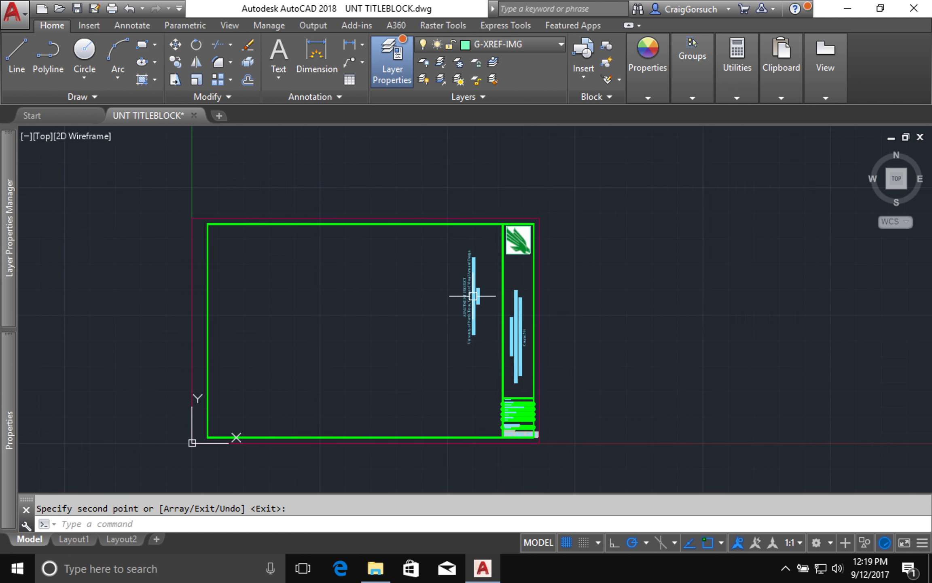
{"action": "scroll", "scroll_direction": "up", "scroll_amount": 3}
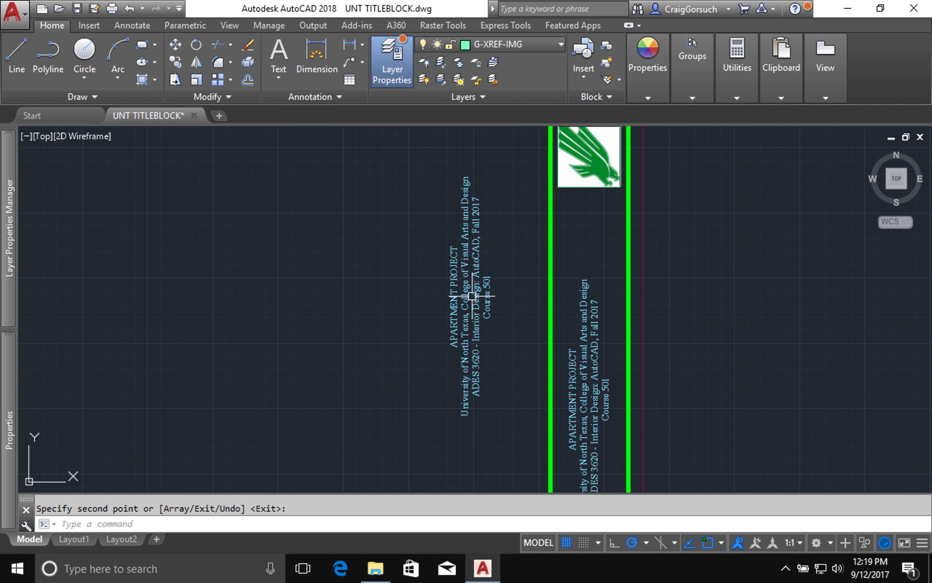
{"action": "left_click", "coordinate": [467, 295]}
{"action": "type", "text": "-90"}
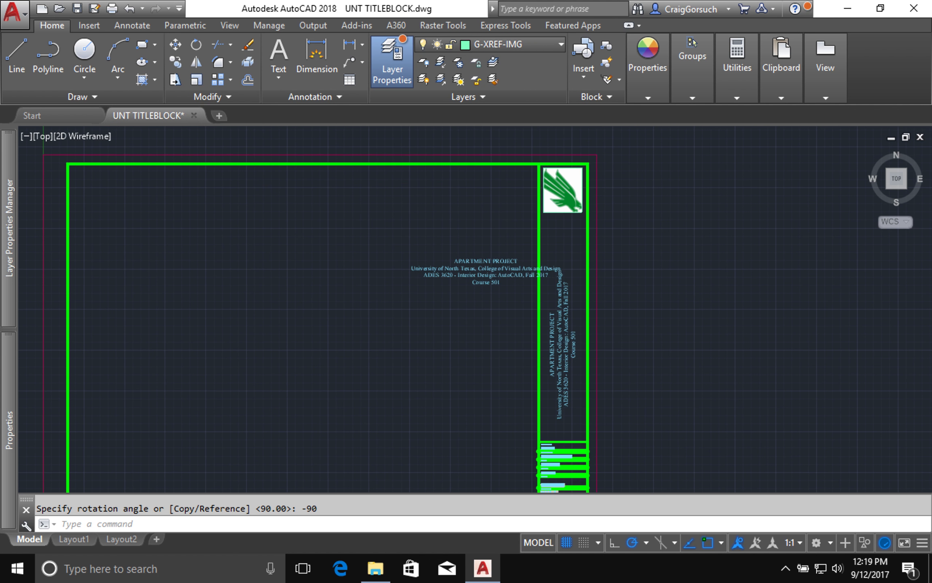
Edit the copied MText and delete the APARTMENT PROJECT line, leaving the university and college lines
{"action": "scroll", "scroll_direction": "up", "scroll_amount": 3}
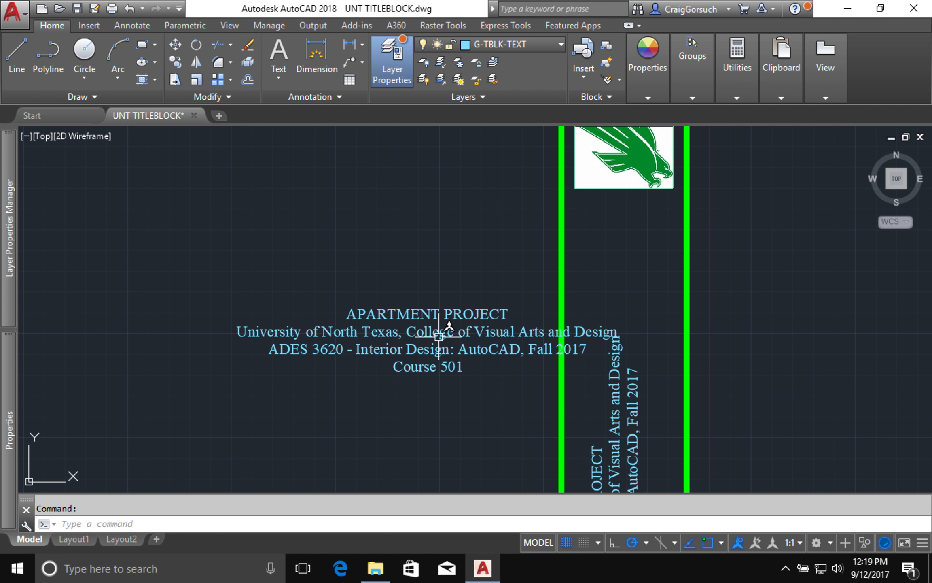
{"action": "left_click", "coordinate": [428, 332]}
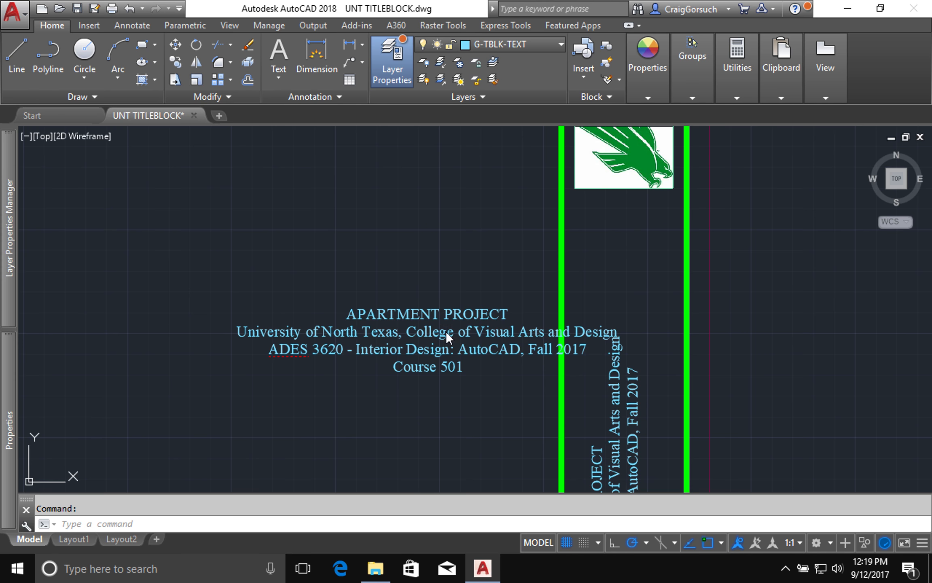
{"action": "double_click", "coordinate": [427, 332]}
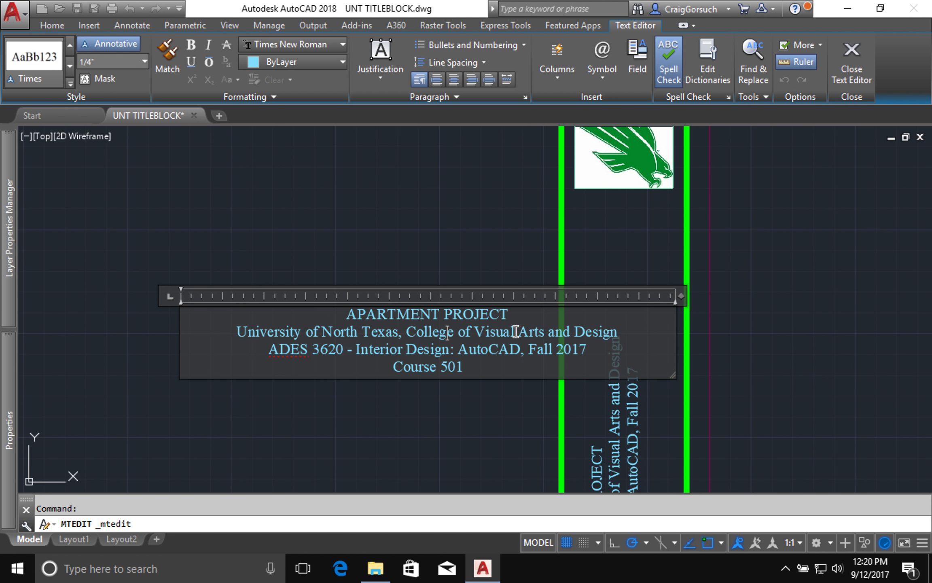
{"action": "triple_click", "coordinate": [427, 314]}
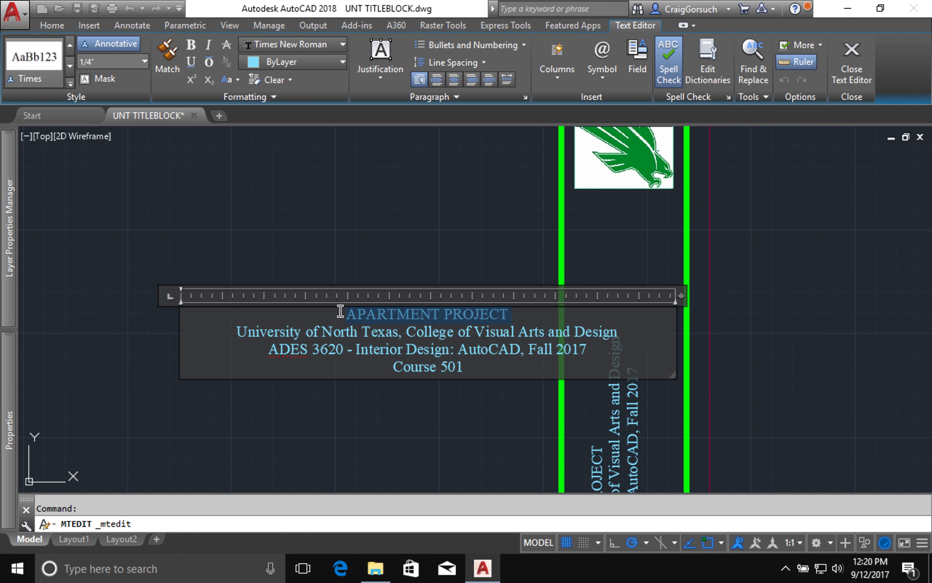
{"action": "key", "text": "Delete"}
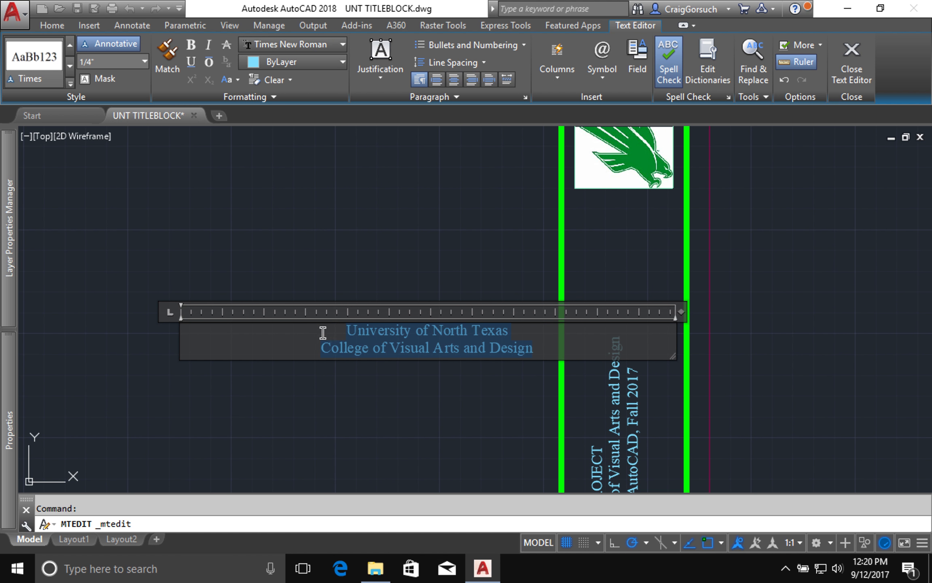
{"action": "mouse_move", "coordinate": [336, 331]}
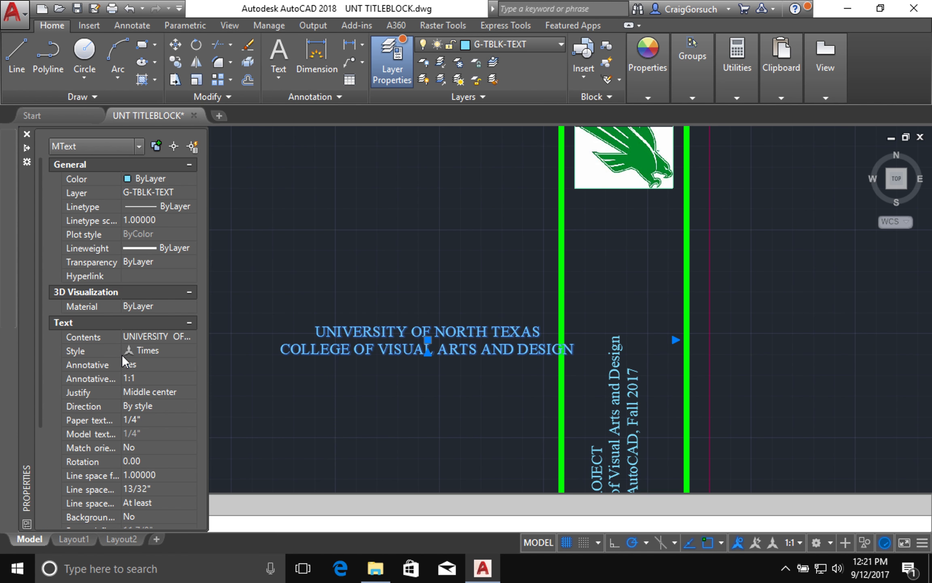
Reduce the two-line text to a much smaller height in the Properties palette
{"action": "left_click", "coordinate": [157, 420]}
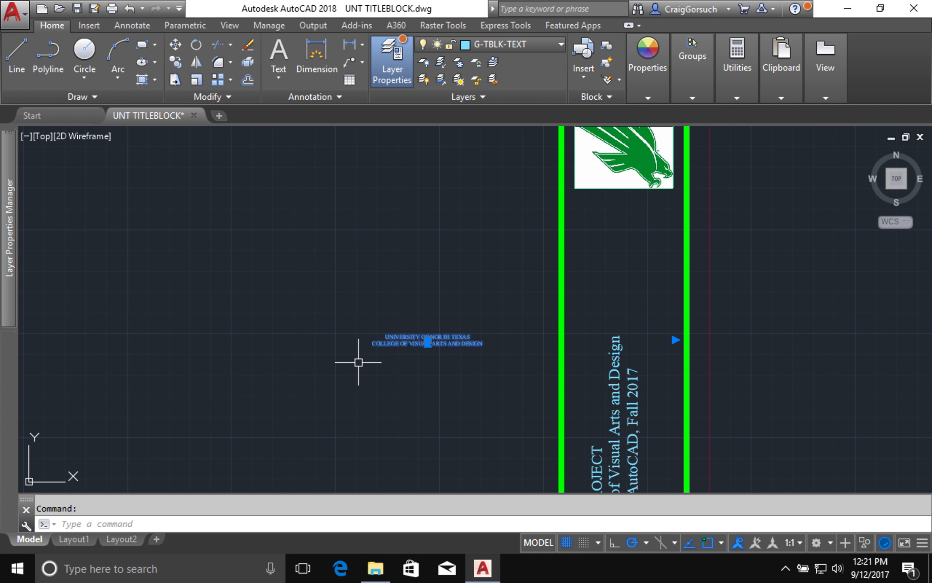
{"action": "mouse_move", "coordinate": [524, 347]}
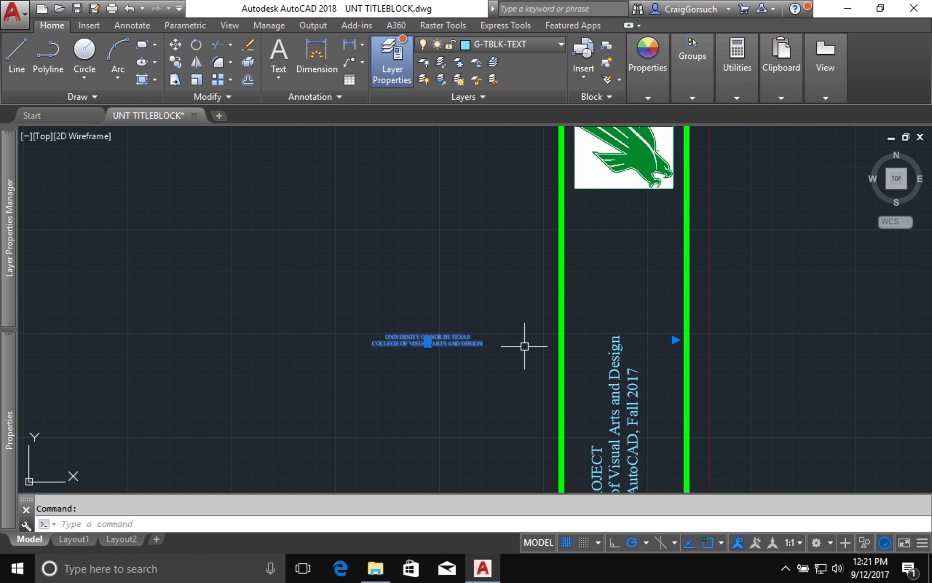
{"action": "mouse_move", "coordinate": [624, 345]}
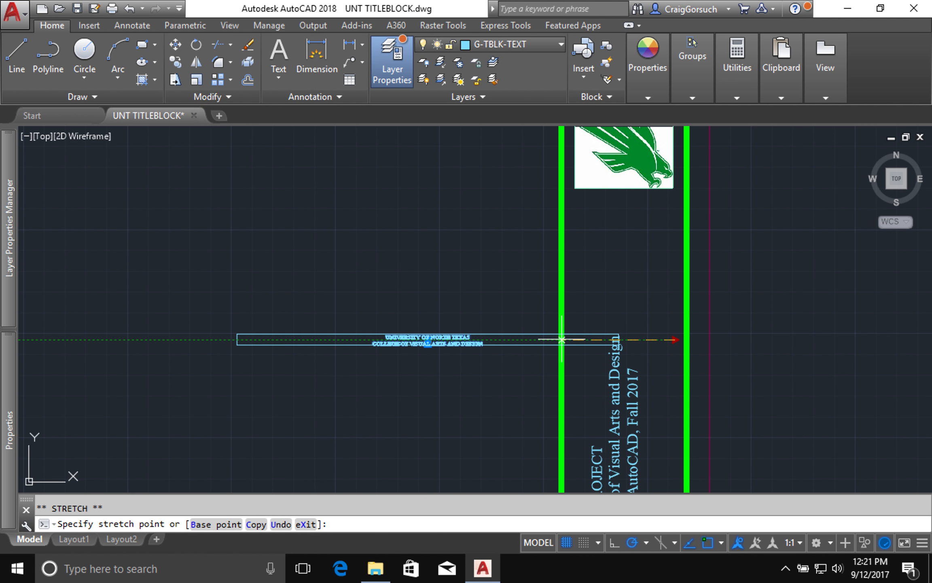
{"action": "mouse_move", "coordinate": [442, 339]}
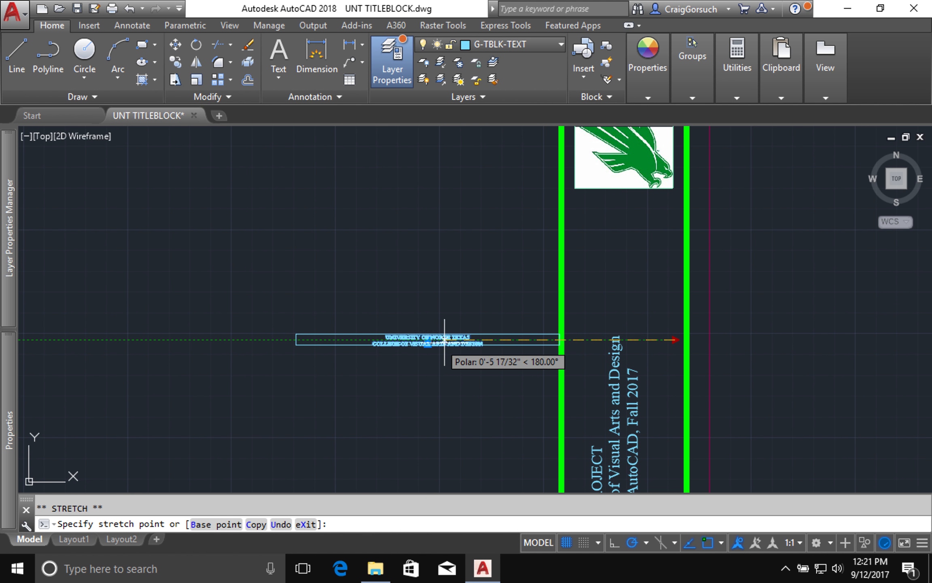
{"action": "mouse_move", "coordinate": [414, 331]}
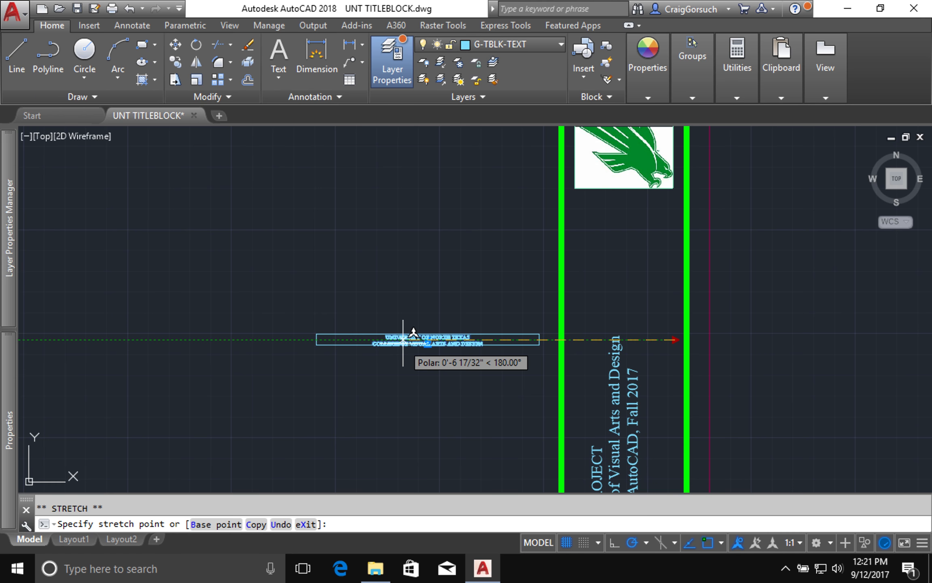
{"action": "key", "text": "Escape"}
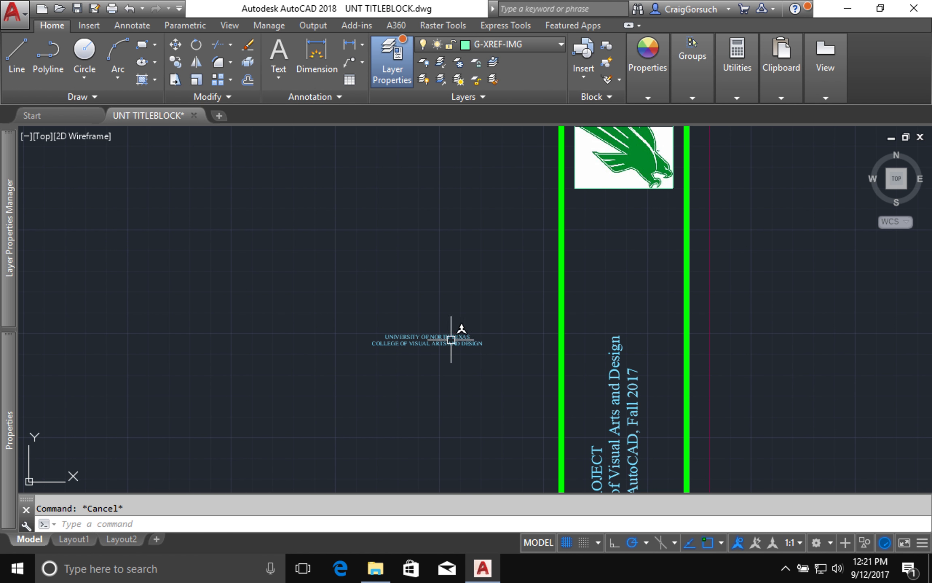
{"action": "type", "text": "ED"}
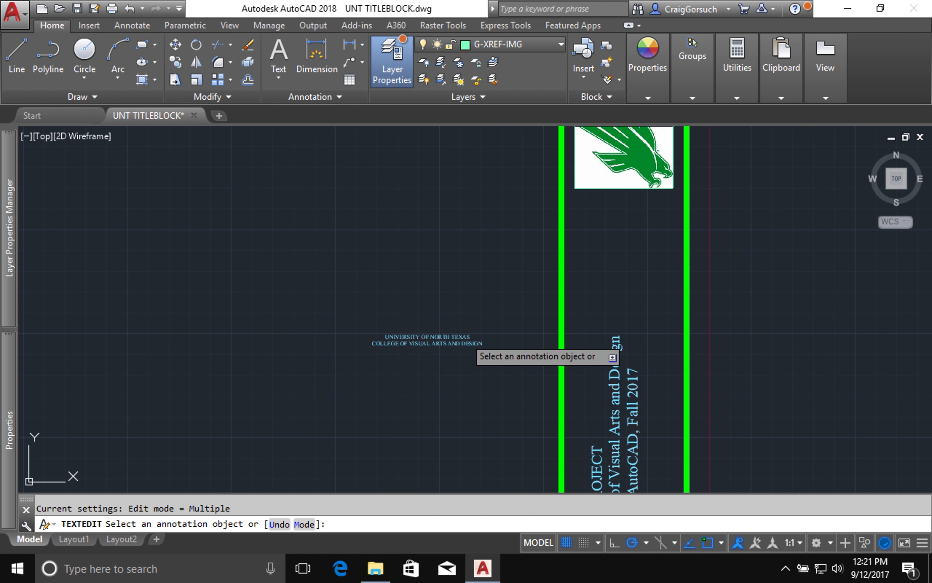
{"action": "double_click", "coordinate": [425, 339]}
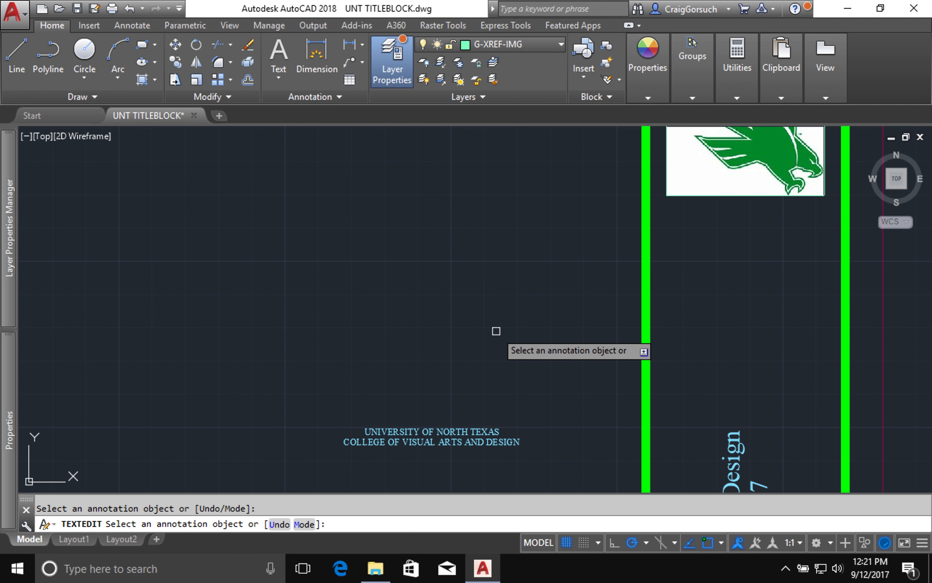
{"action": "type", "text": "m"}
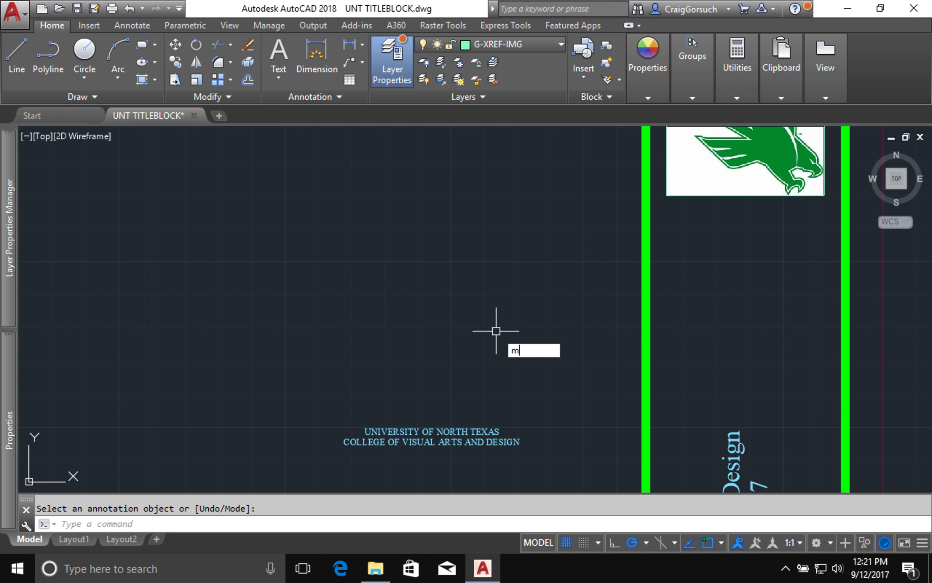
Finish moving the two-line capitals text and bring the whole title block into view
{"action": "key", "text": "Return"}
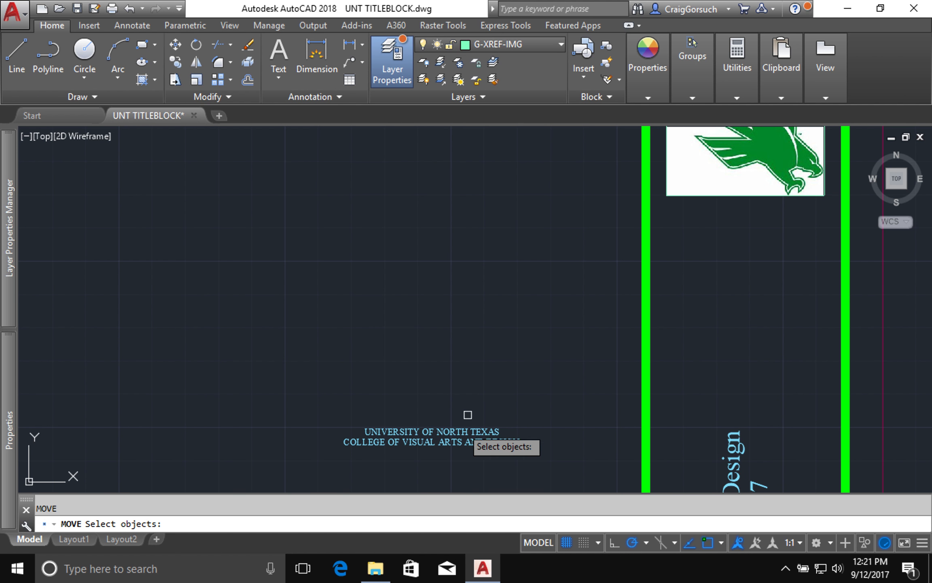
{"action": "left_click", "coordinate": [416, 423]}
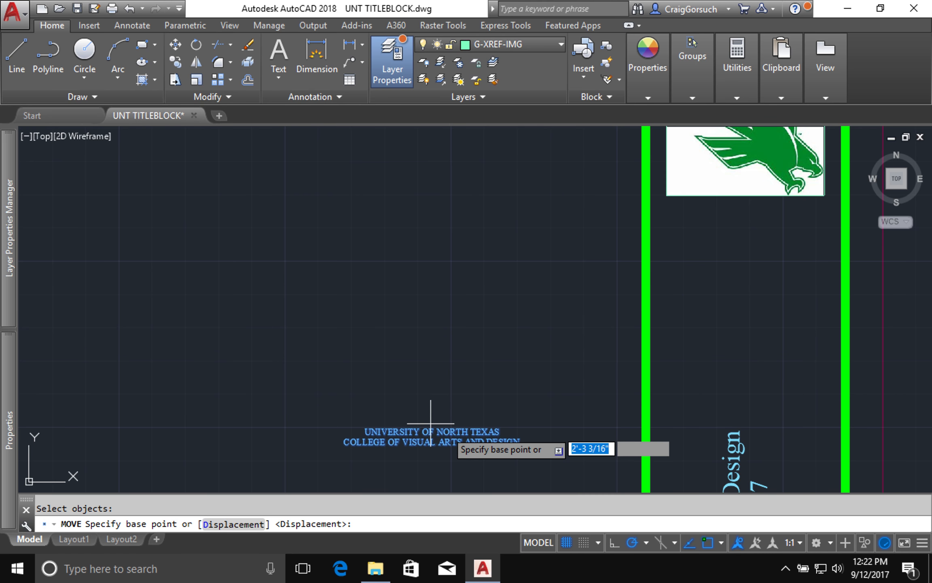
{"action": "mouse_move", "coordinate": [443, 425]}
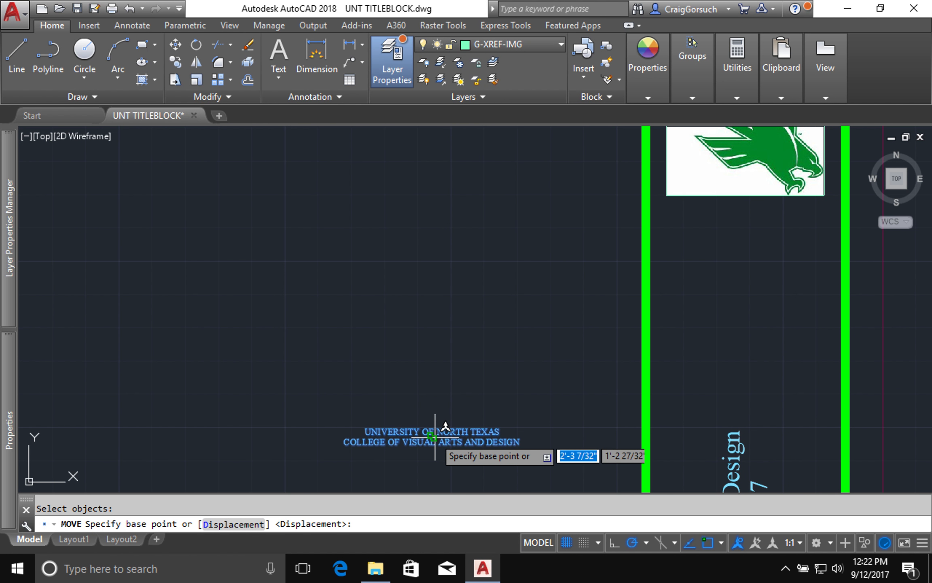
{"action": "mouse_move", "coordinate": [432, 416]}
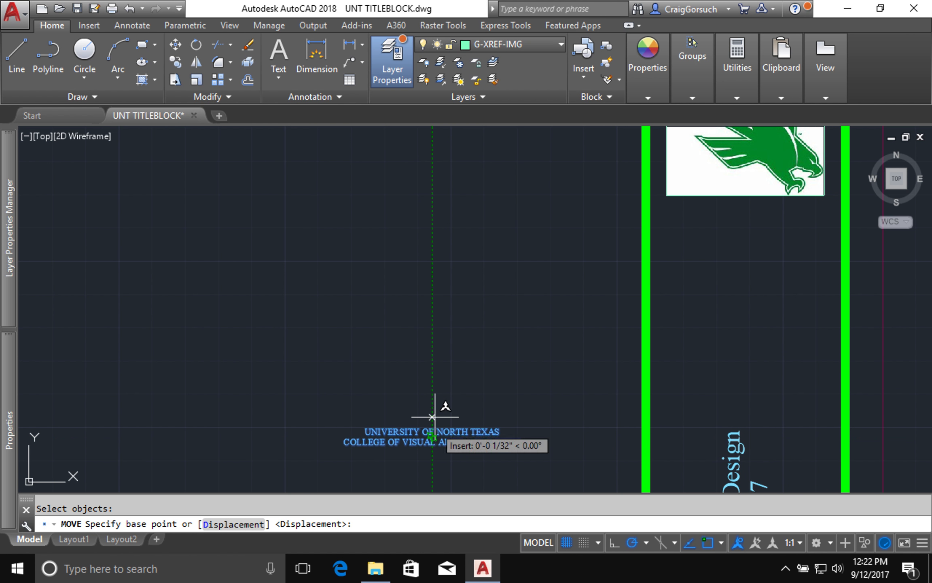
{"action": "mouse_move", "coordinate": [433, 398]}
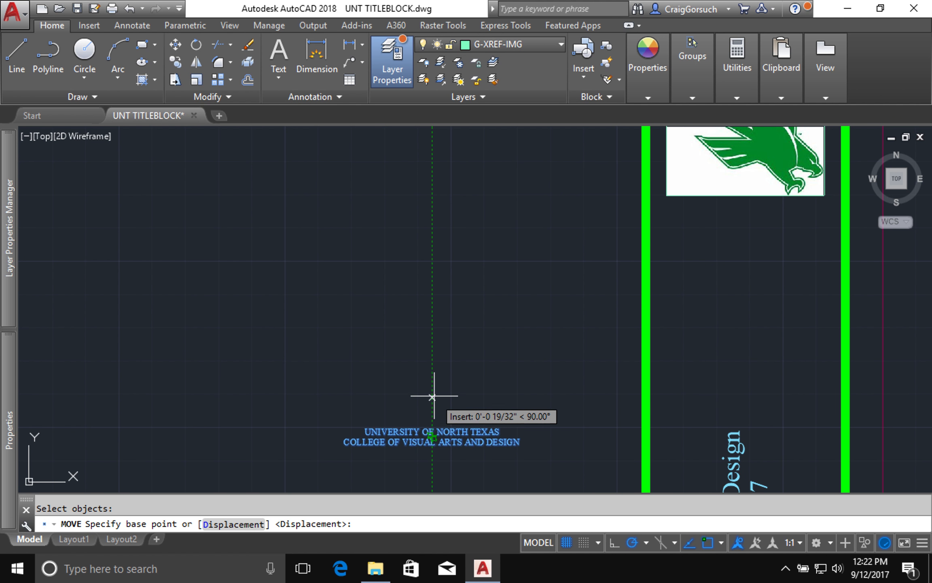
{"action": "mouse_move", "coordinate": [432, 394]}
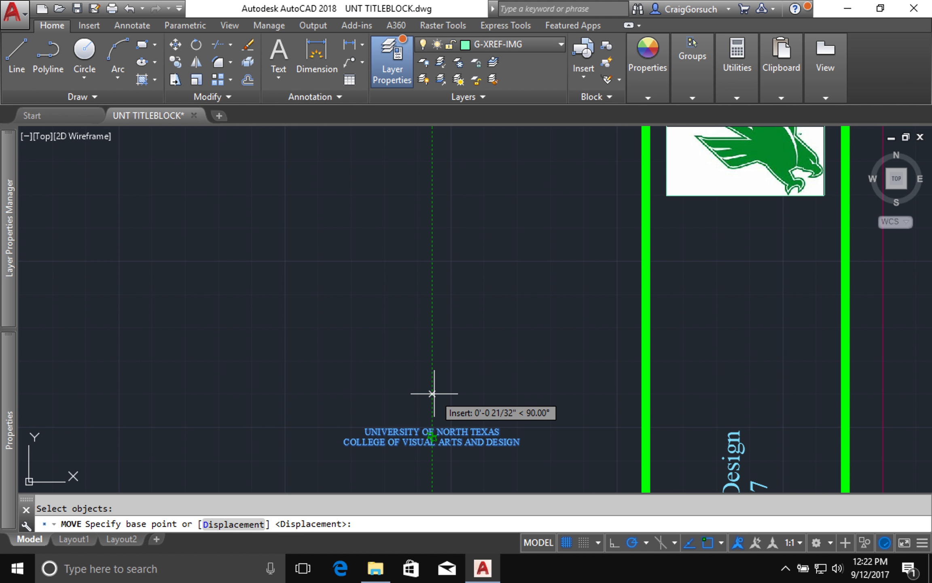
{"action": "type", "text": "1/4"}
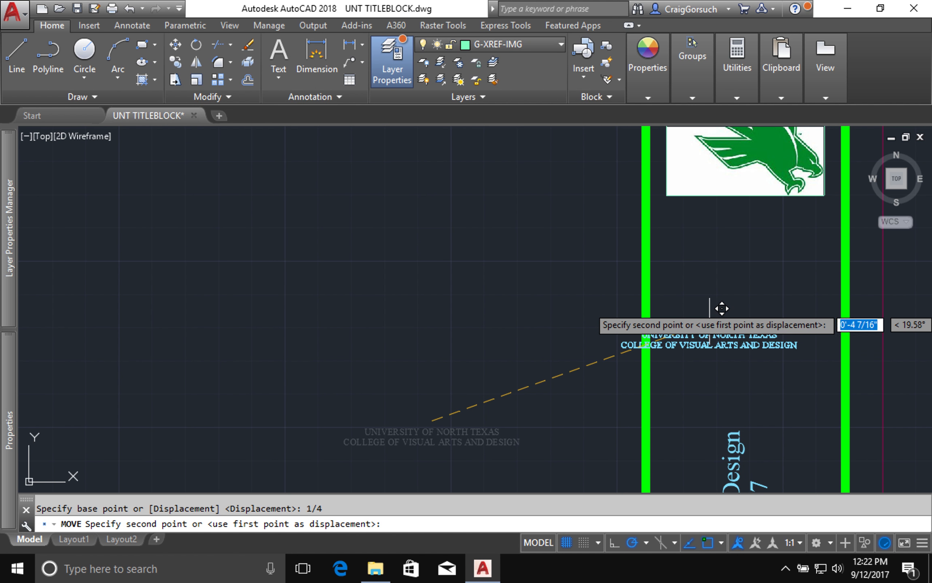
{"action": "mouse_move", "coordinate": [767, 191]}
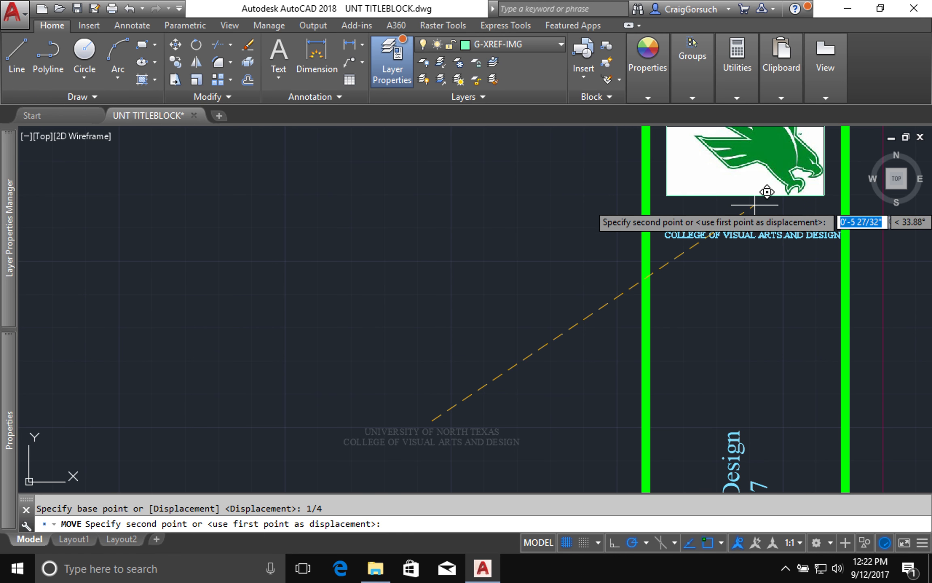
{"action": "mouse_move", "coordinate": [755, 184]}
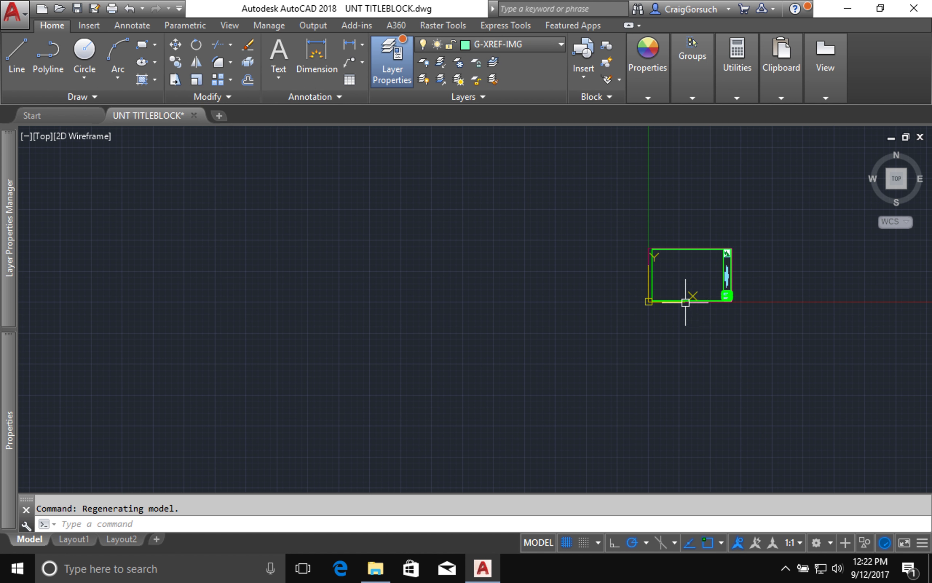
Make G-TBLK-TEXT the current layer and begin a multiline text beside the lower-left border
{"action": "scroll", "scroll_direction": "up", "scroll_amount": 3}
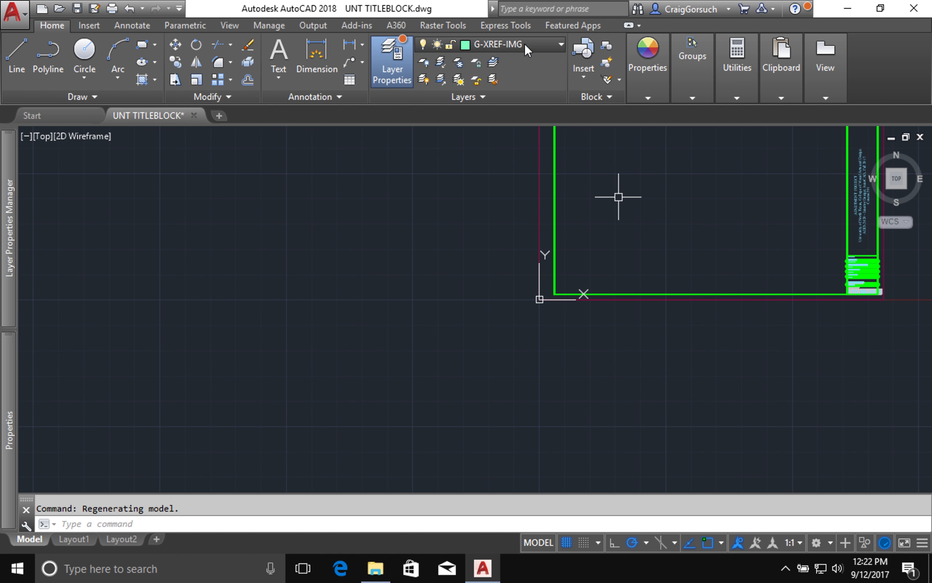
{"action": "left_click", "coordinate": [559, 44]}
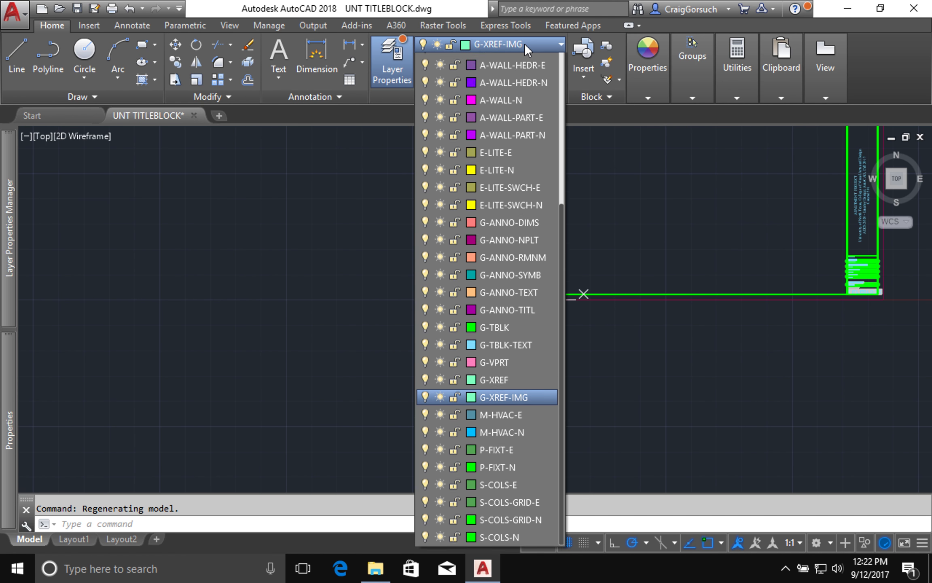
{"action": "left_click", "coordinate": [503, 344]}
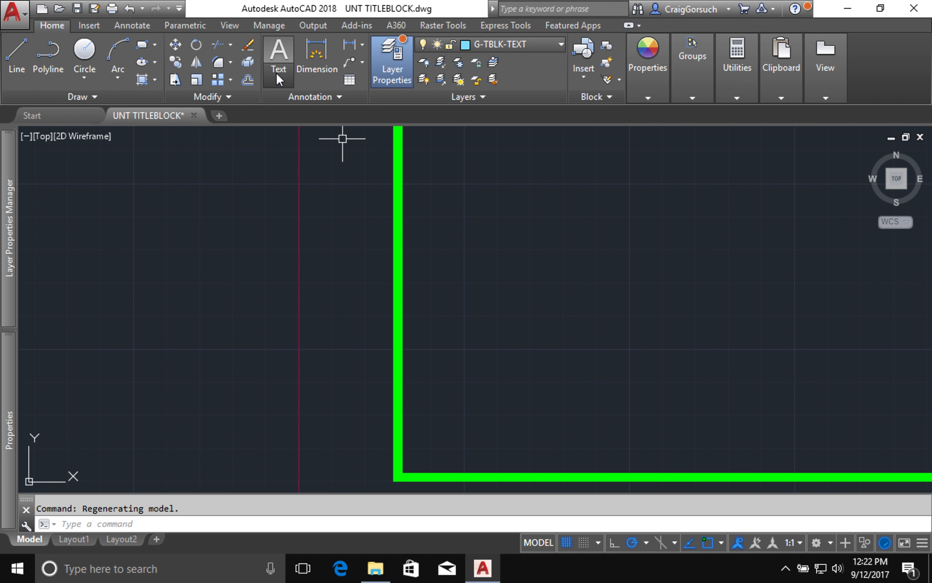
{"action": "left_click", "coordinate": [278, 54]}
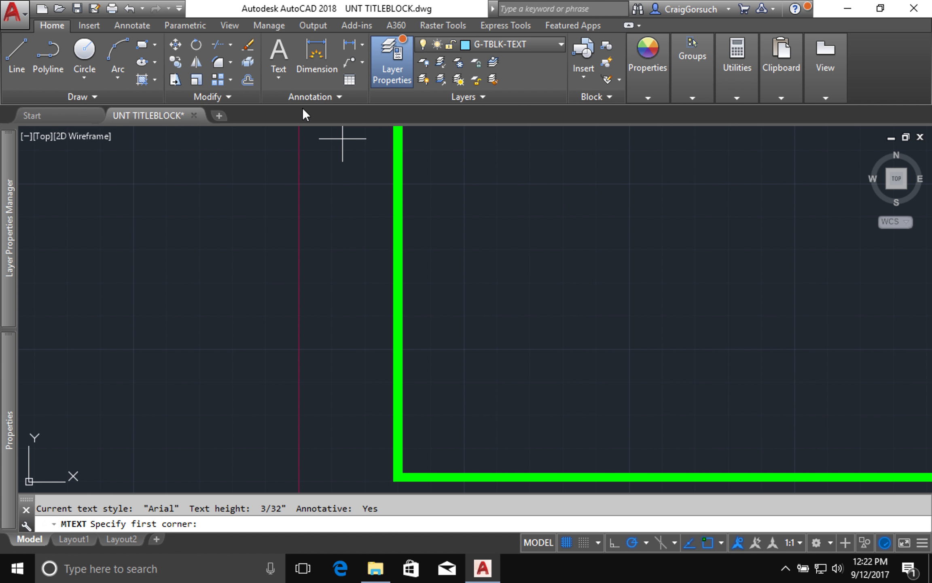
{"action": "mouse_move", "coordinate": [414, 163]}
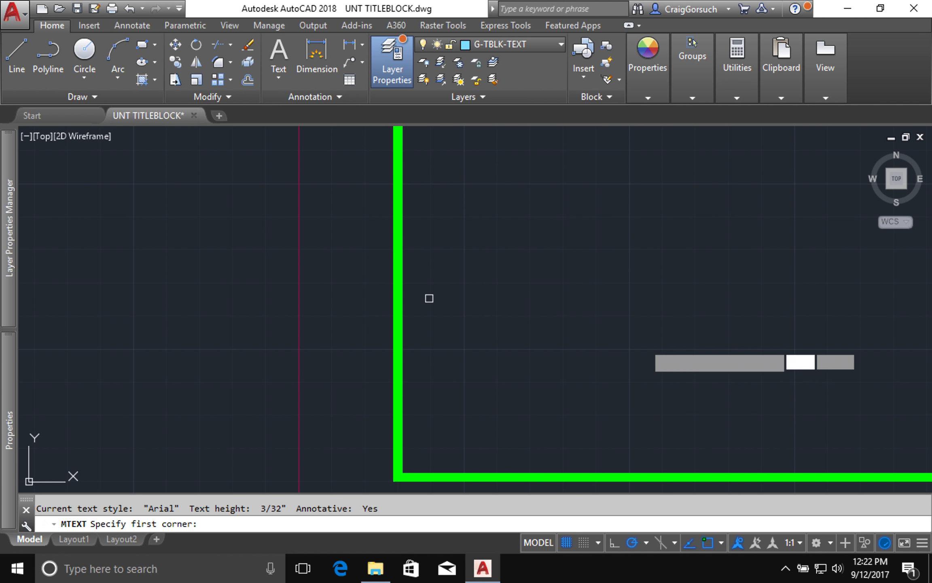
Place the text box's first corner beside the border and set its height to 1/16"
{"action": "left_click", "coordinate": [428, 297]}
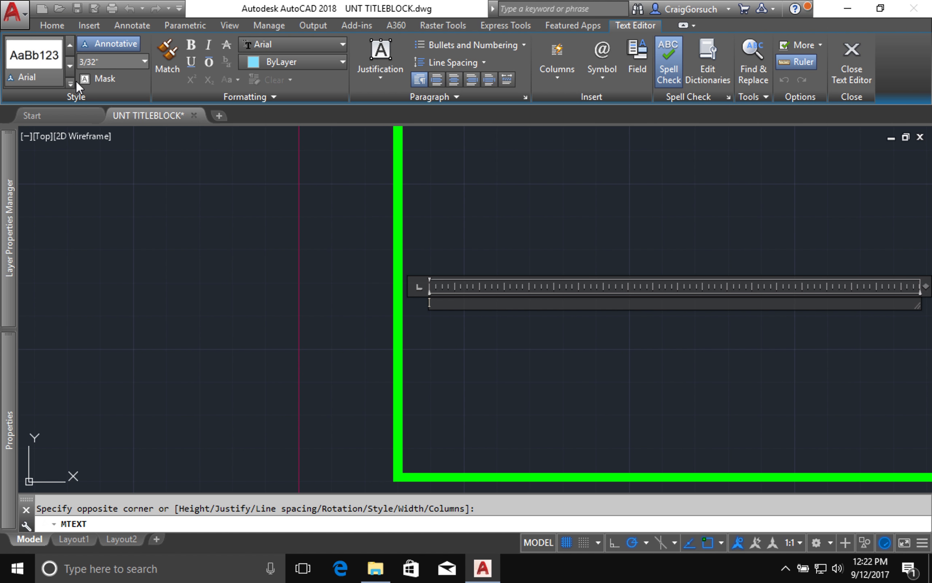
{"action": "left_click", "coordinate": [70, 84]}
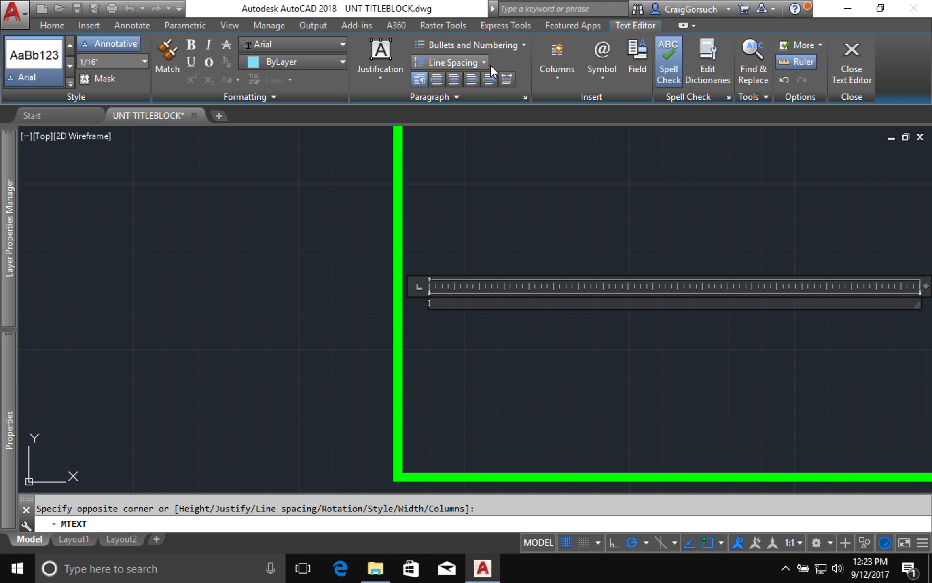
{"action": "mouse_move", "coordinate": [637, 53]}
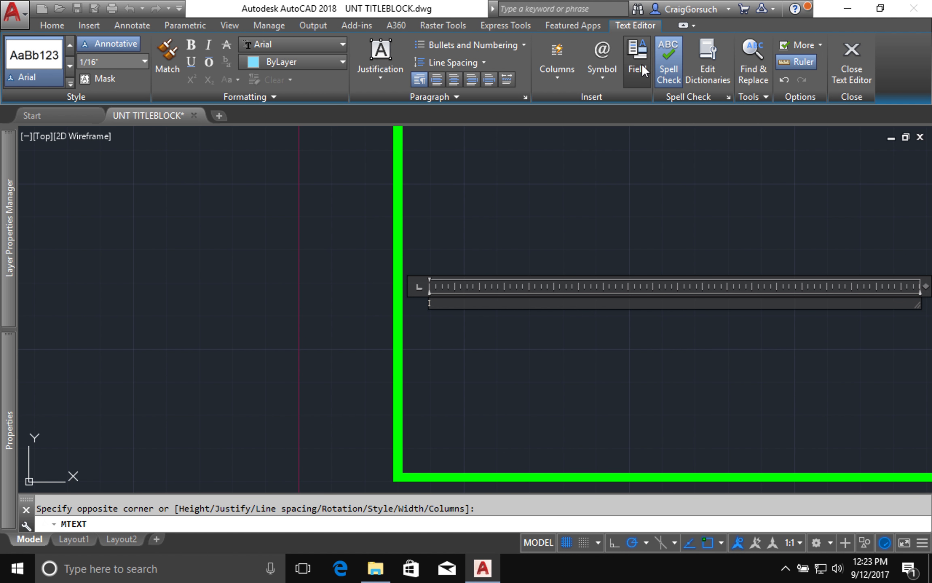
Insert an uppercase Filename field showing the full path, name and .DWG extension
{"action": "left_click", "coordinate": [636, 59]}
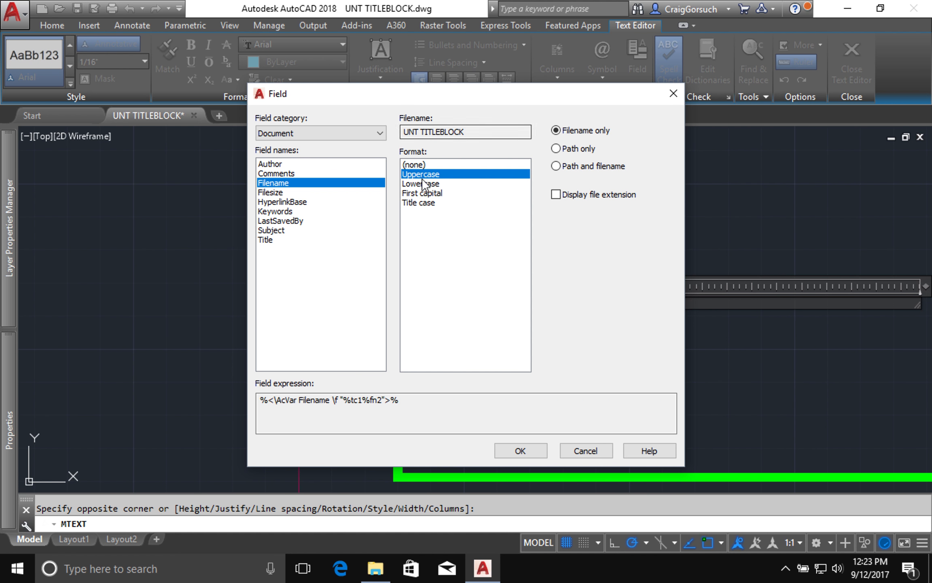
{"action": "mouse_move", "coordinate": [570, 172]}
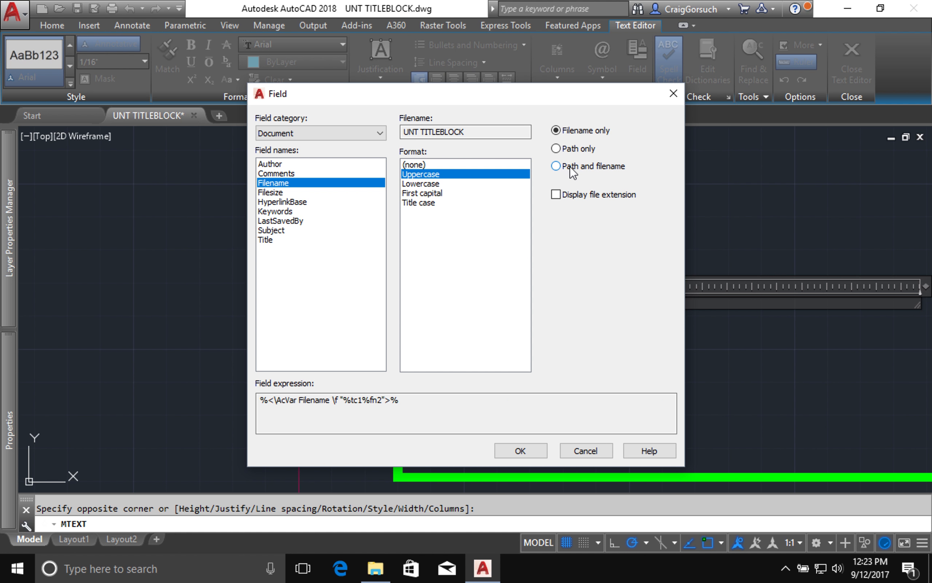
{"action": "left_click", "coordinate": [555, 166]}
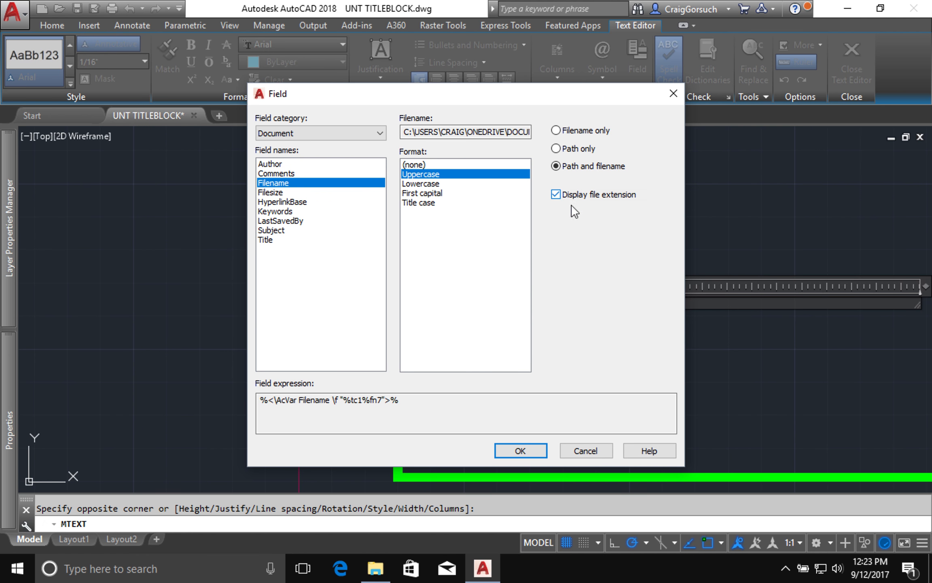
{"action": "left_click", "coordinate": [519, 450]}
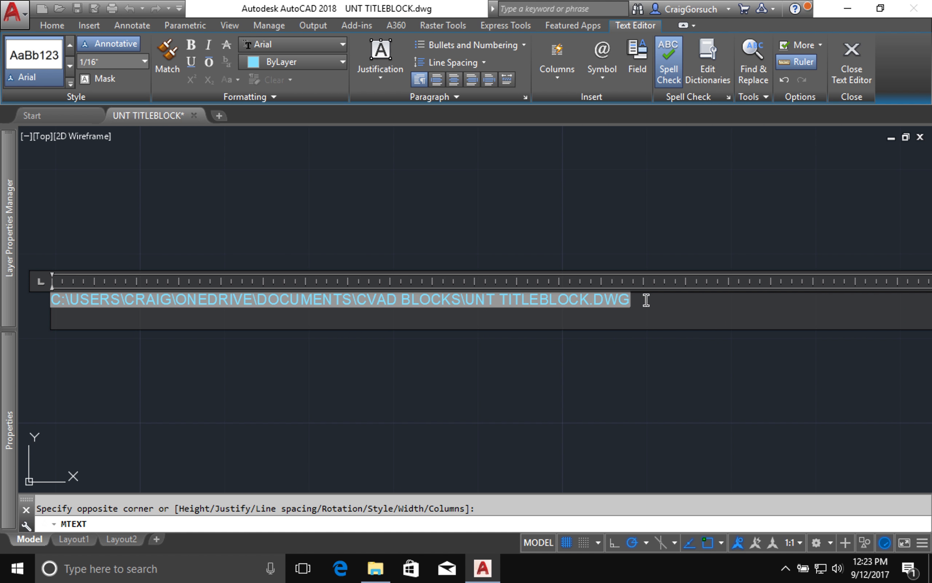
{"action": "mouse_move", "coordinate": [662, 143]}
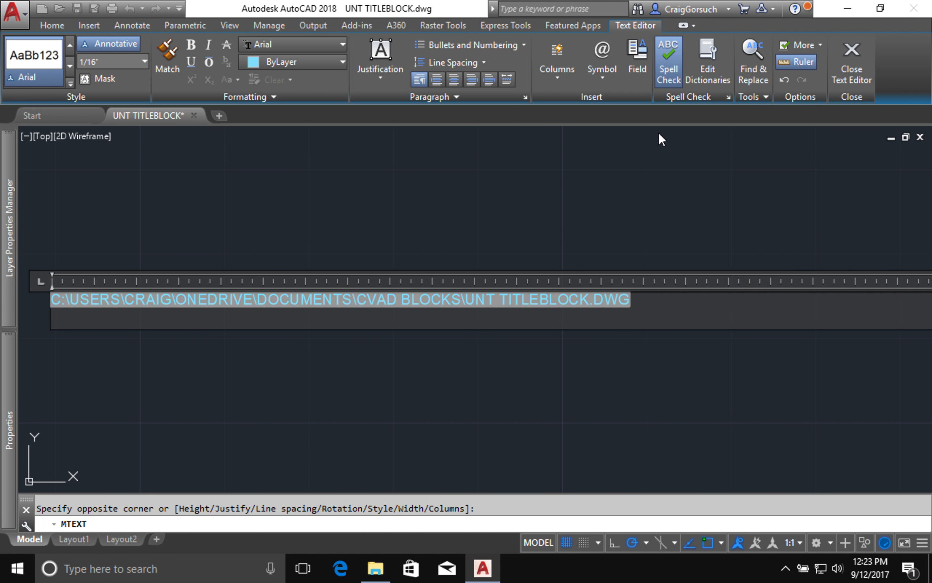
Add a second line reading 'PLOT DATE:' beneath the file-path field
{"action": "type", "text": "PLOT"}
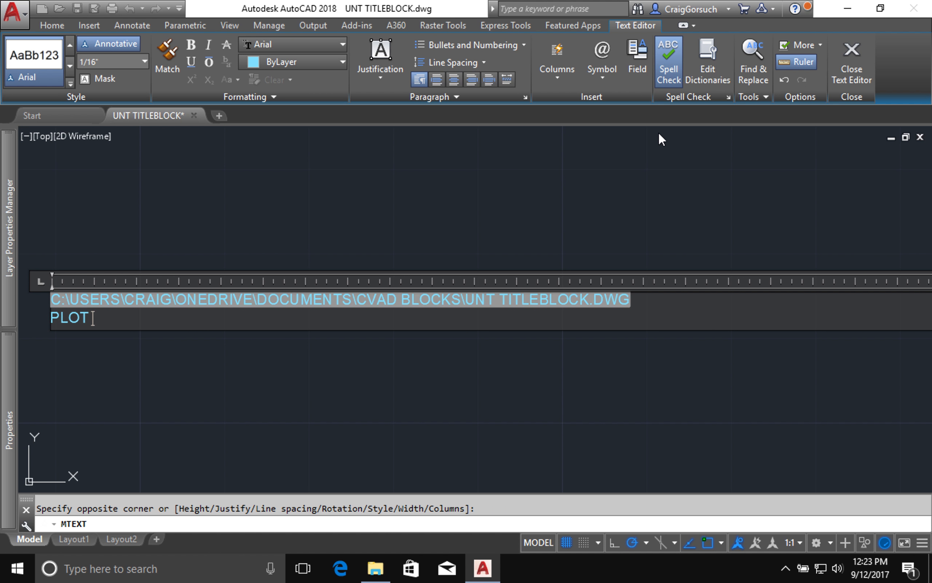
{"action": "type", "text": "DATE"}
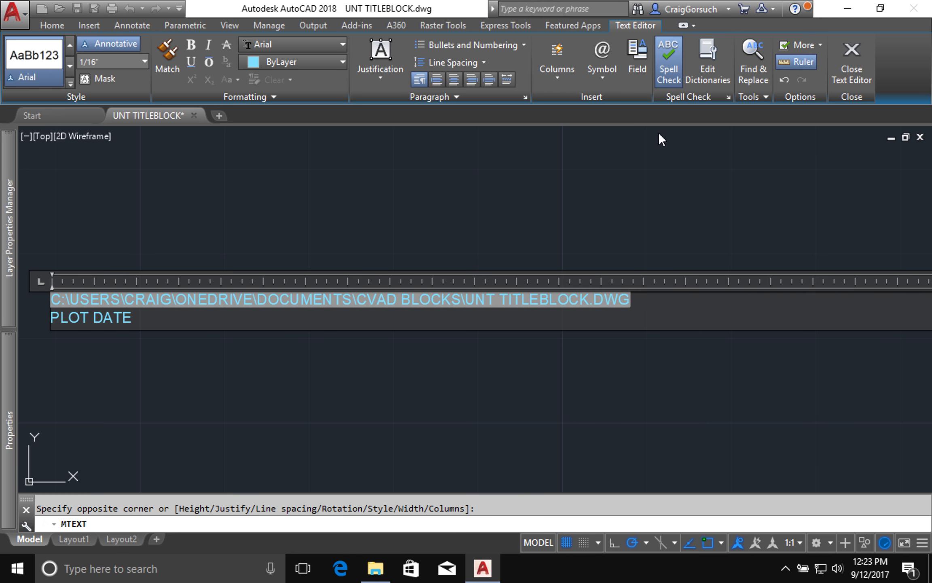
{"action": "type", "text": ":"}
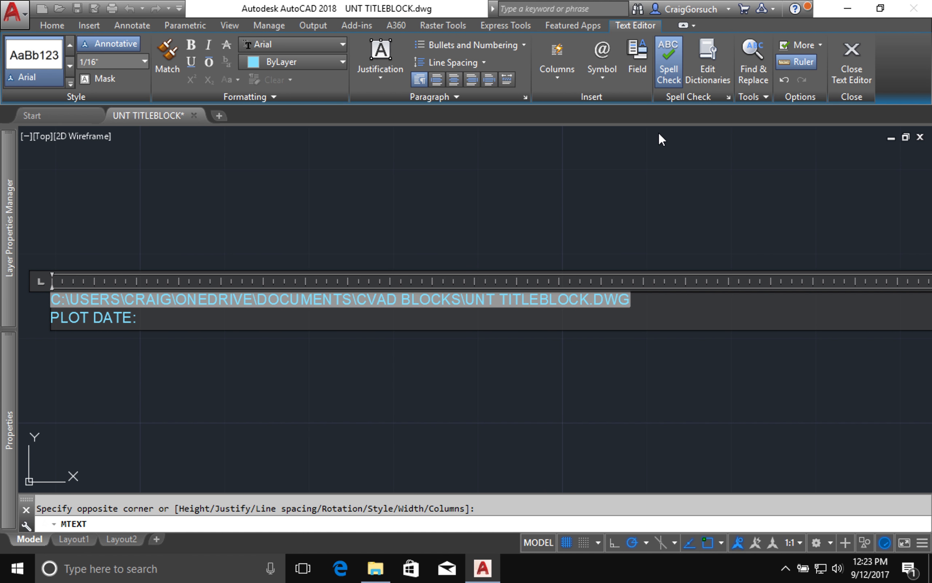
{"action": "mouse_move", "coordinate": [637, 57]}
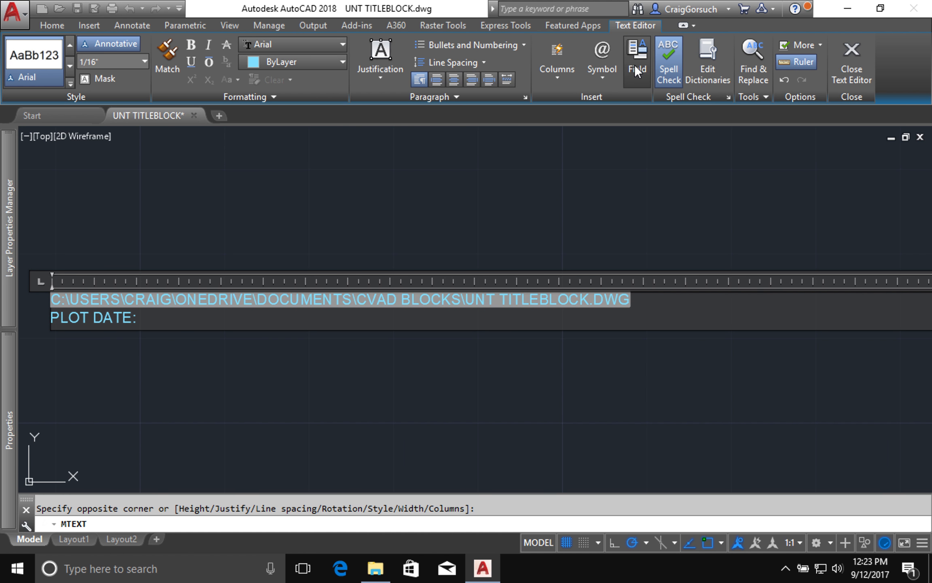
Insert a PlotDate field with a date-and-time format after the 'PLOT DATE:' label
{"action": "left_click", "coordinate": [637, 57]}
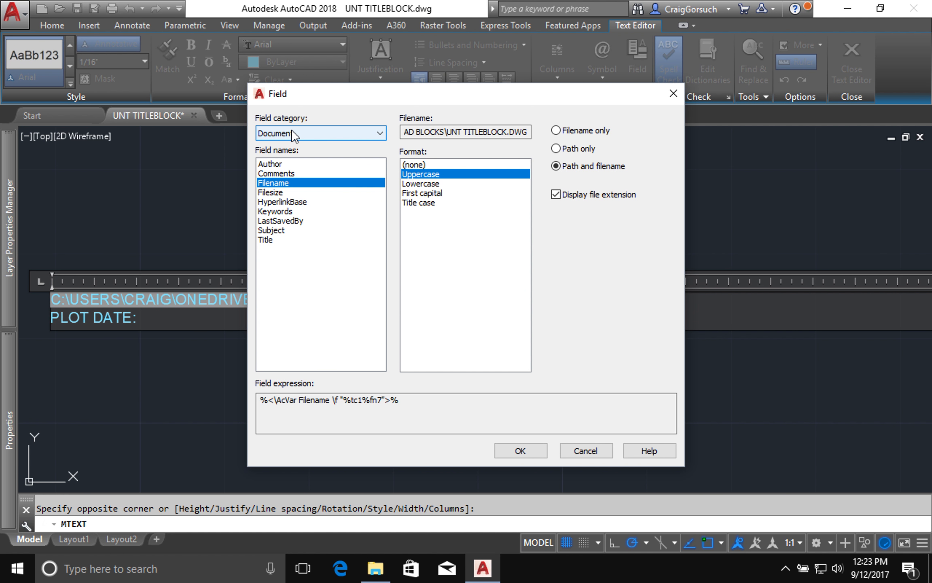
{"action": "mouse_move", "coordinate": [295, 185]}
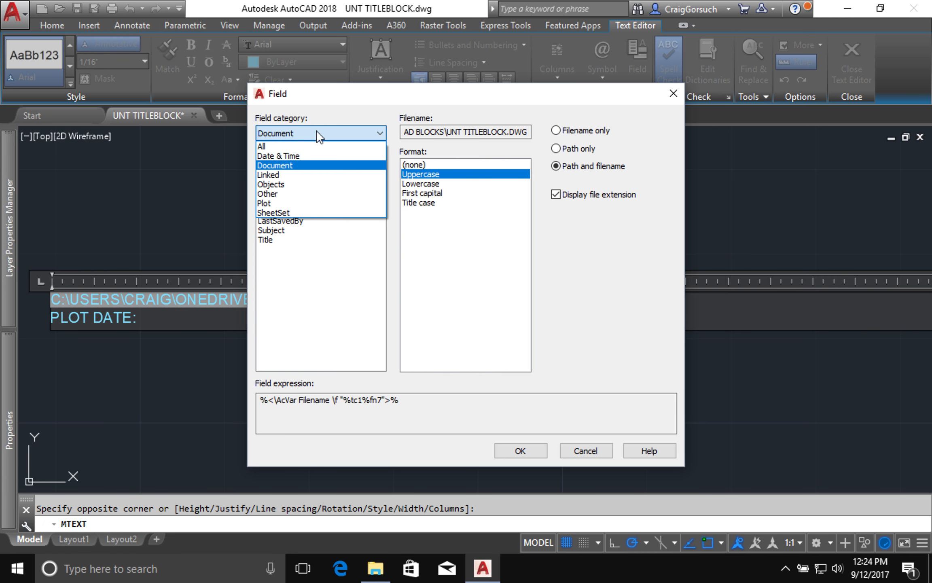
{"action": "left_click", "coordinate": [264, 203]}
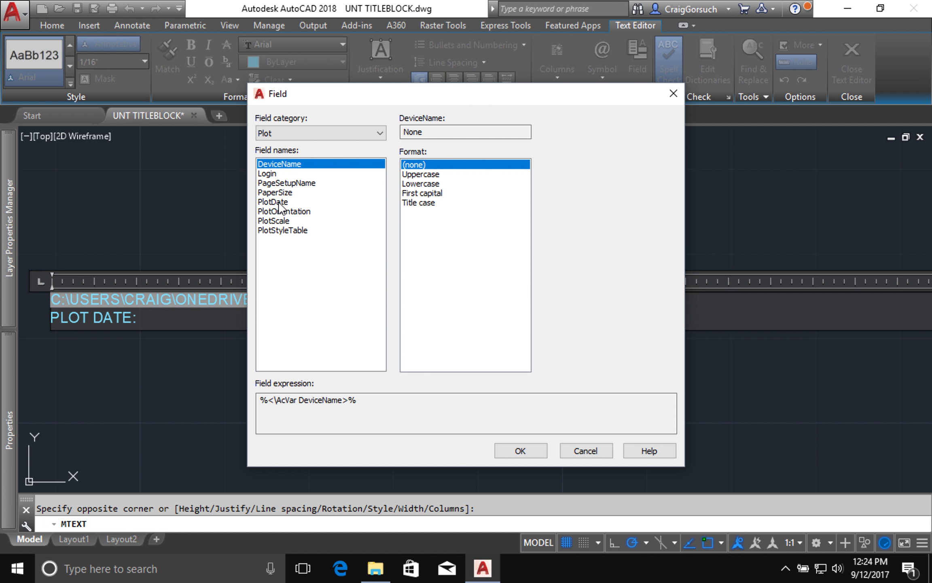
{"action": "left_click", "coordinate": [272, 202]}
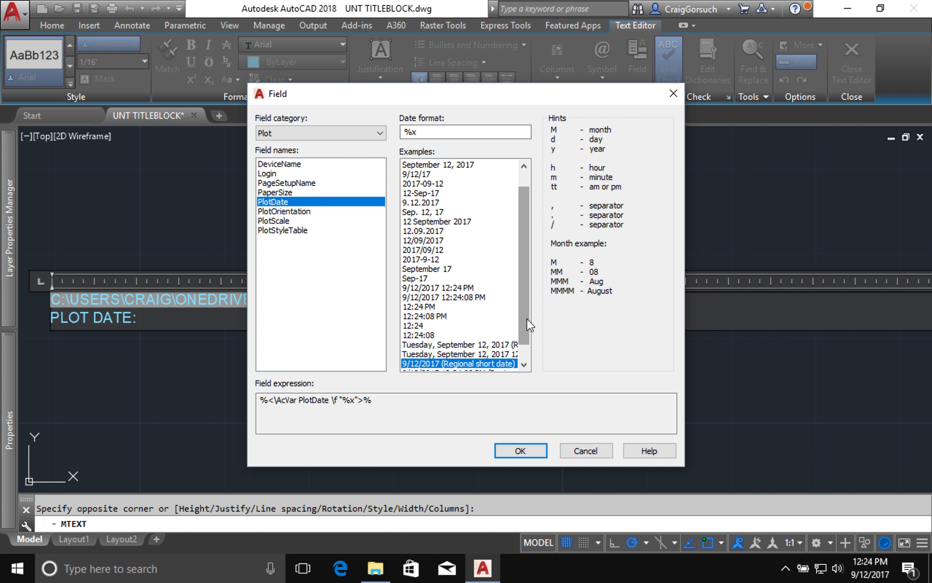
{"action": "mouse_move", "coordinate": [501, 359]}
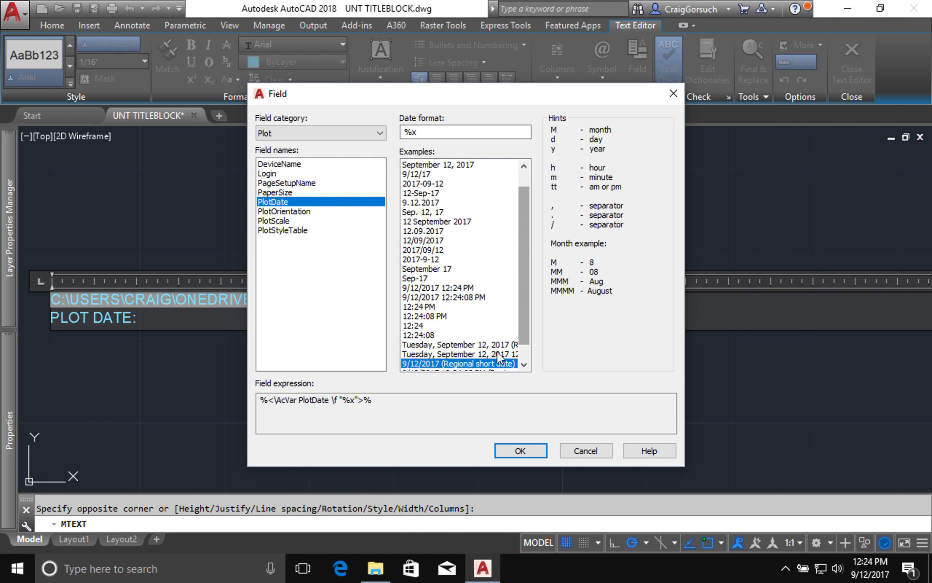
{"action": "mouse_move", "coordinate": [434, 203]}
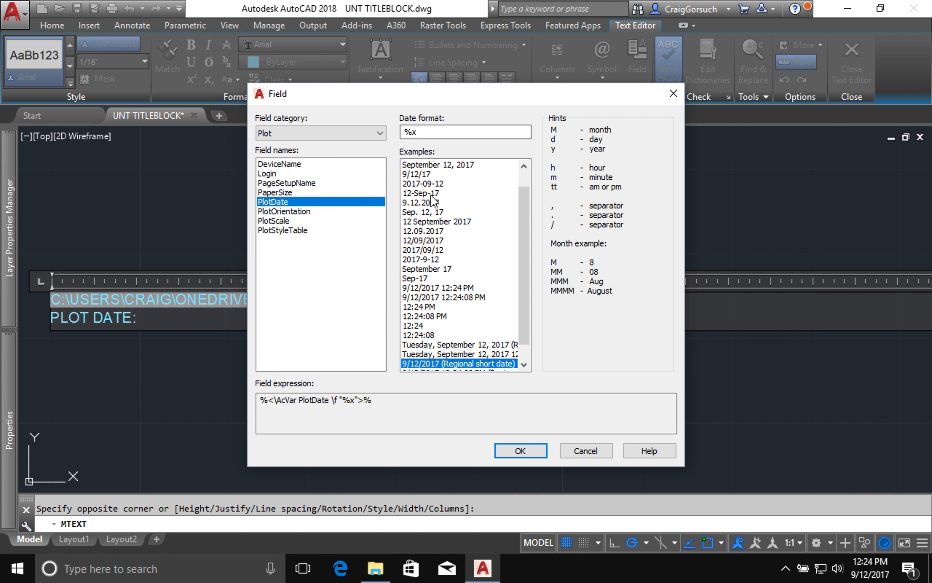
{"action": "mouse_move", "coordinate": [417, 370]}
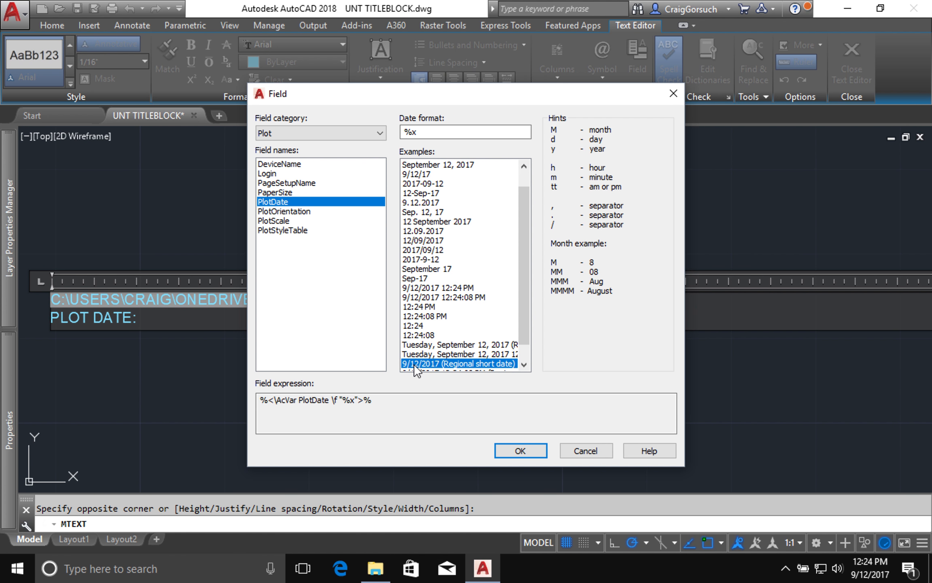
{"action": "mouse_move", "coordinate": [443, 370]}
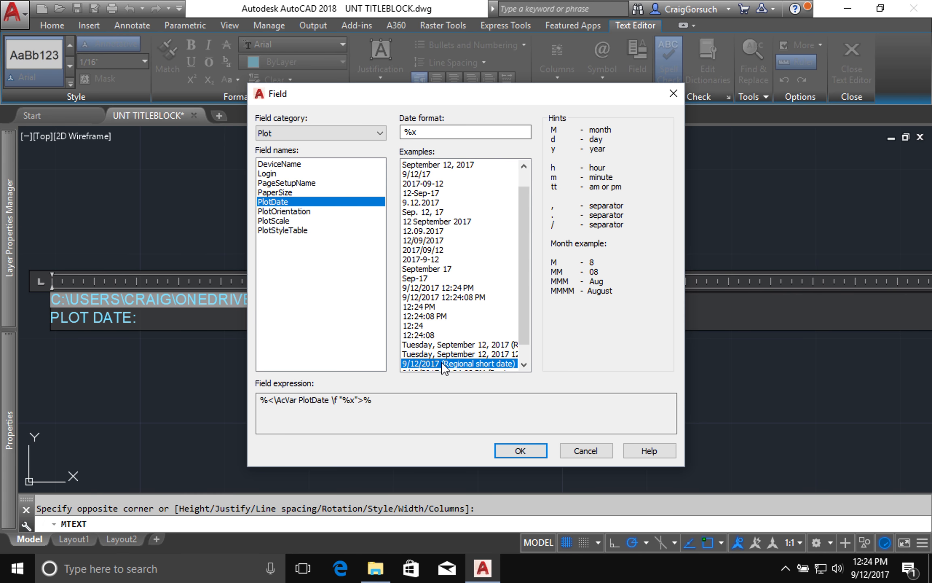
{"action": "mouse_move", "coordinate": [403, 367]}
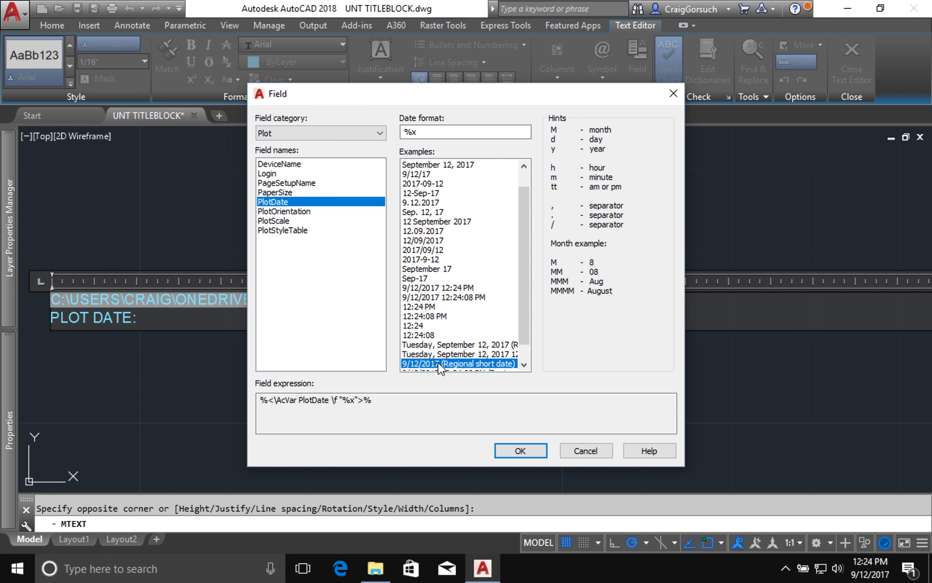
{"action": "mouse_move", "coordinate": [413, 290]}
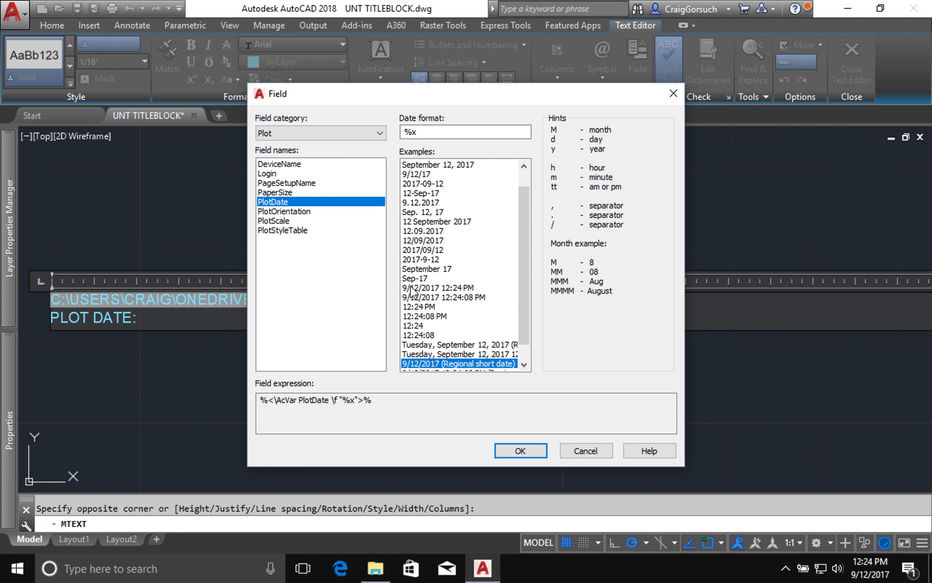
{"action": "mouse_move", "coordinate": [454, 294]}
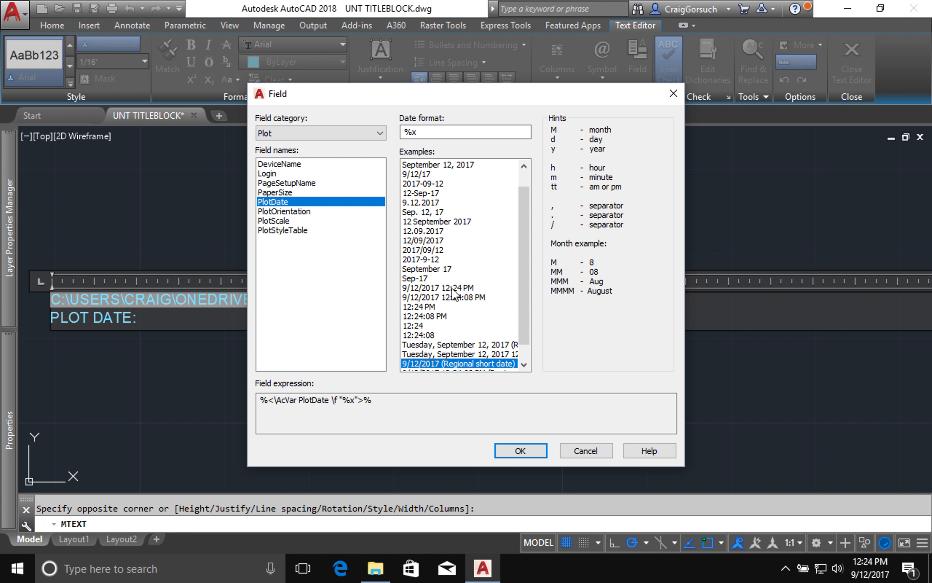
{"action": "left_click", "coordinate": [438, 288]}
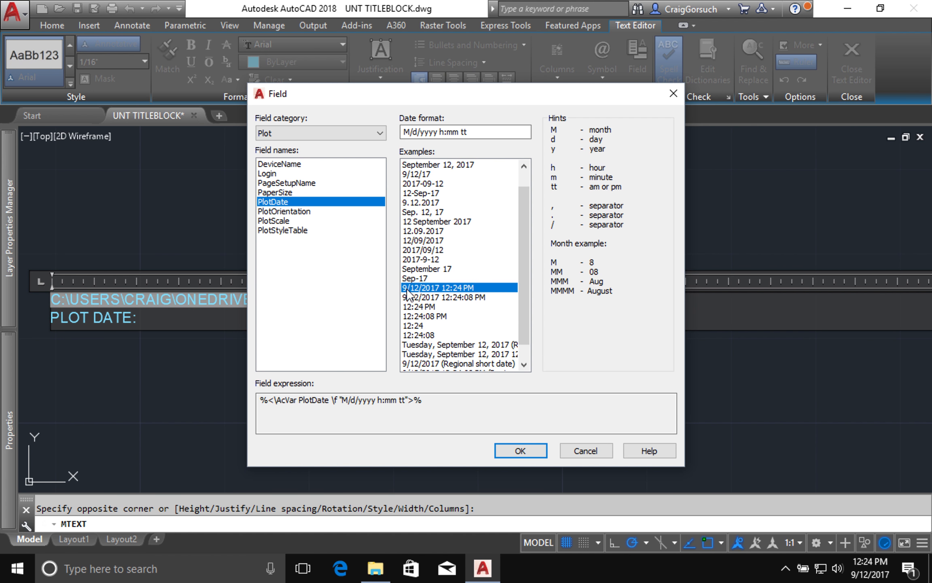
{"action": "left_click", "coordinate": [443, 297]}
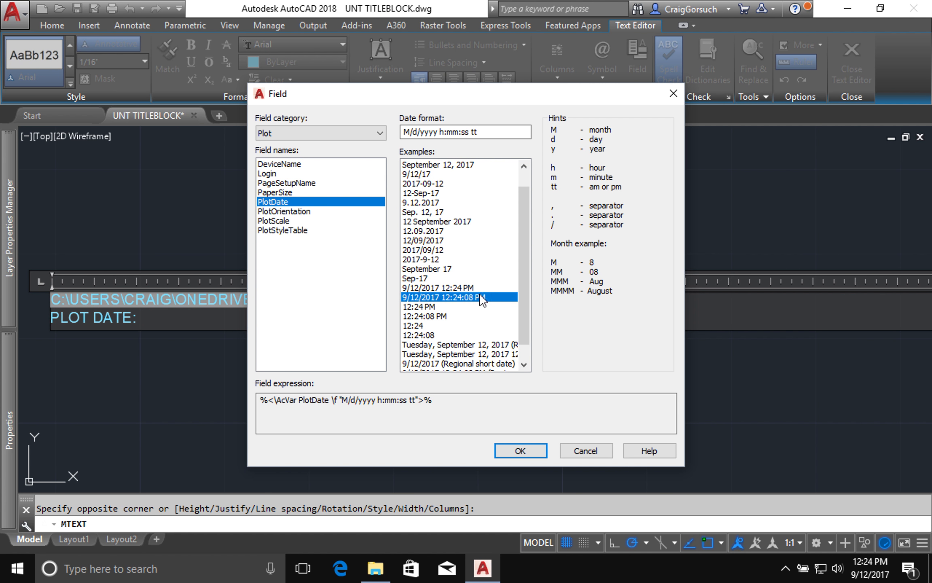
{"action": "left_click", "coordinate": [434, 287]}
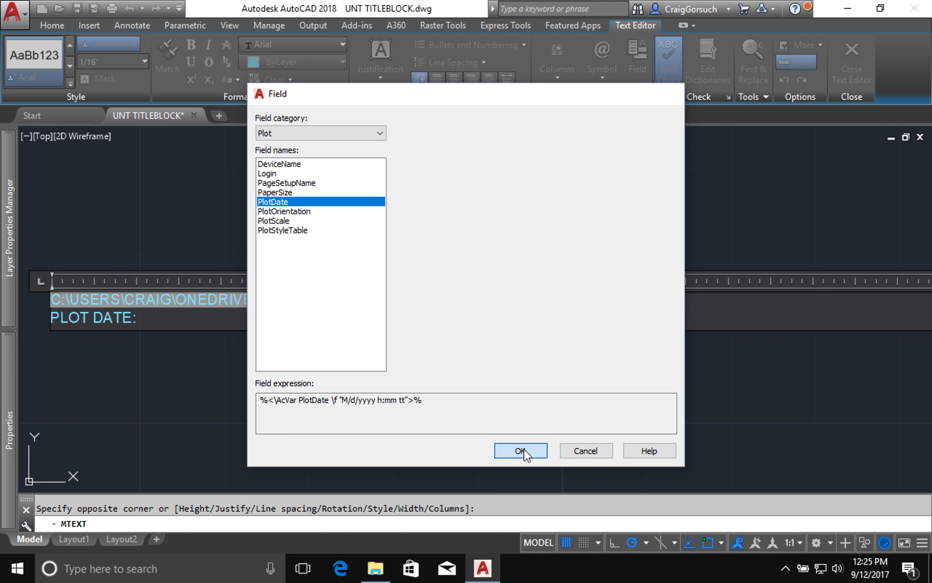
{"action": "left_click", "coordinate": [520, 450]}
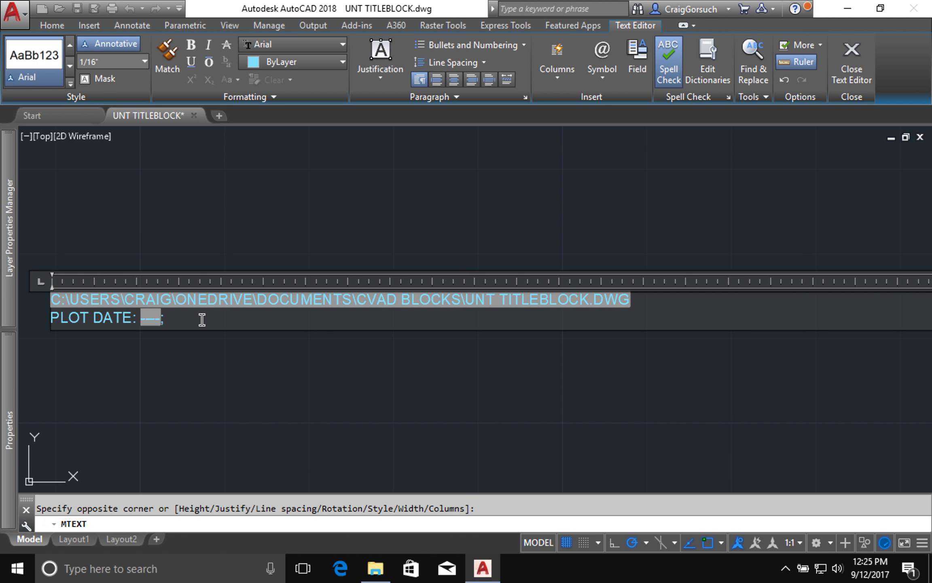
Continue the second line with '; PLOTTED BY:' after the plot date field
{"action": "type", "text": "PLO"}
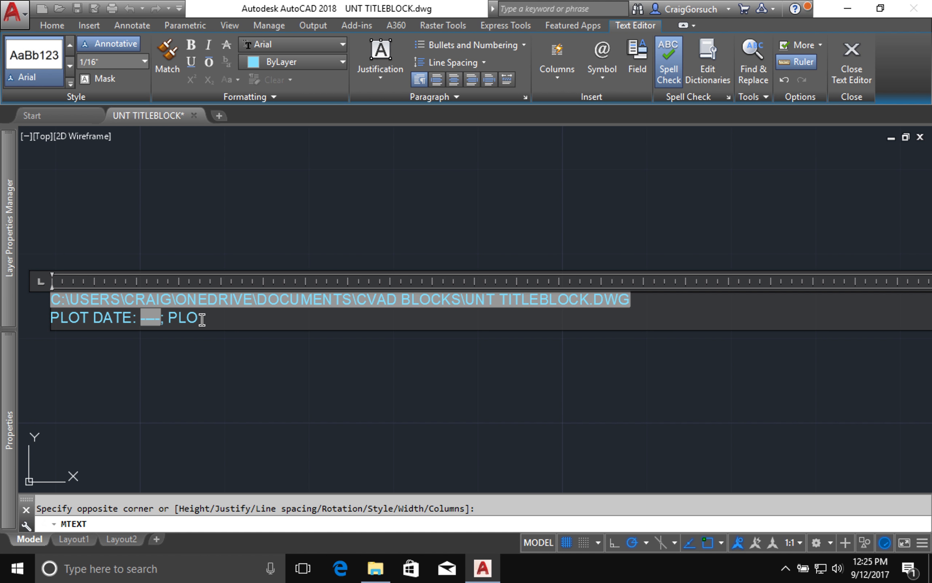
{"action": "type", "text": "TED BY"}
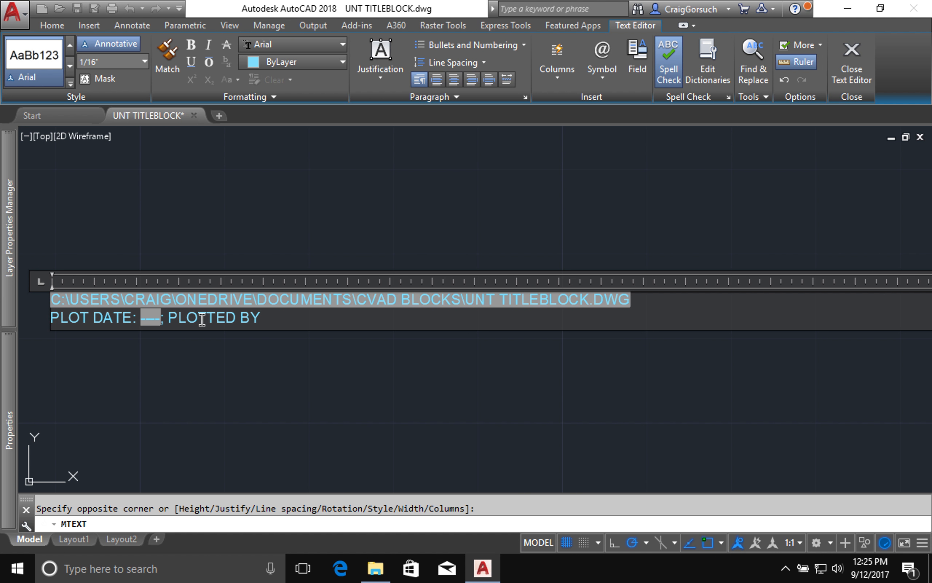
{"action": "type", "text": ":"}
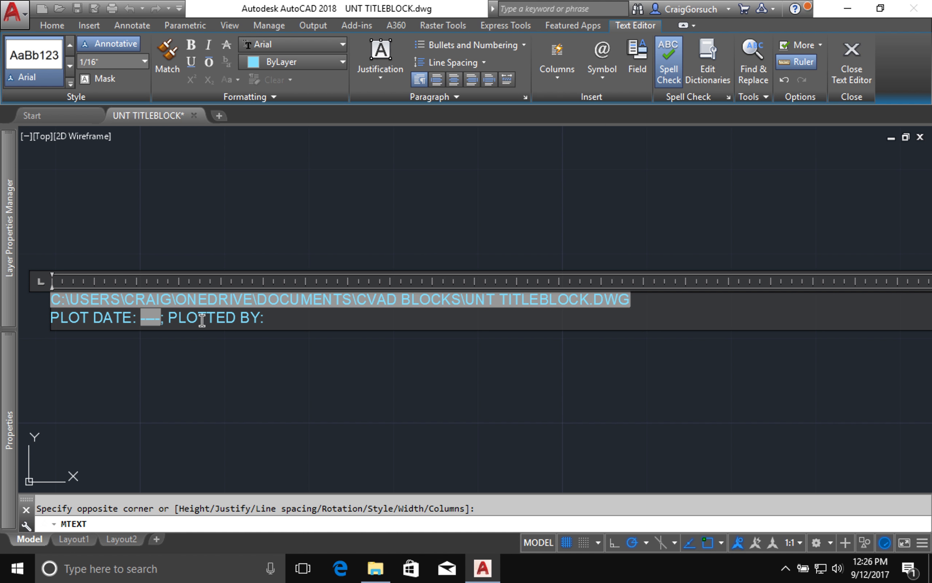
{"action": "mouse_move", "coordinate": [298, 324]}
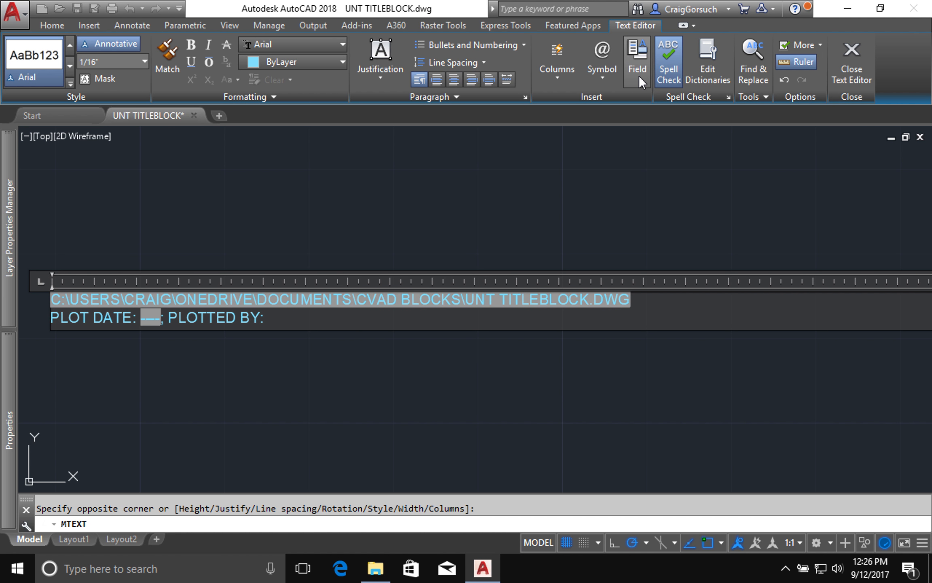
Insert a Login field in Title case showing 'Craig Gorsuch' after 'PLOTTED BY:'
{"action": "left_click", "coordinate": [635, 57]}
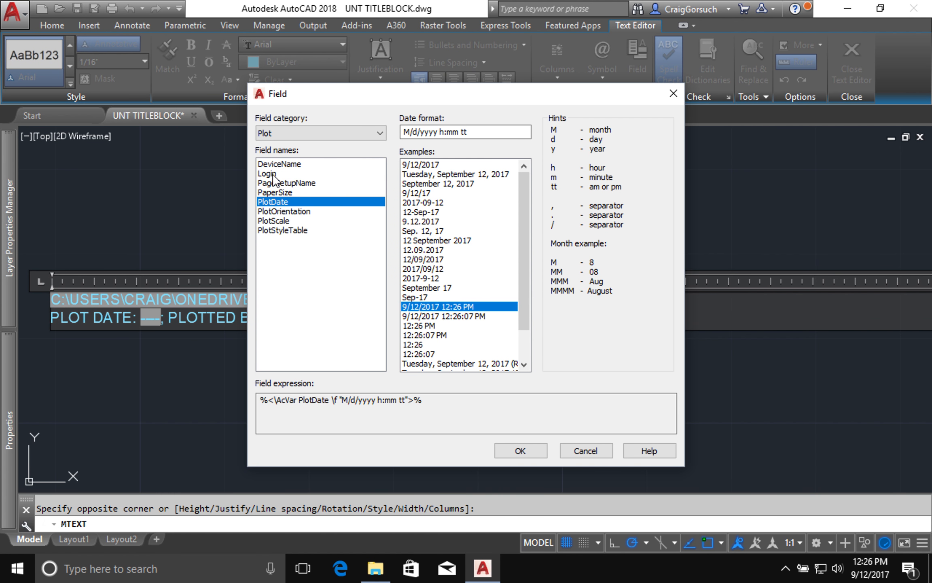
{"action": "left_click", "coordinate": [267, 173]}
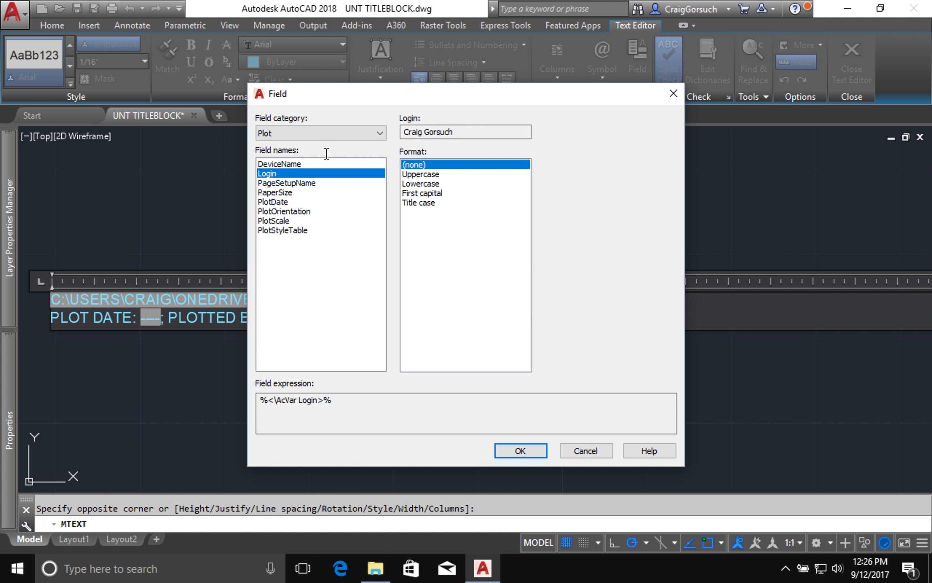
{"action": "mouse_move", "coordinate": [312, 175]}
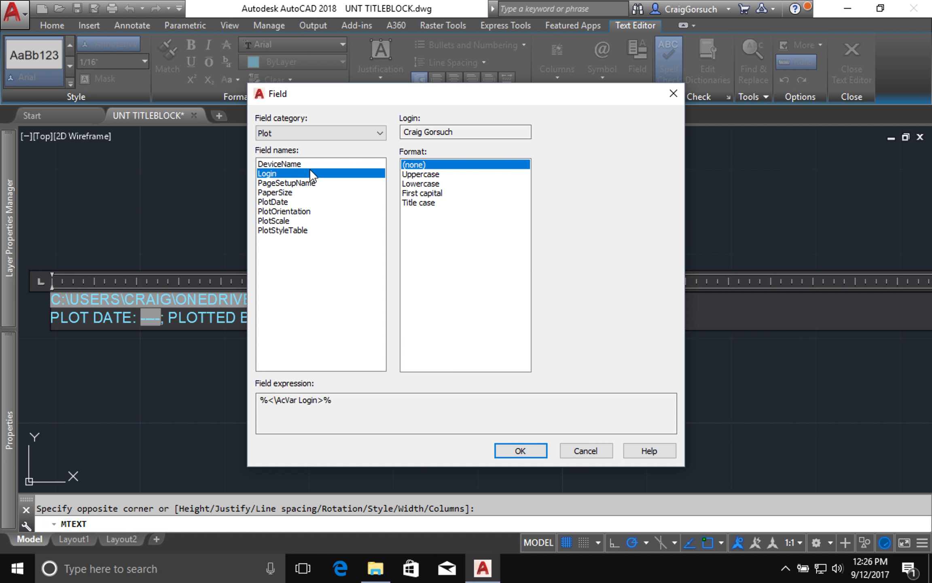
{"action": "mouse_move", "coordinate": [441, 182]}
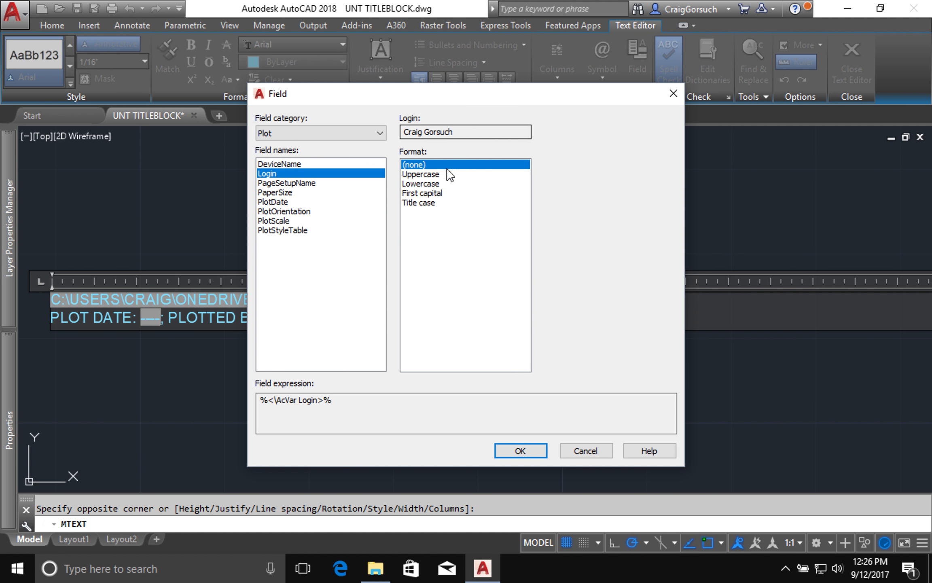
{"action": "left_click", "coordinate": [420, 183]}
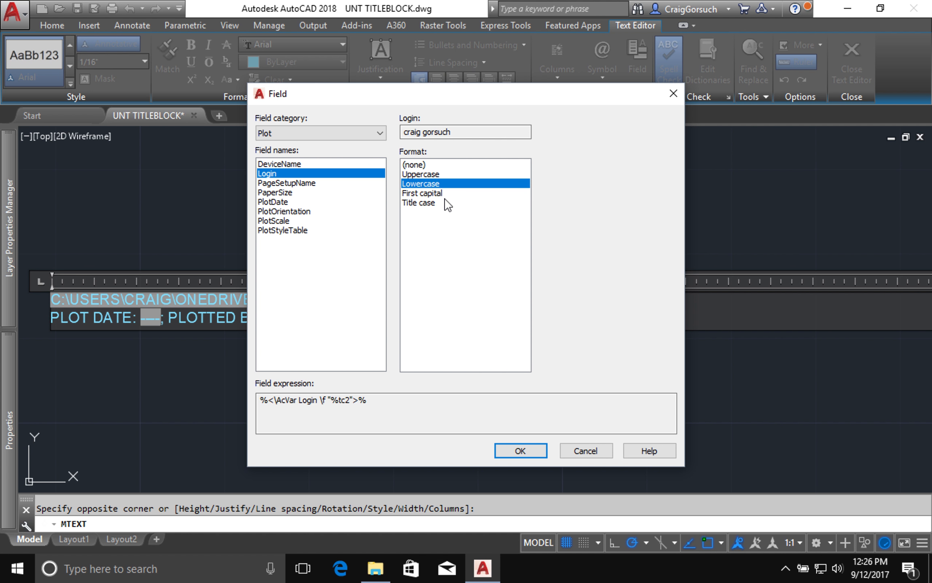
{"action": "left_click", "coordinate": [417, 203]}
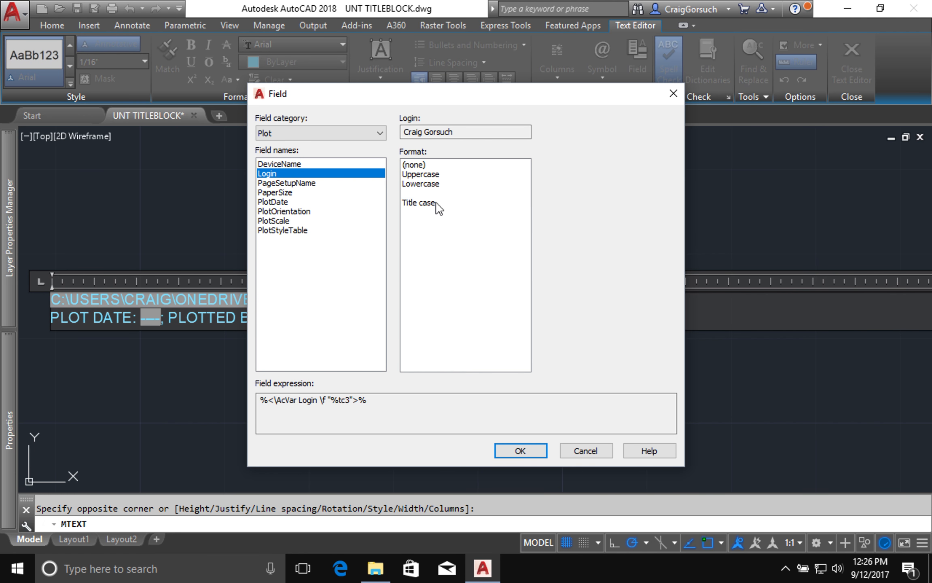
{"action": "left_click", "coordinate": [416, 165]}
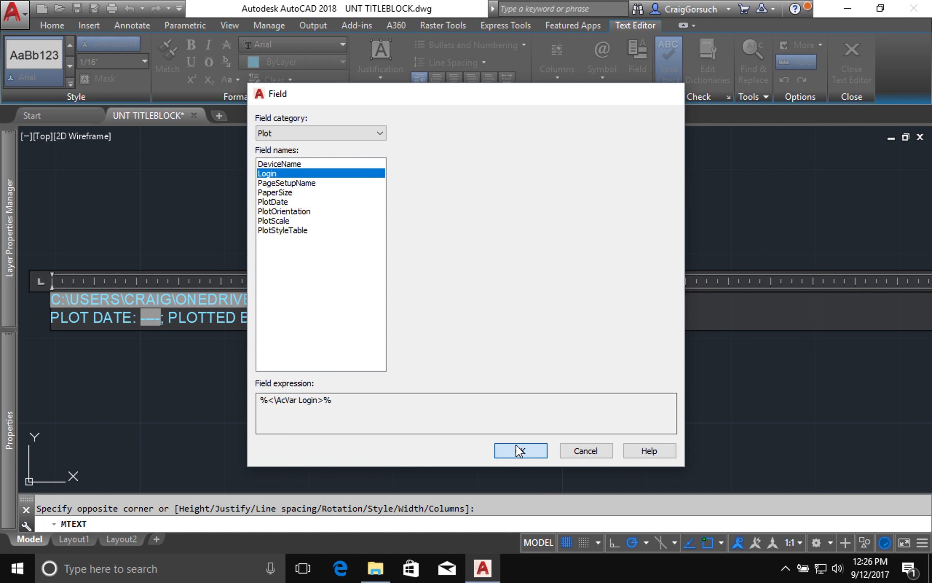
{"action": "left_click", "coordinate": [520, 450]}
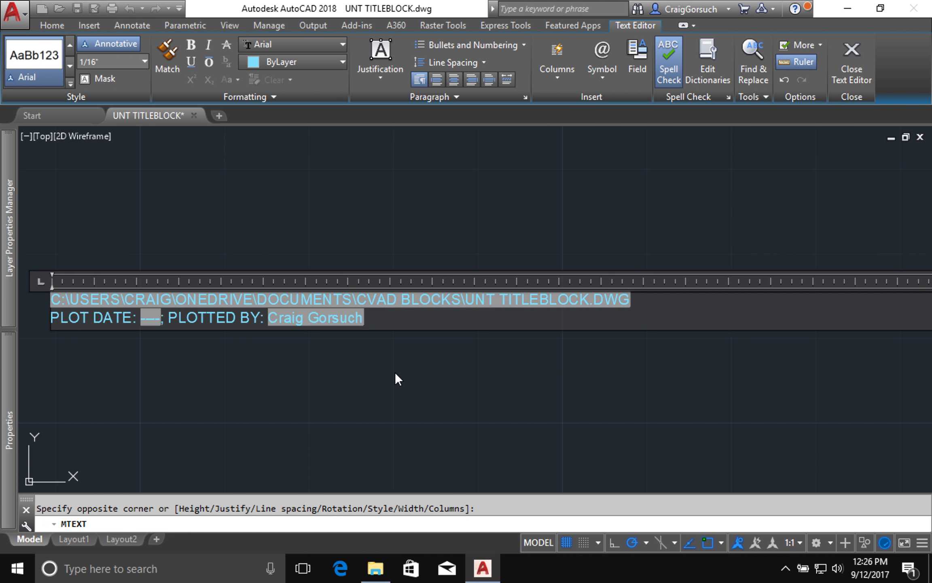
Close the editor, rotate the path and plot-info text 270° and reopen it with ED
{"action": "left_click", "coordinate": [851, 61]}
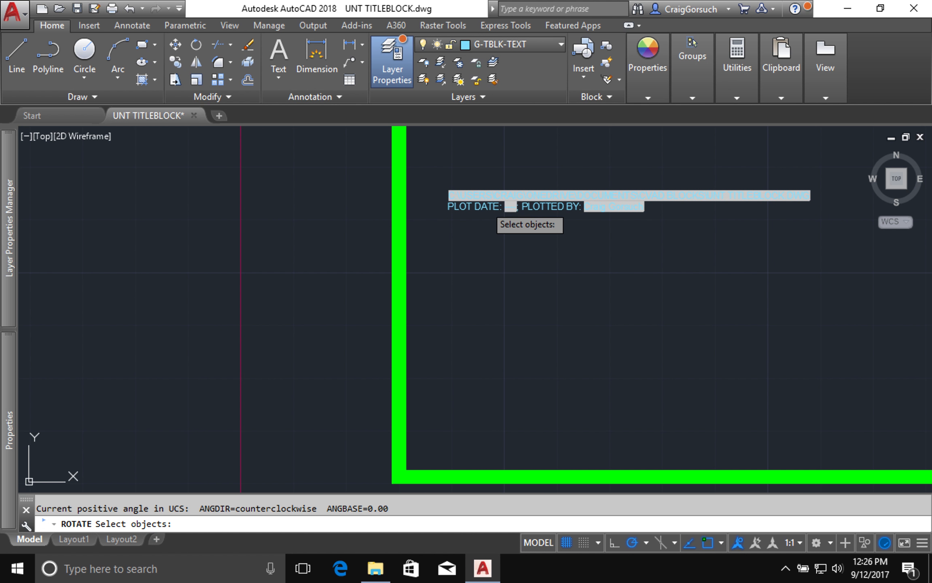
{"action": "left_click", "coordinate": [522, 313]}
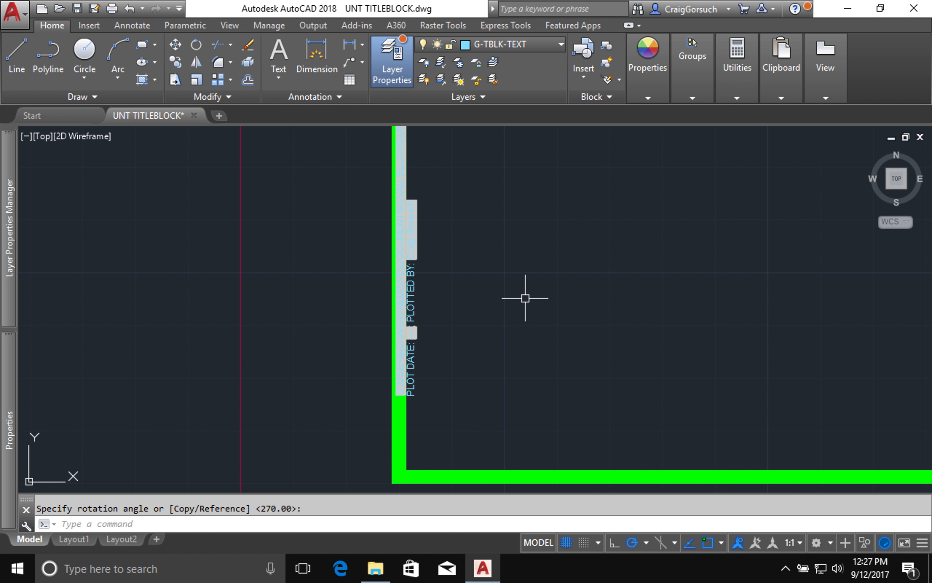
{"action": "mouse_move", "coordinate": [433, 300]}
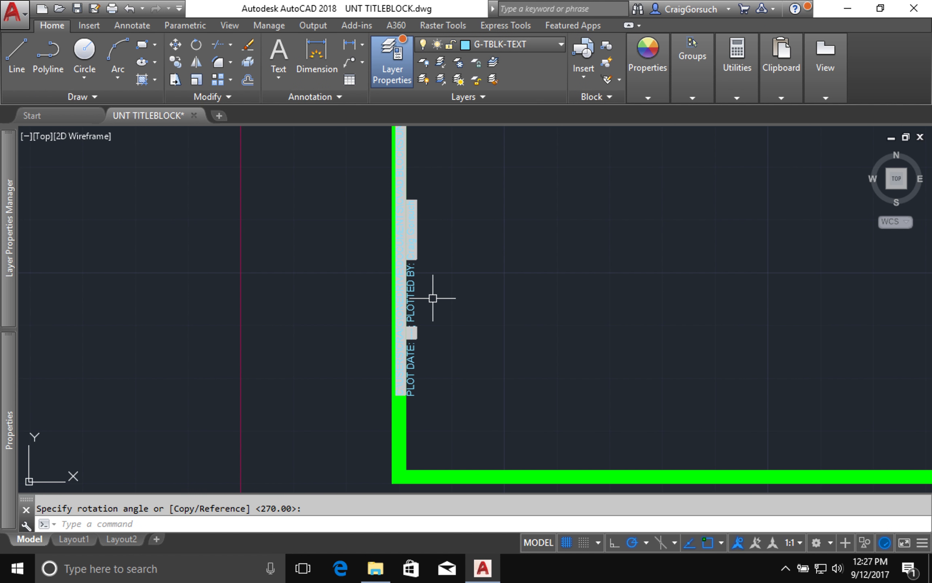
{"action": "type", "text": "ED"}
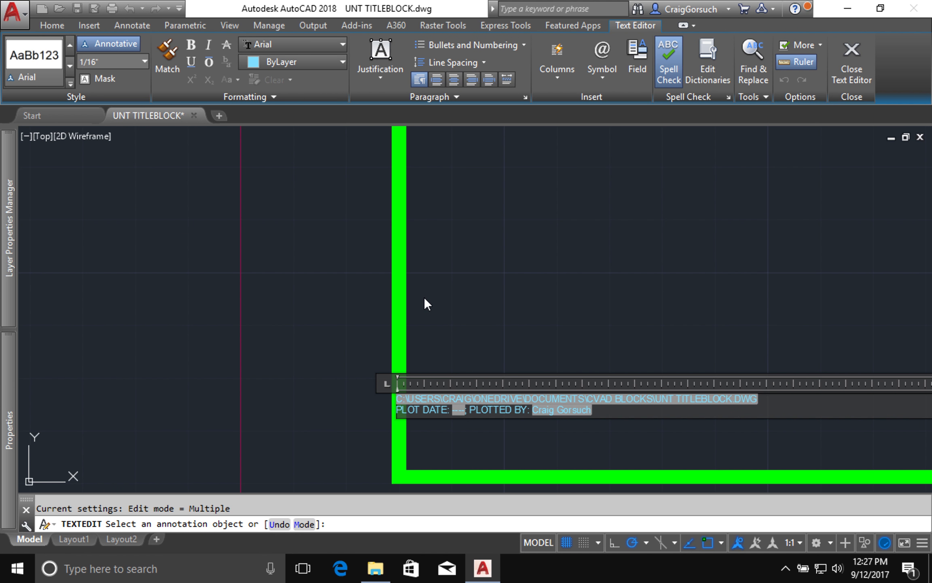
{"action": "mouse_move", "coordinate": [432, 296]}
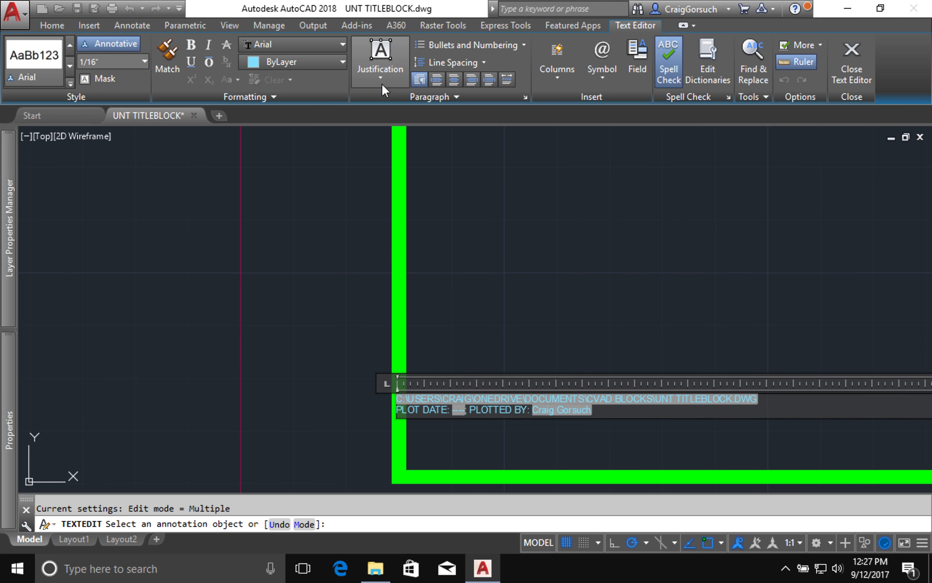
Justify the text Bottom Left so it sits on the outer side of the green border
{"action": "left_click", "coordinate": [380, 62]}
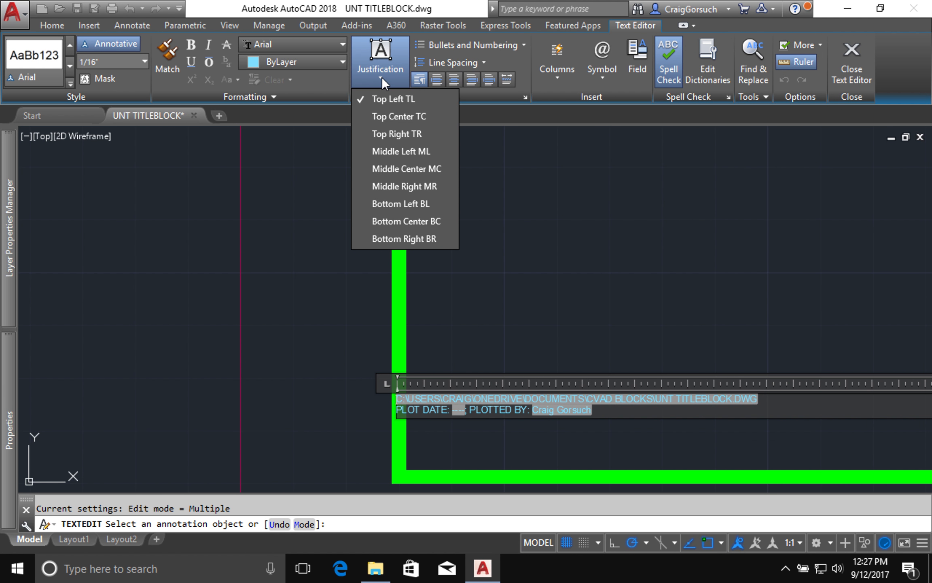
{"action": "mouse_move", "coordinate": [393, 203]}
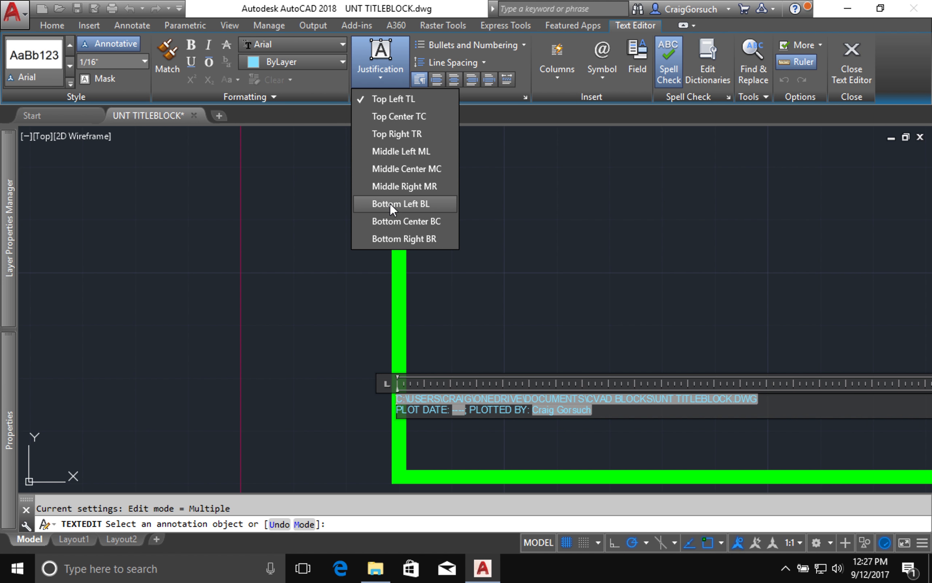
{"action": "left_click", "coordinate": [402, 203]}
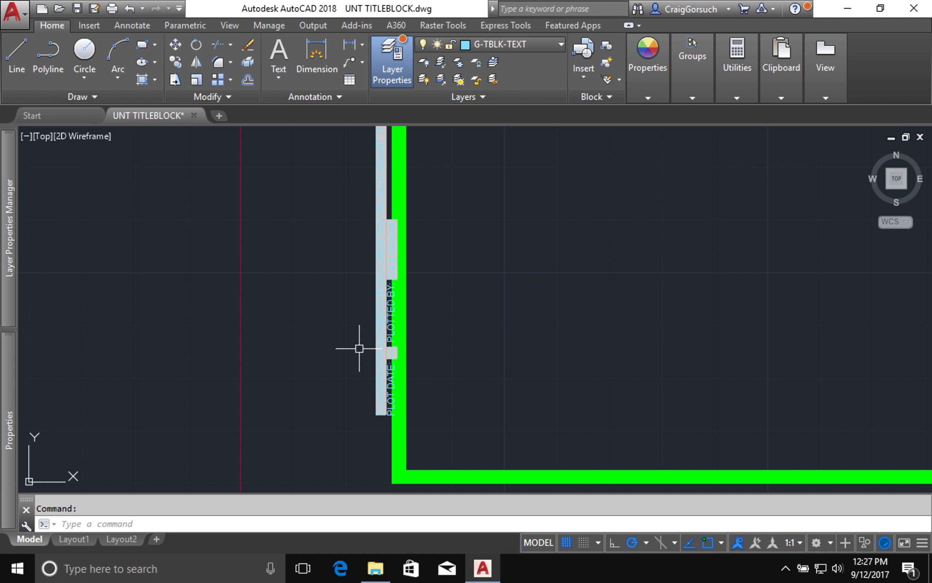
{"action": "mouse_move", "coordinate": [401, 384]}
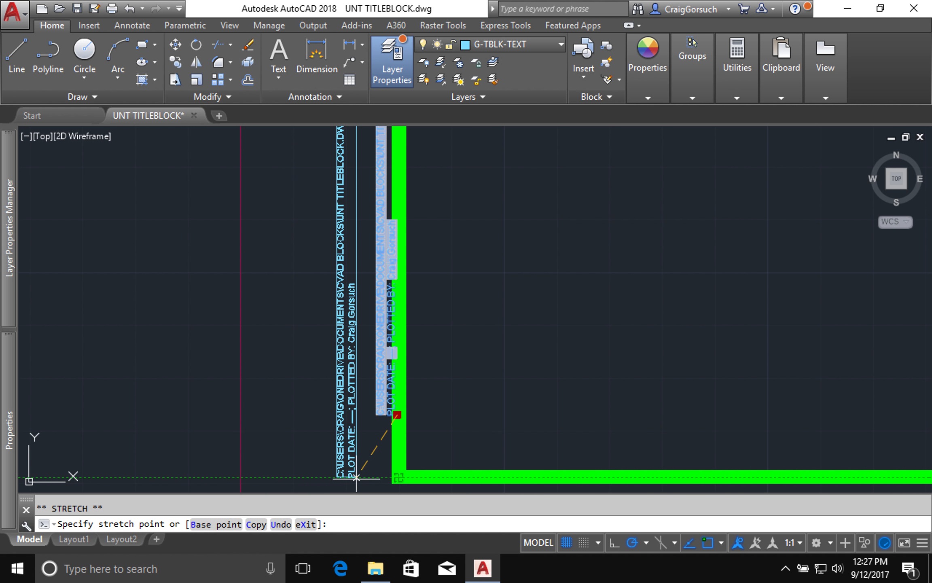
Deselect the vertical path and plot-info MText after stretching it down to the bottom border
{"action": "key", "text": "Escape"}
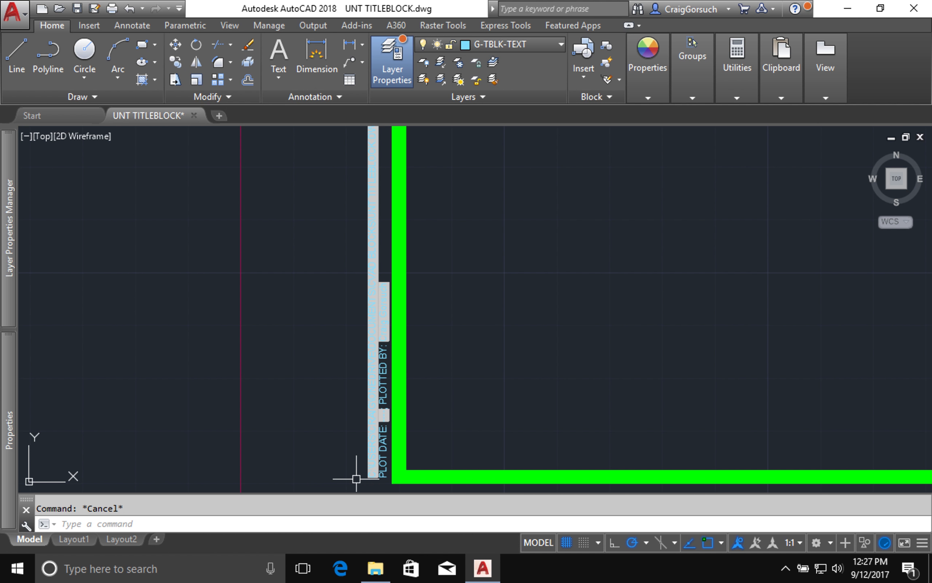
{"action": "mouse_move", "coordinate": [524, 420]}
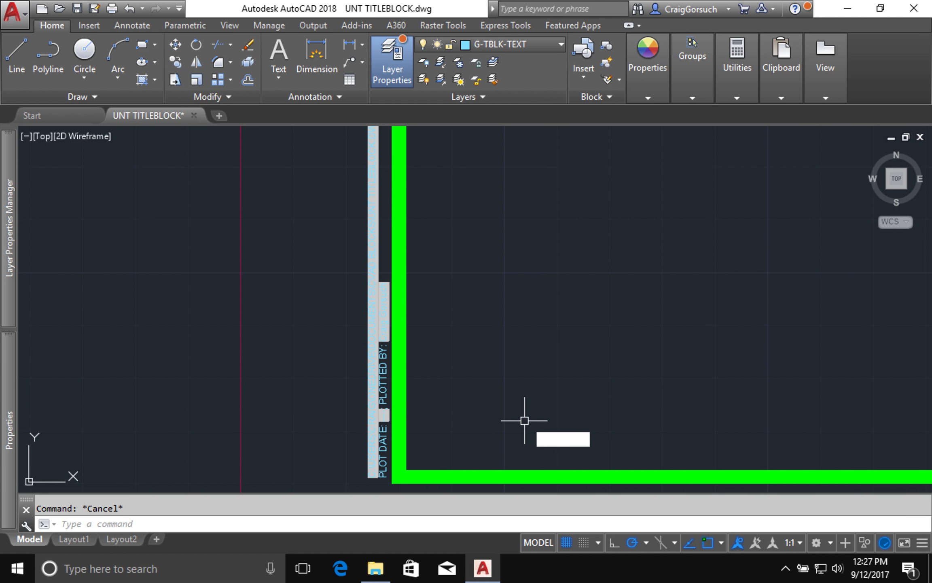